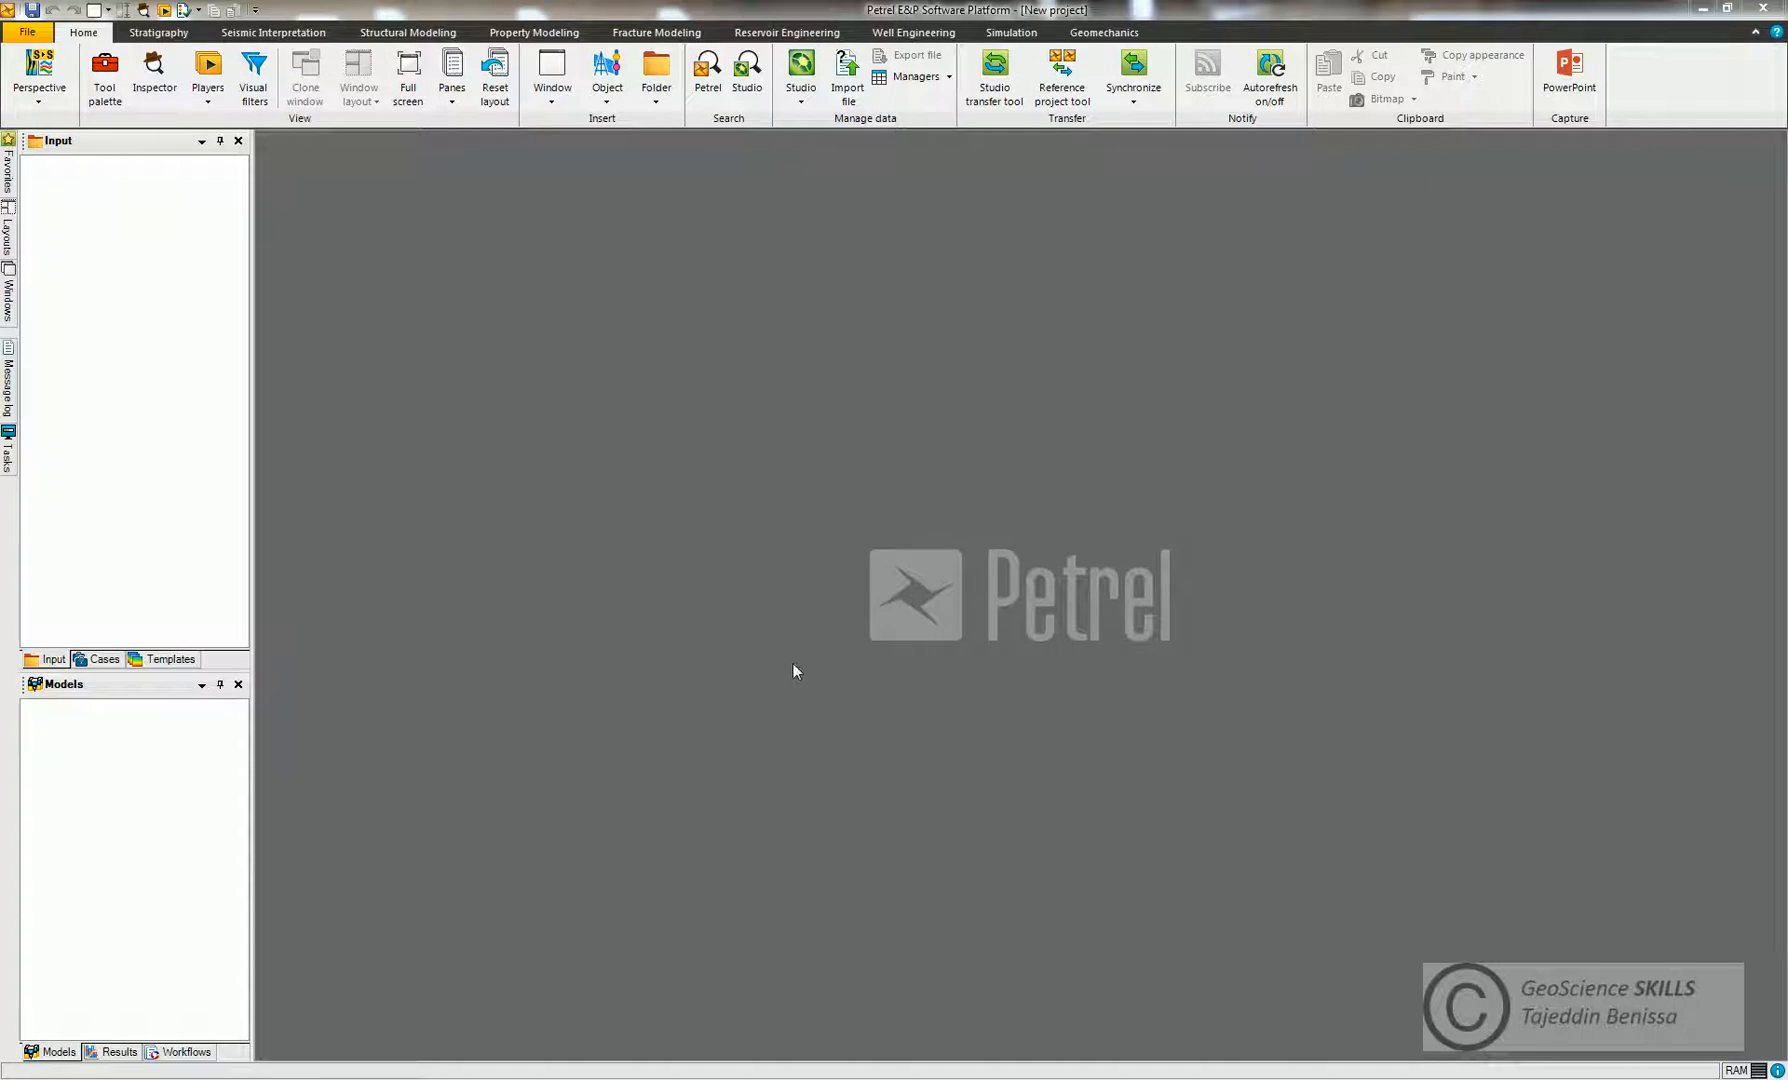
mouse_move(450, 356)
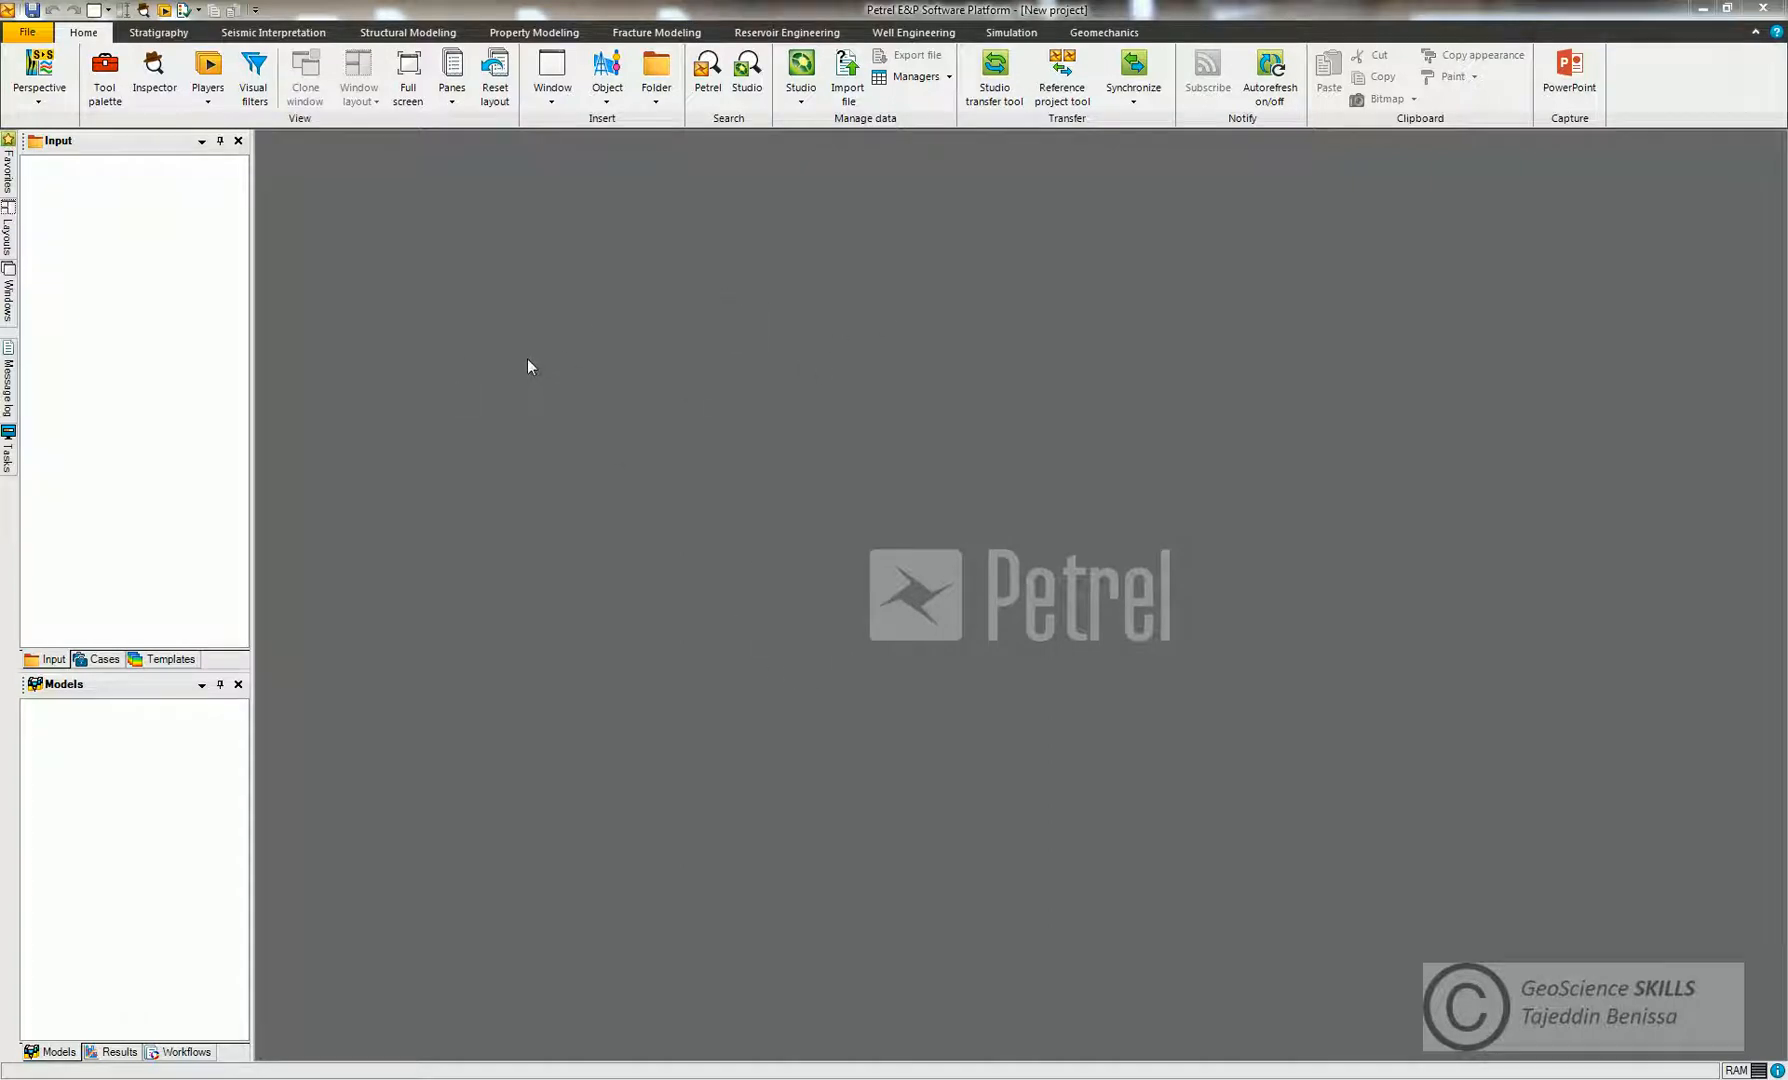
mouse_move(614, 258)
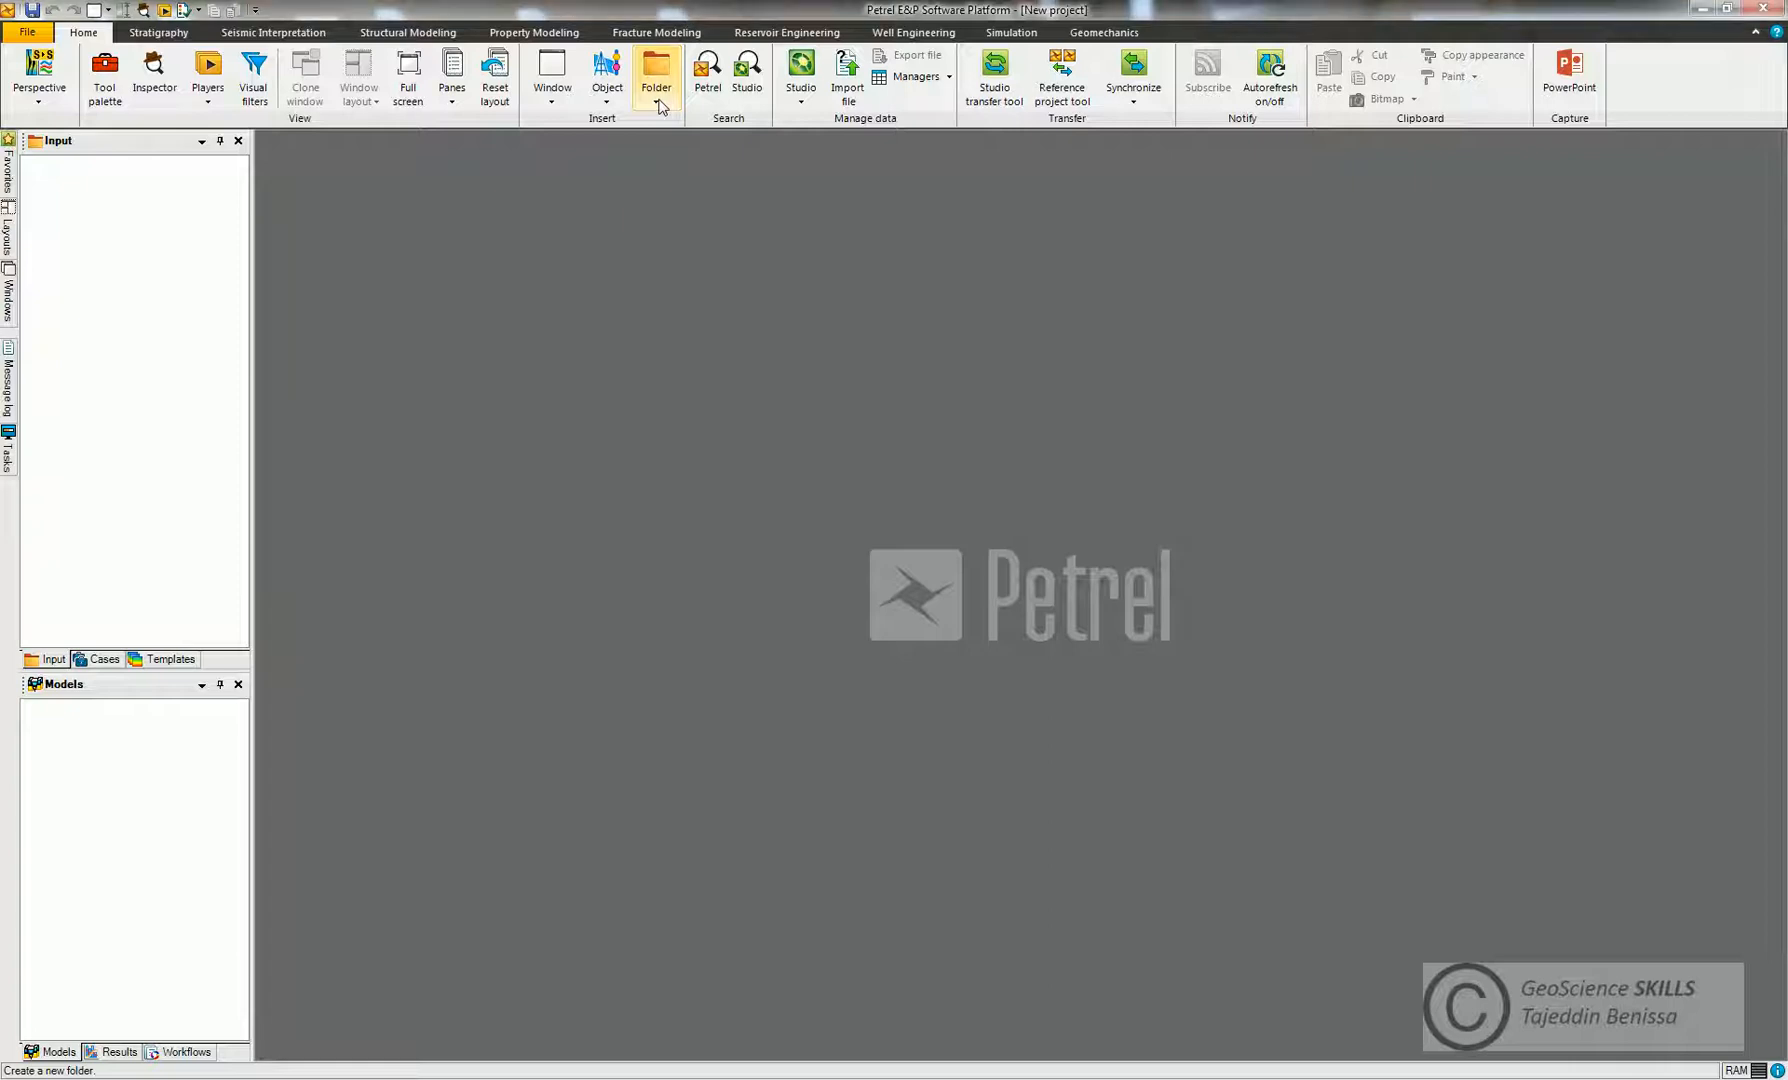
- Insert a new seismic main folder and expand it to its Vintages, filters, interpretation folder and horizon
click(656, 70)
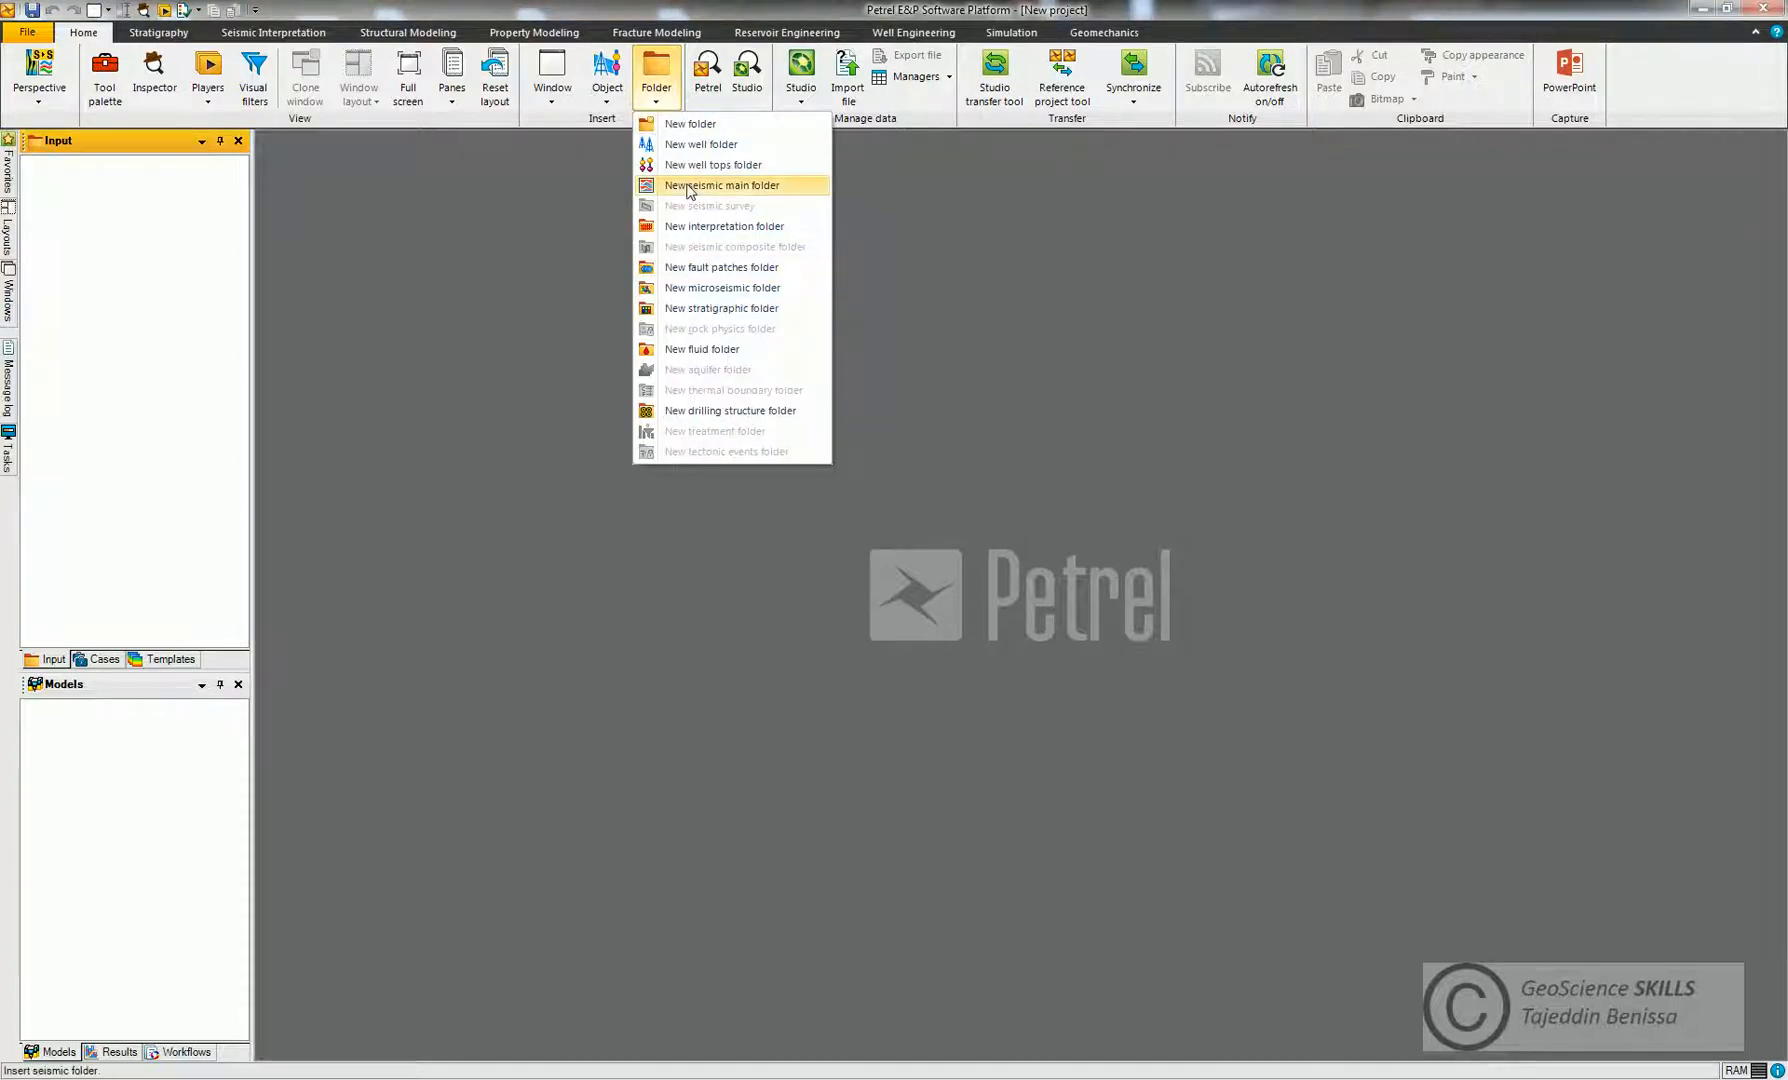
mouse_move(718, 184)
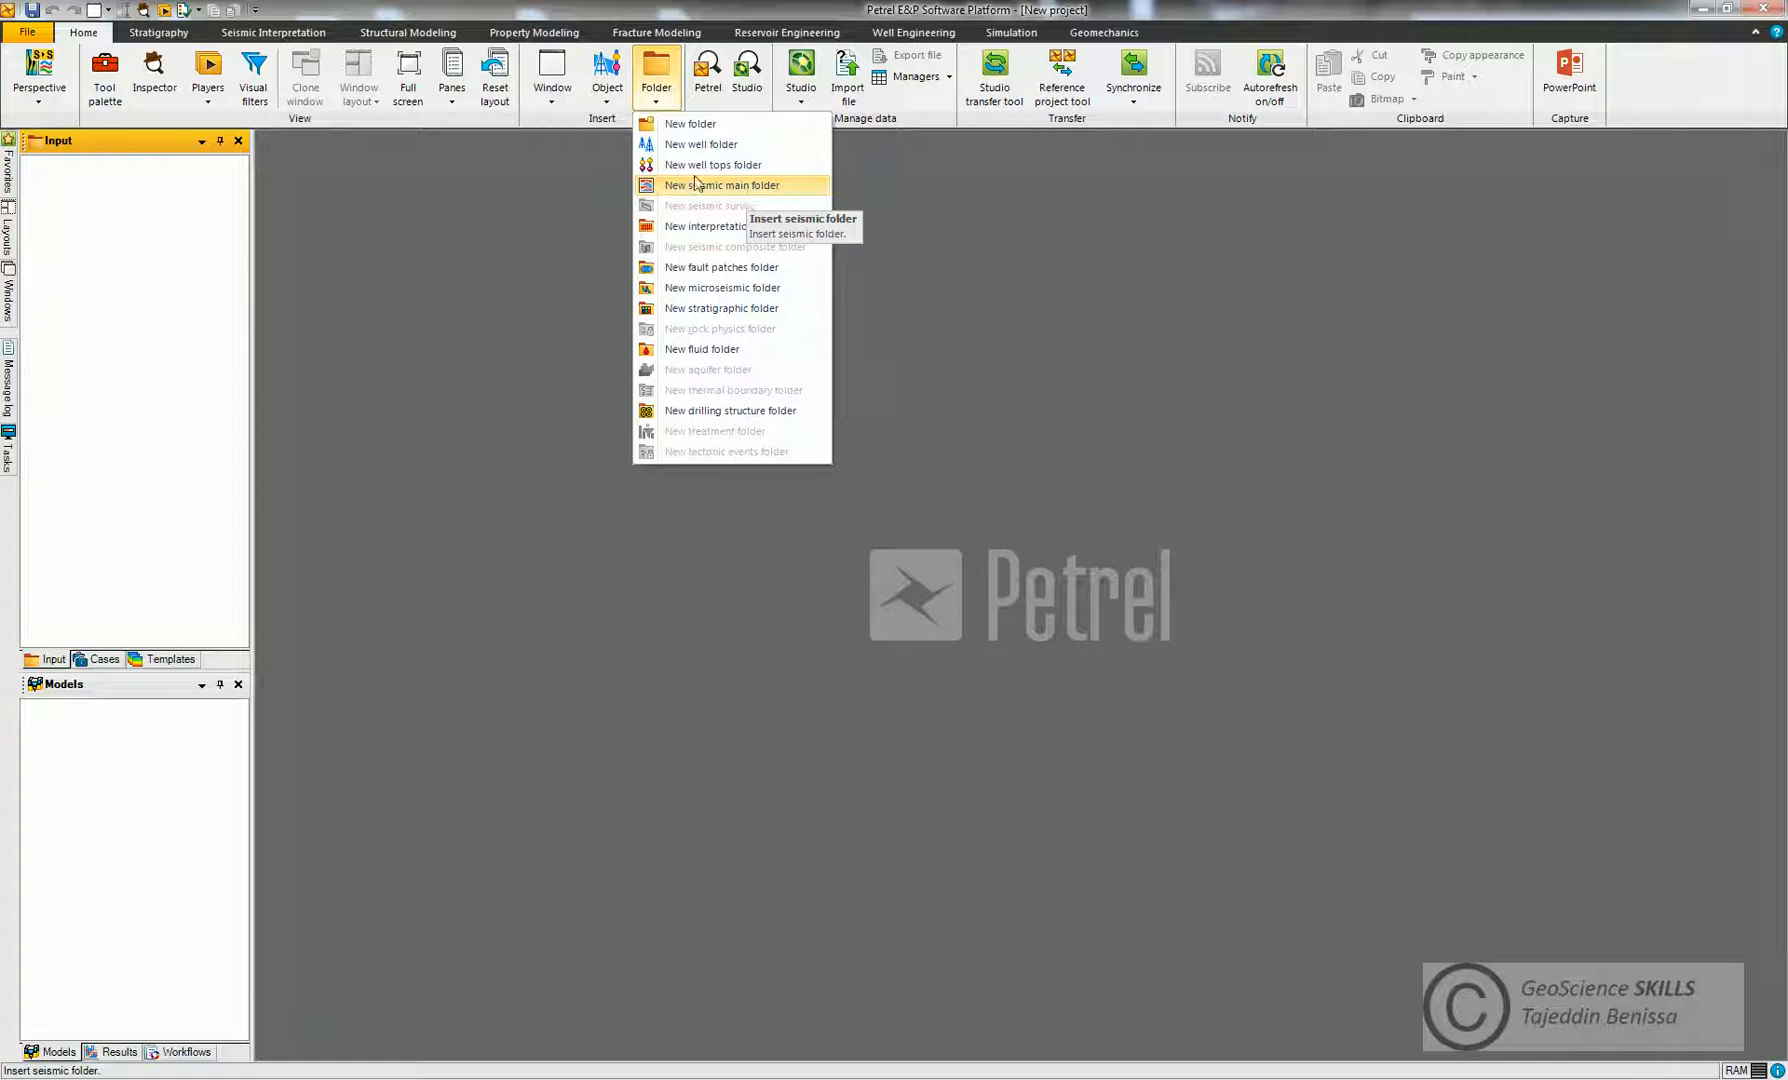
click(720, 184)
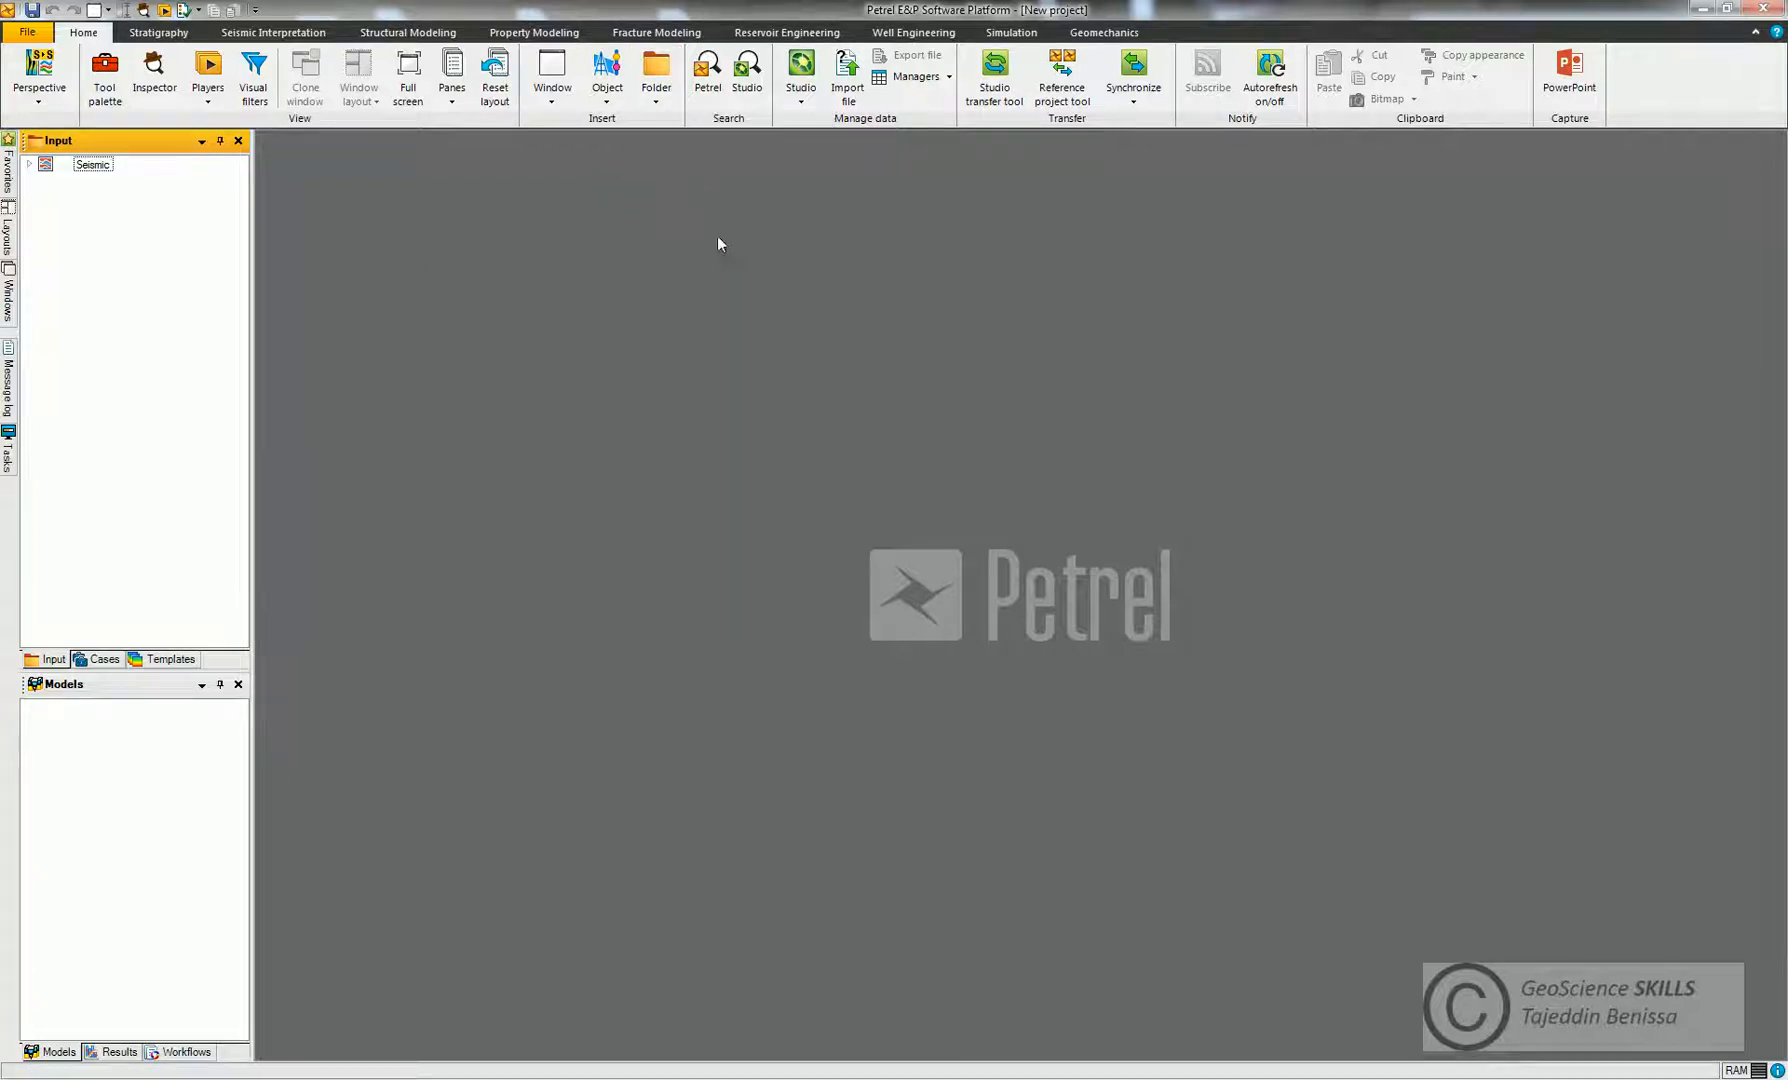
mouse_move(110, 196)
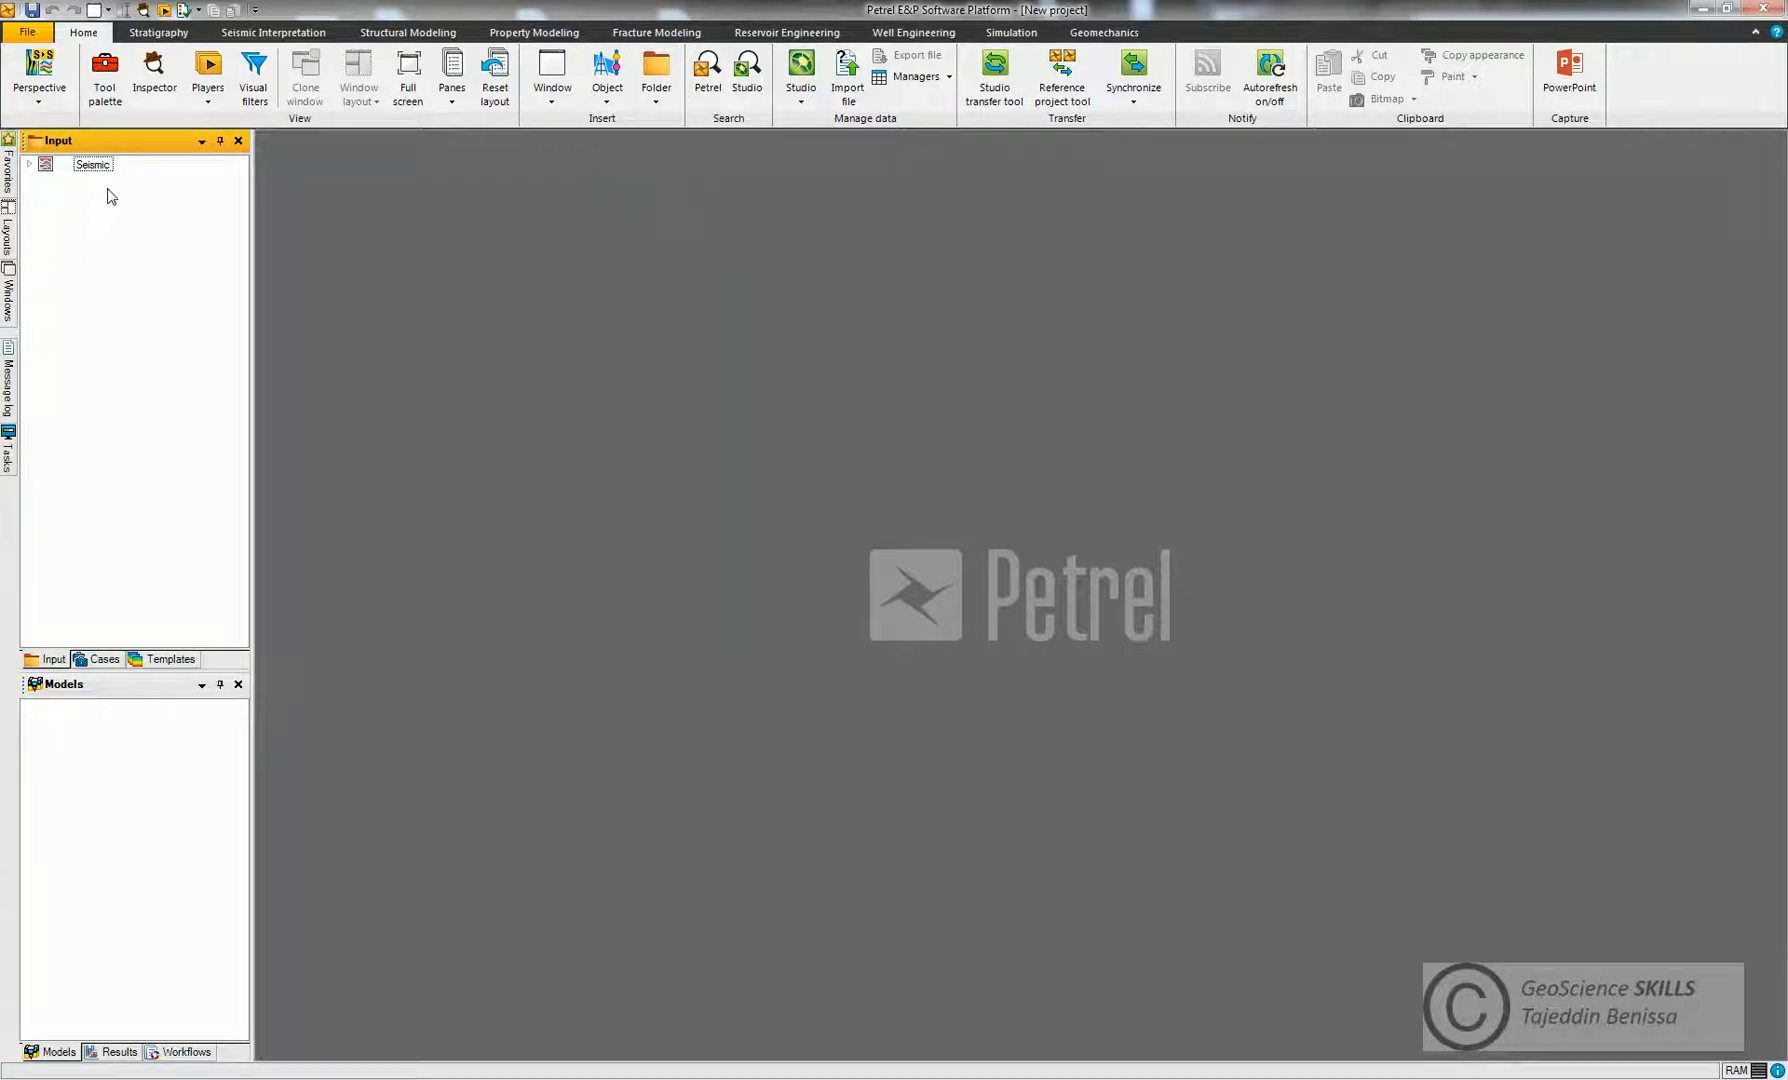
mouse_move(26, 176)
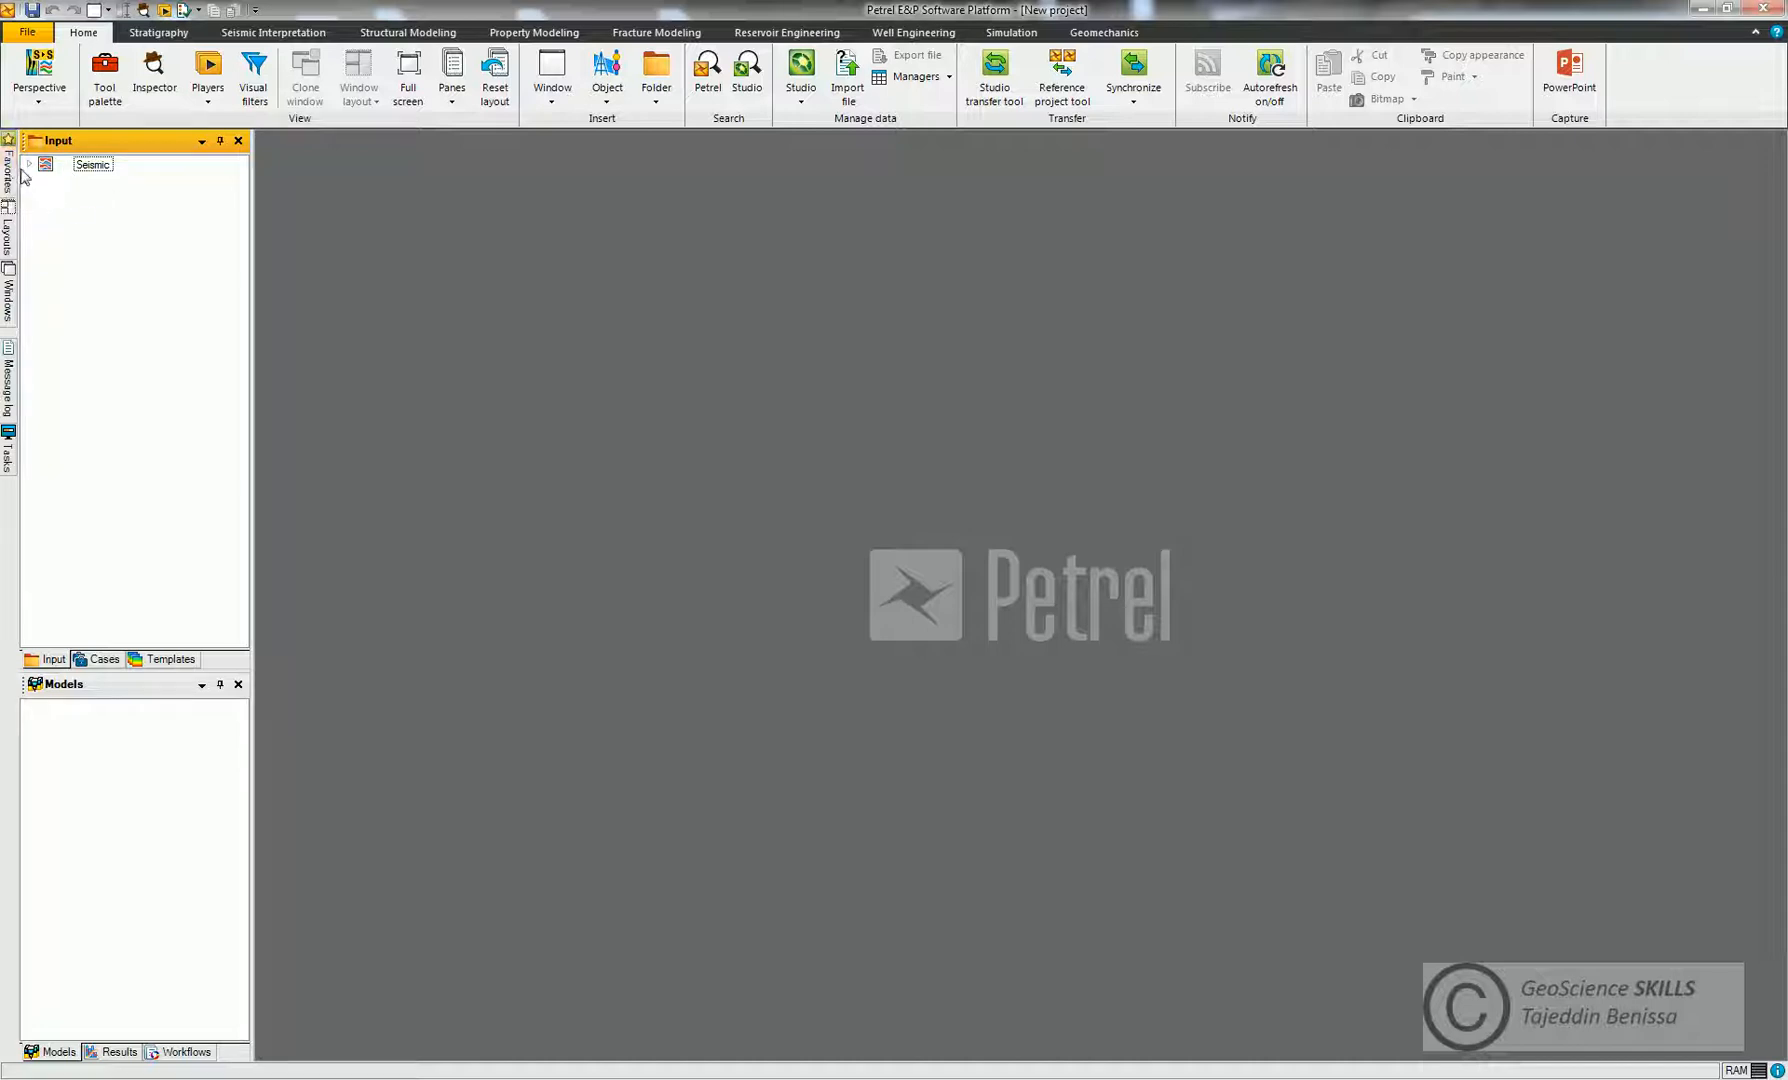
click(28, 164)
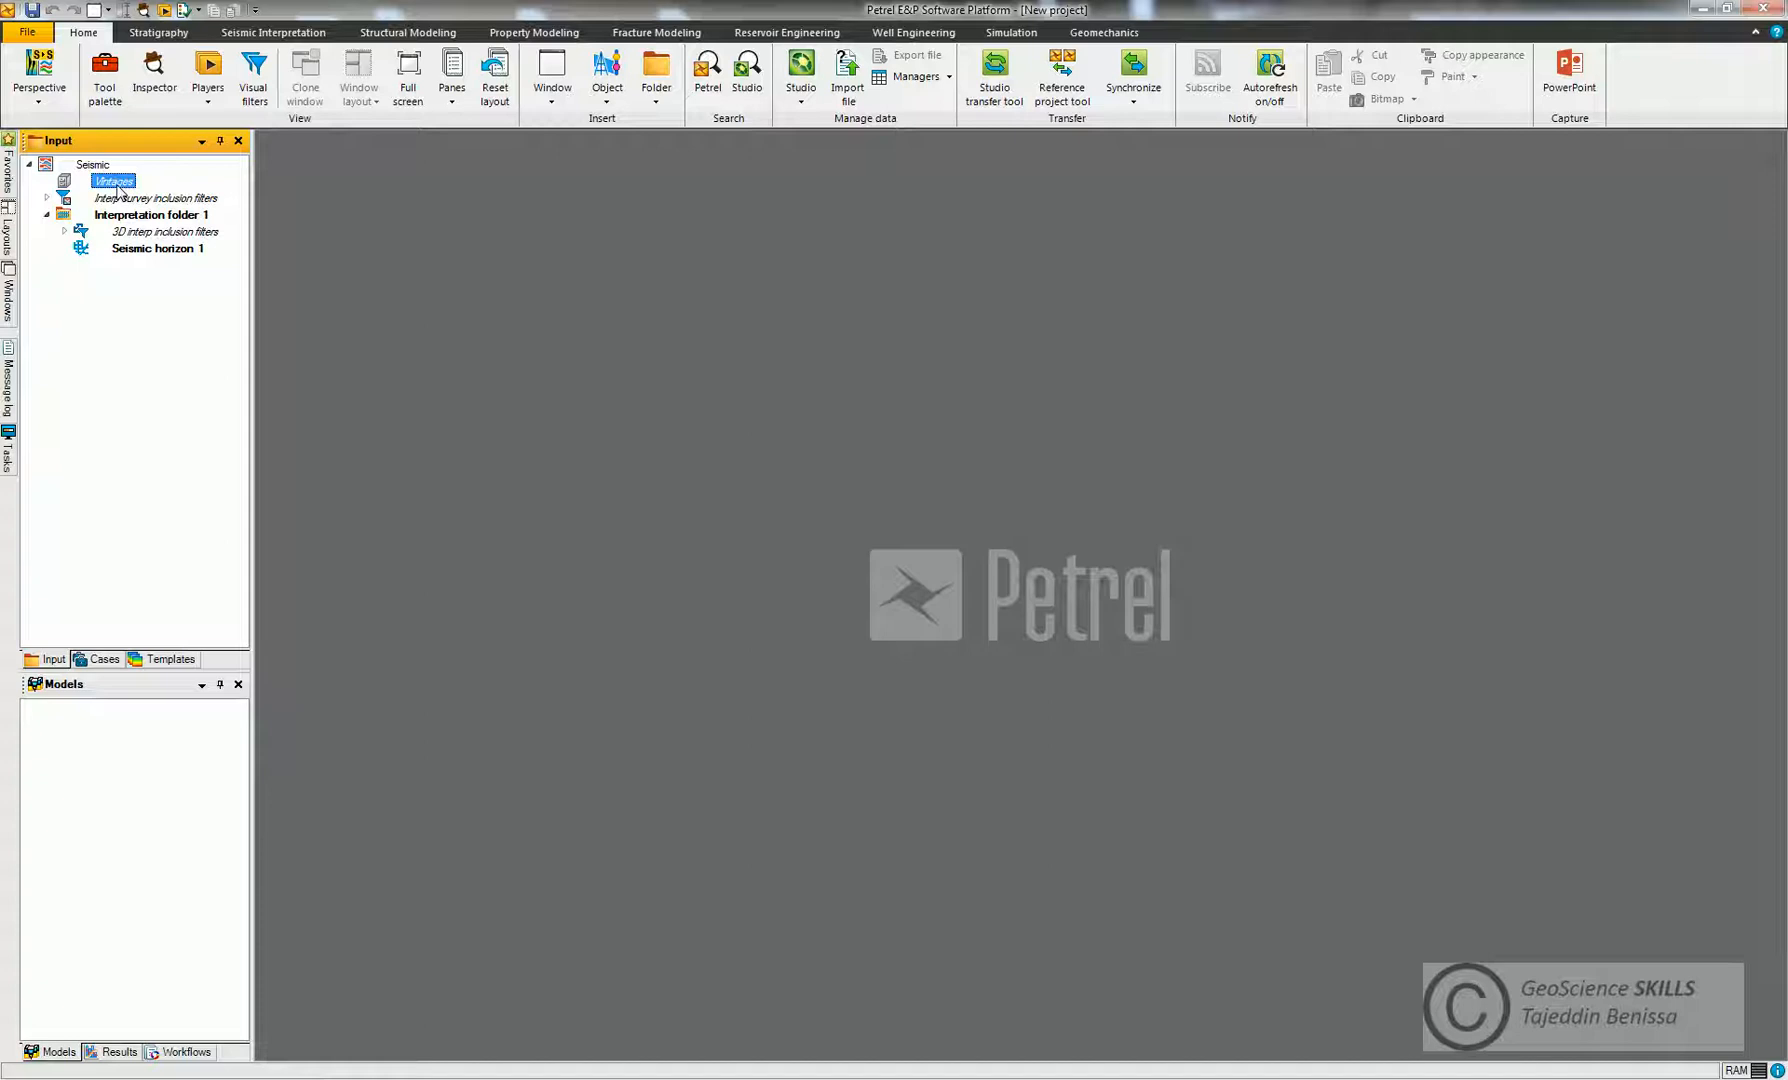
click(152, 214)
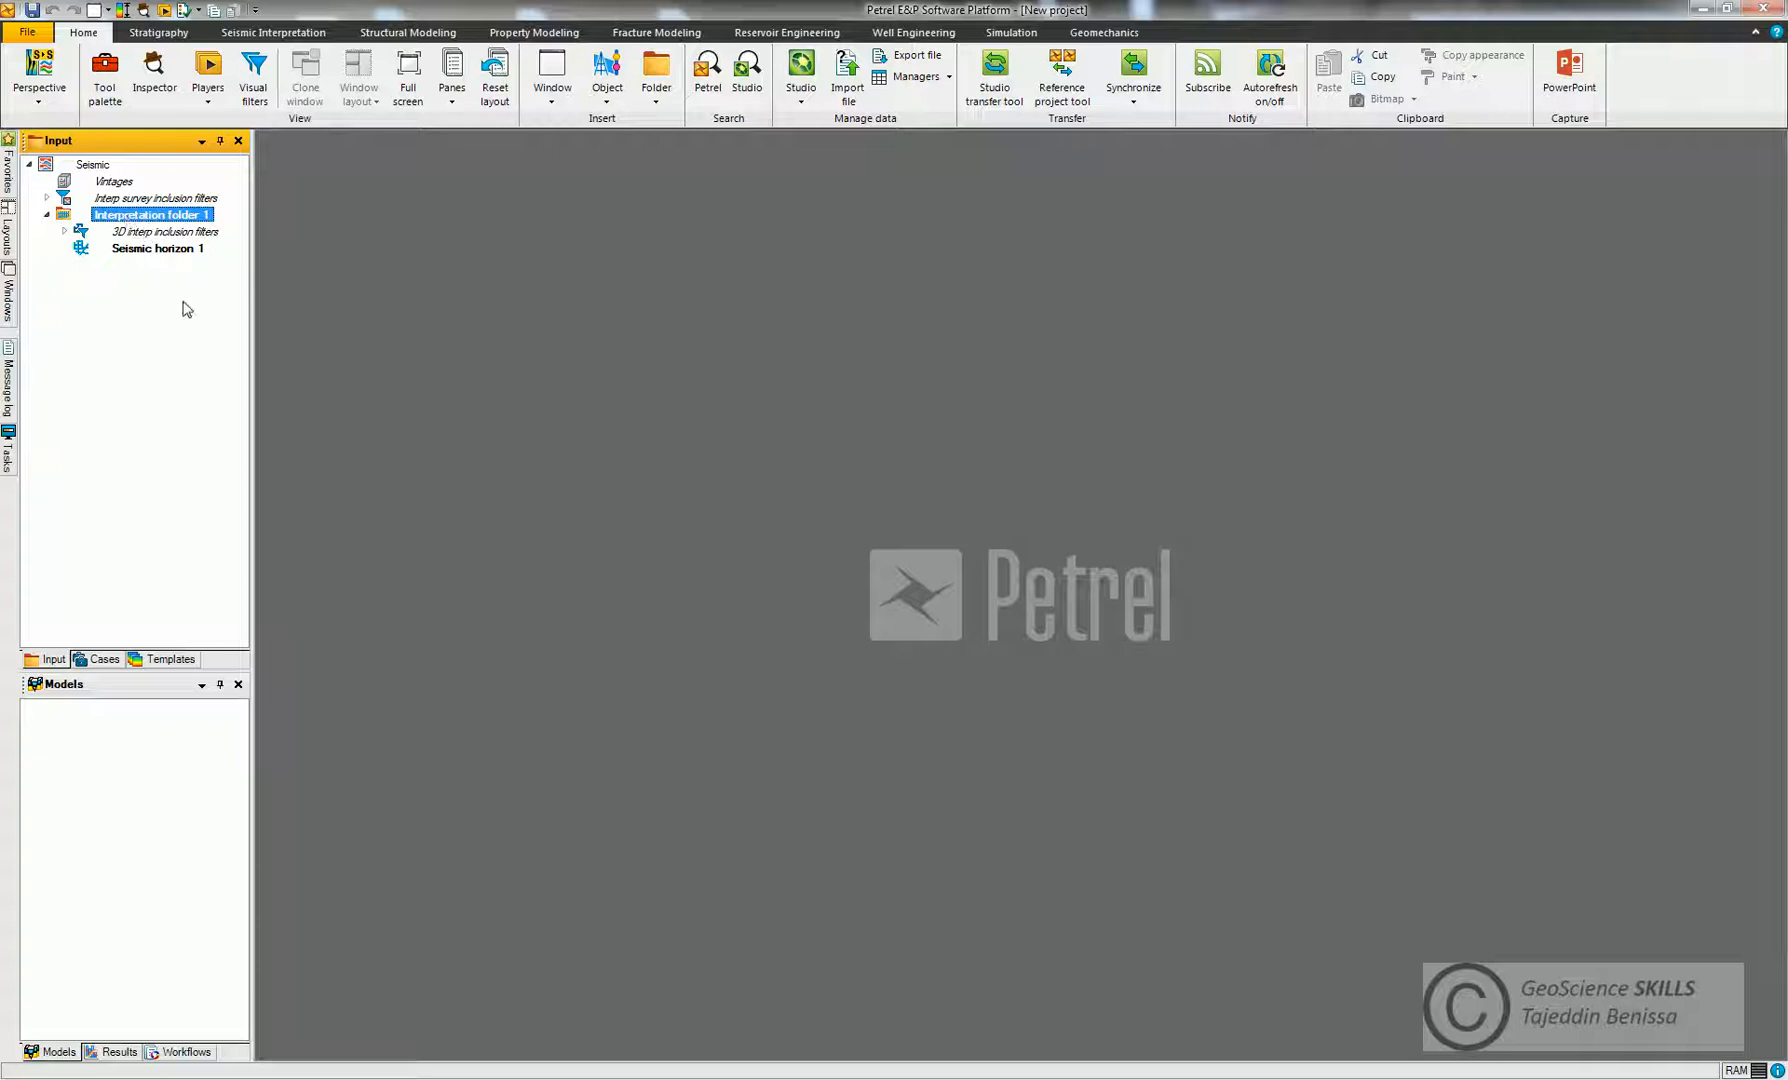
mouse_move(134, 266)
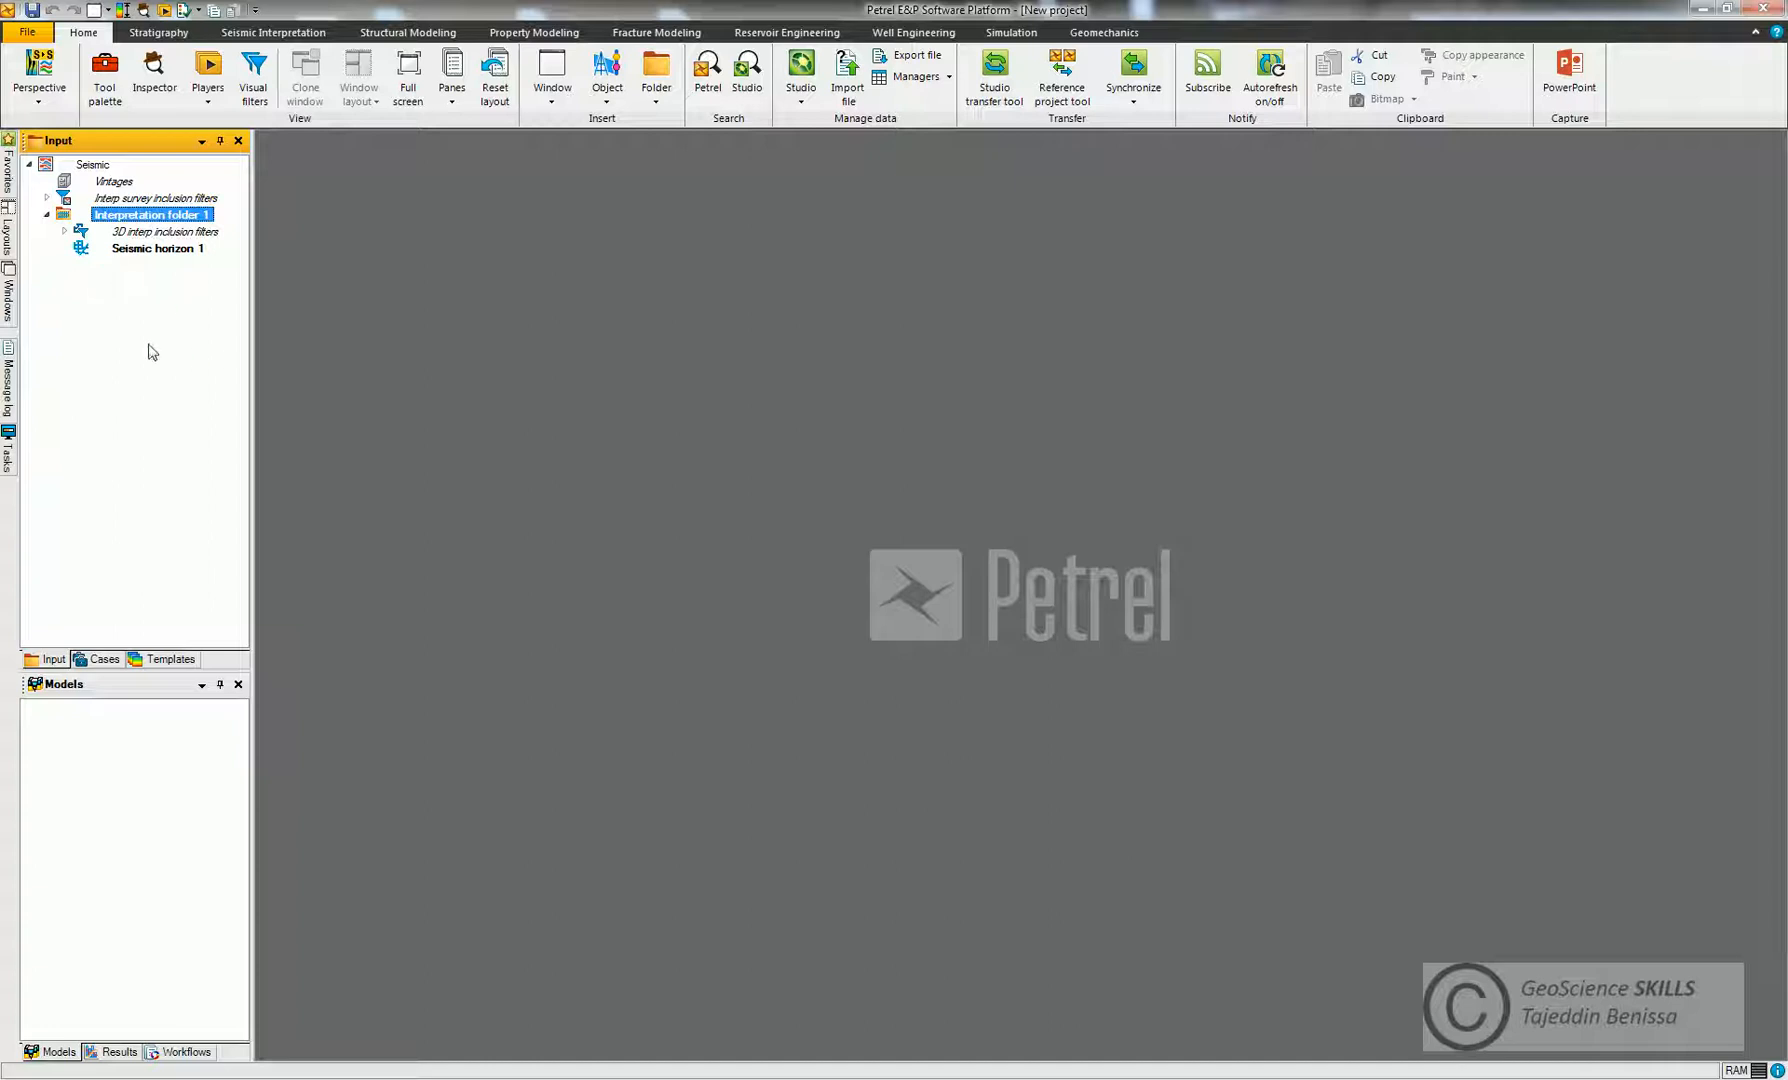
mouse_move(110, 348)
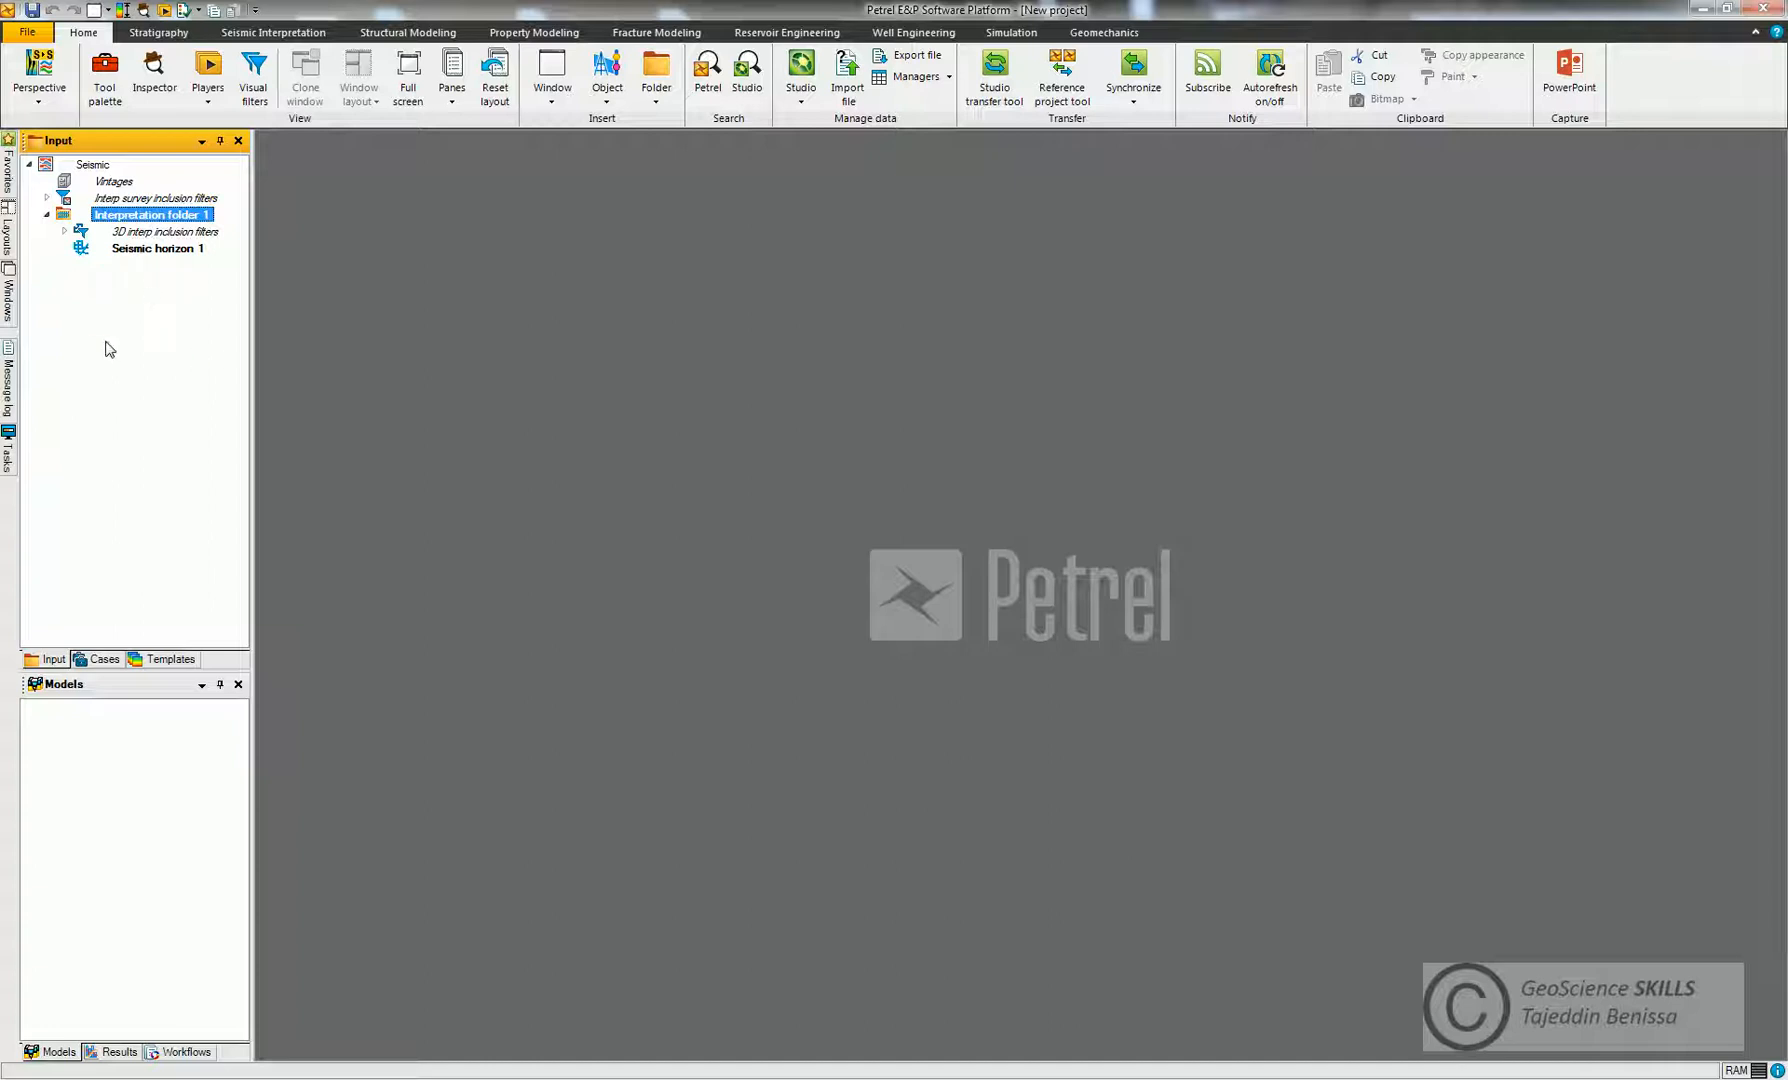
mouse_move(136, 338)
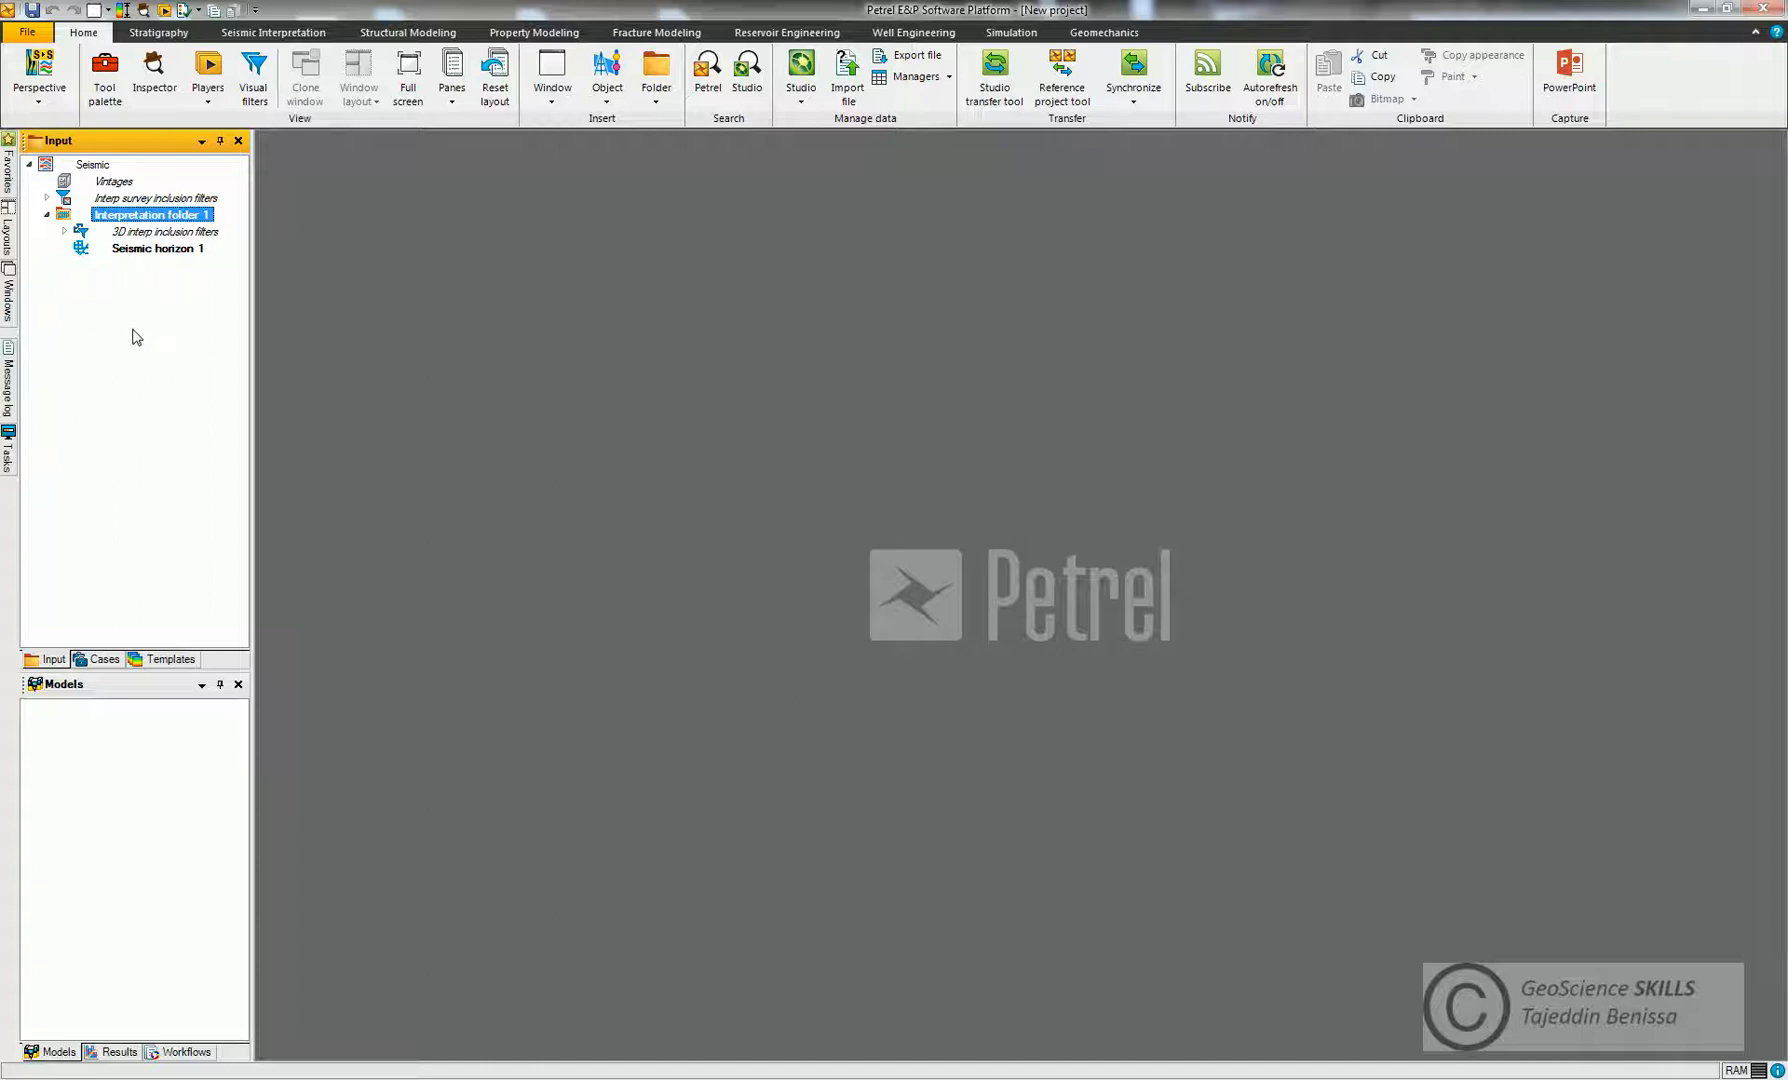
- Insert a new seismic survey, creating Survey 1 under the Seismic folder, and select it
click(656, 72)
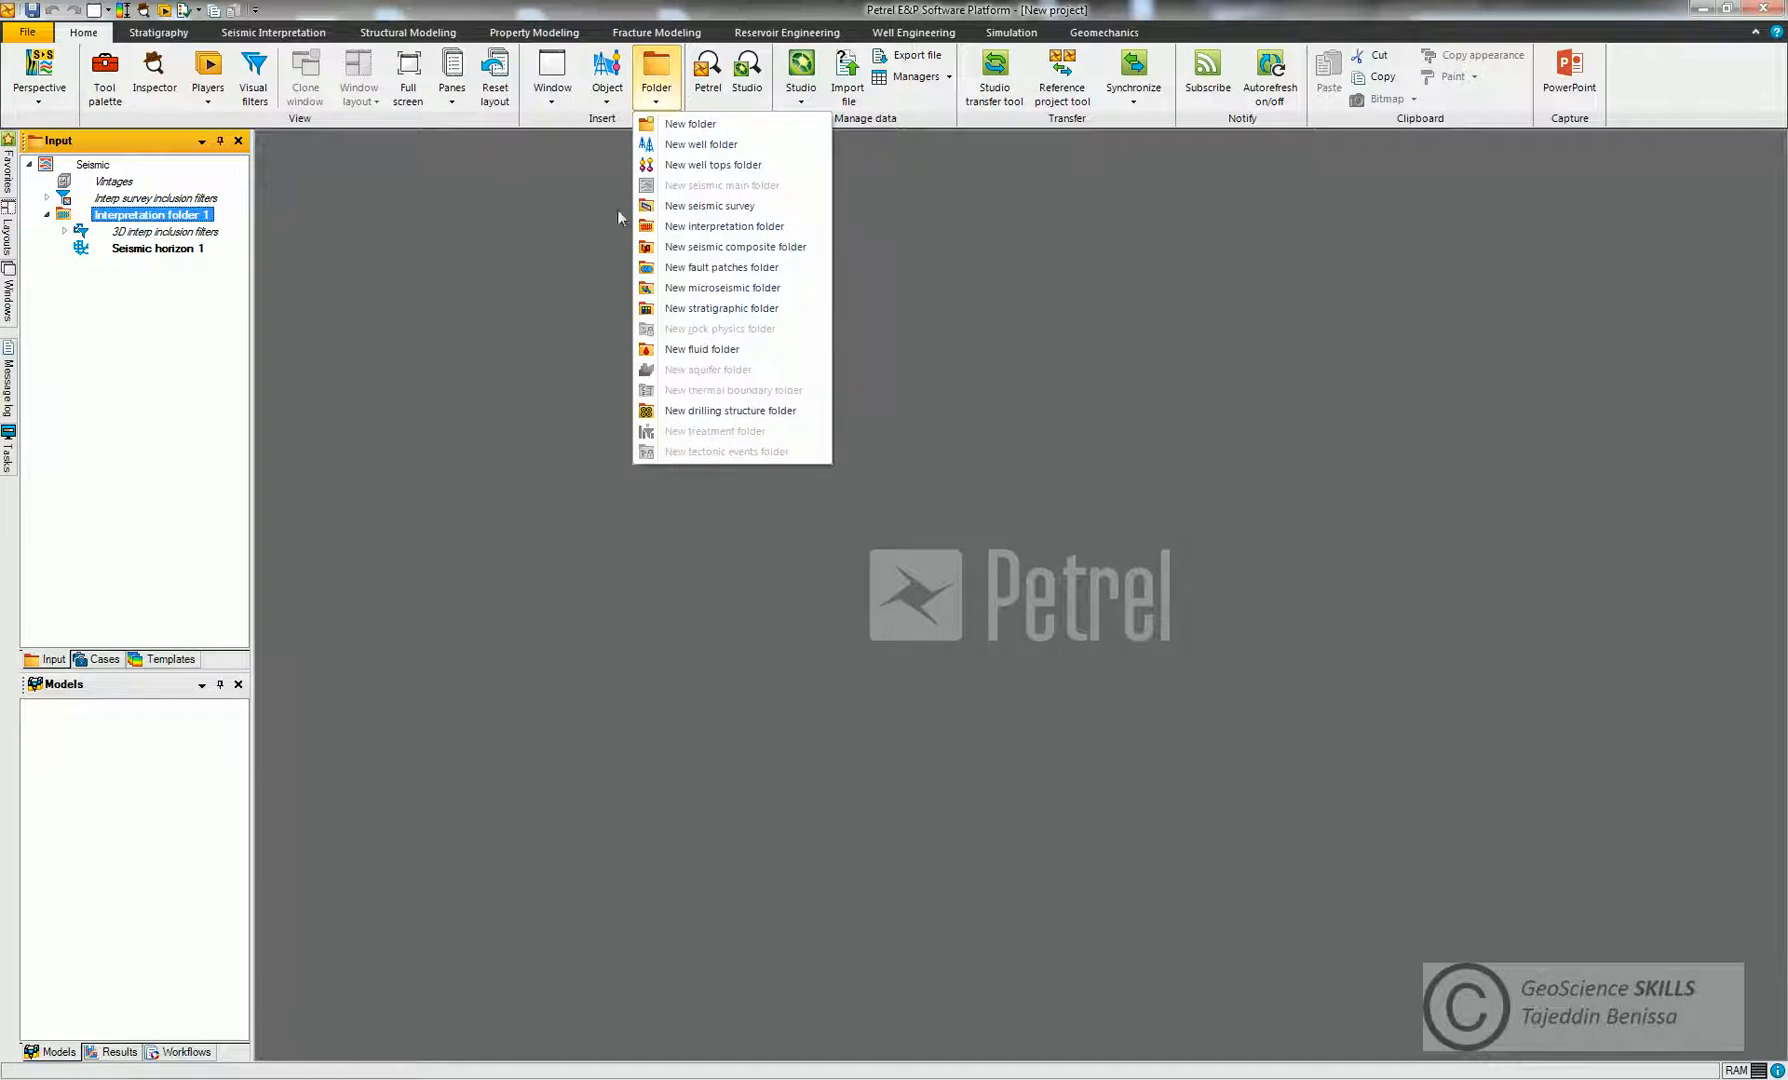
click(710, 206)
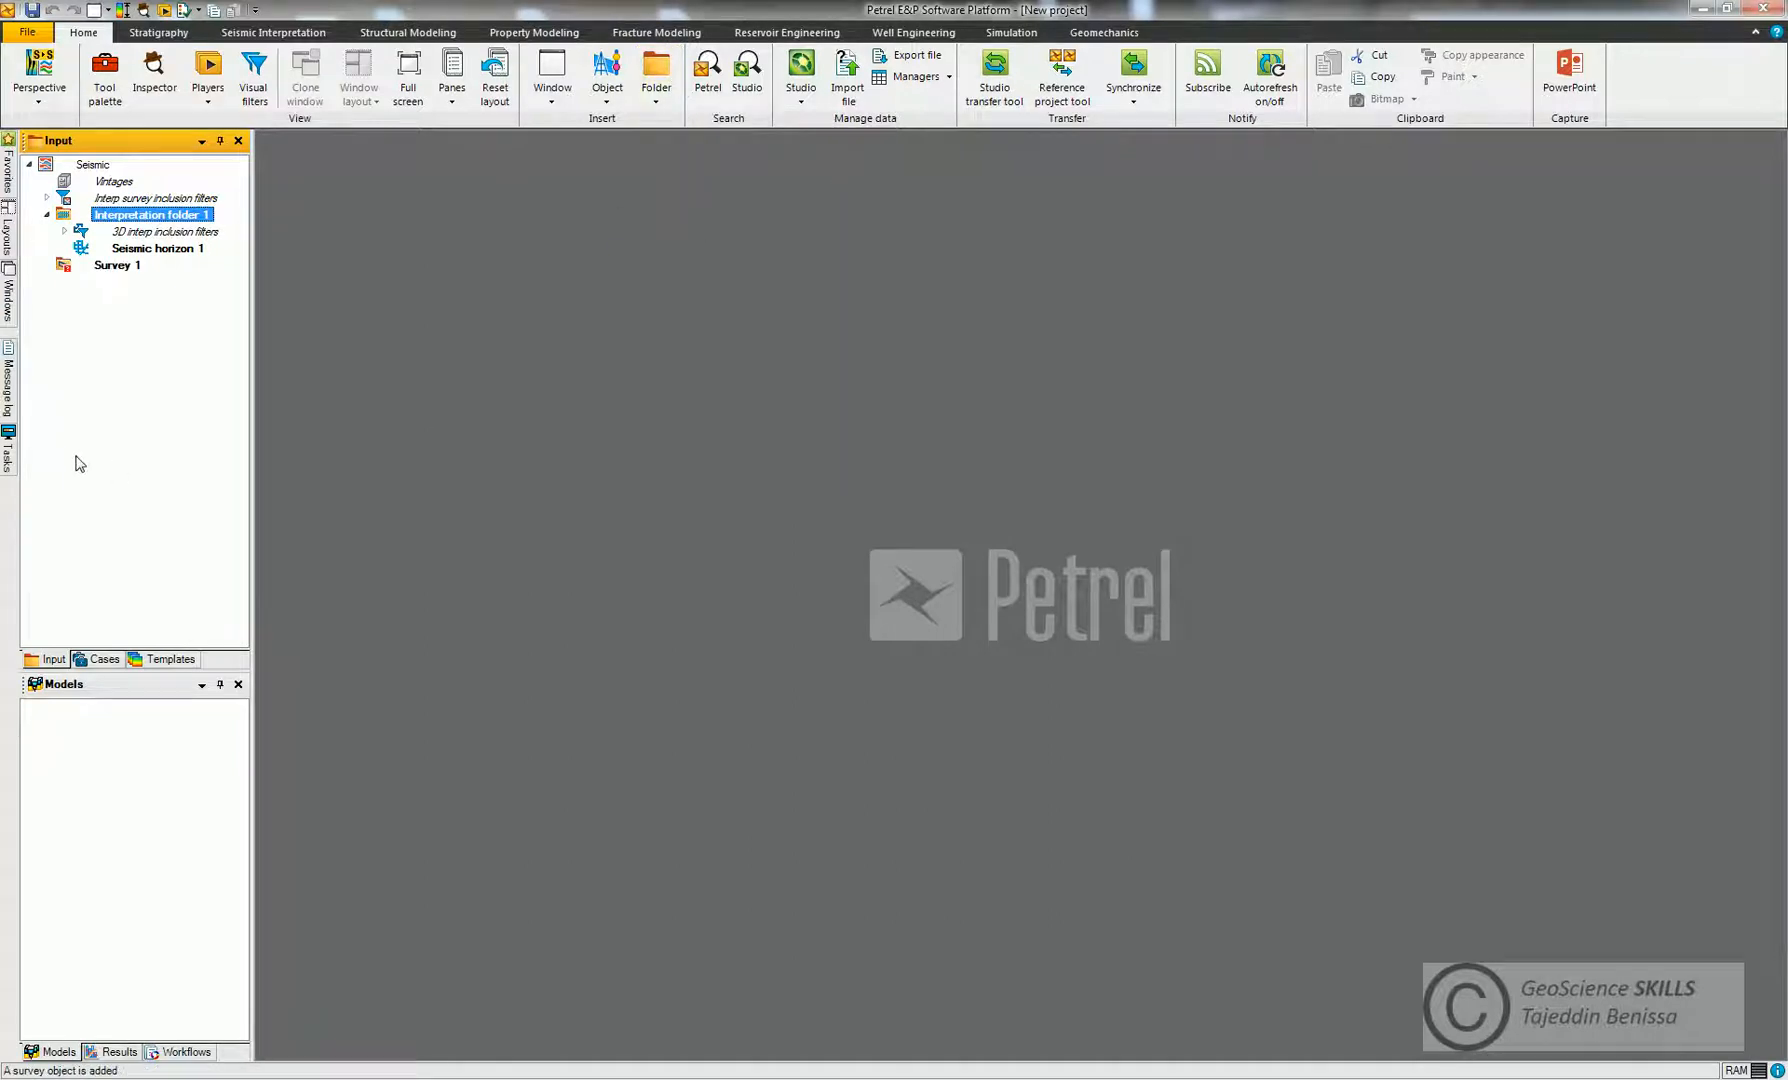
click(118, 264)
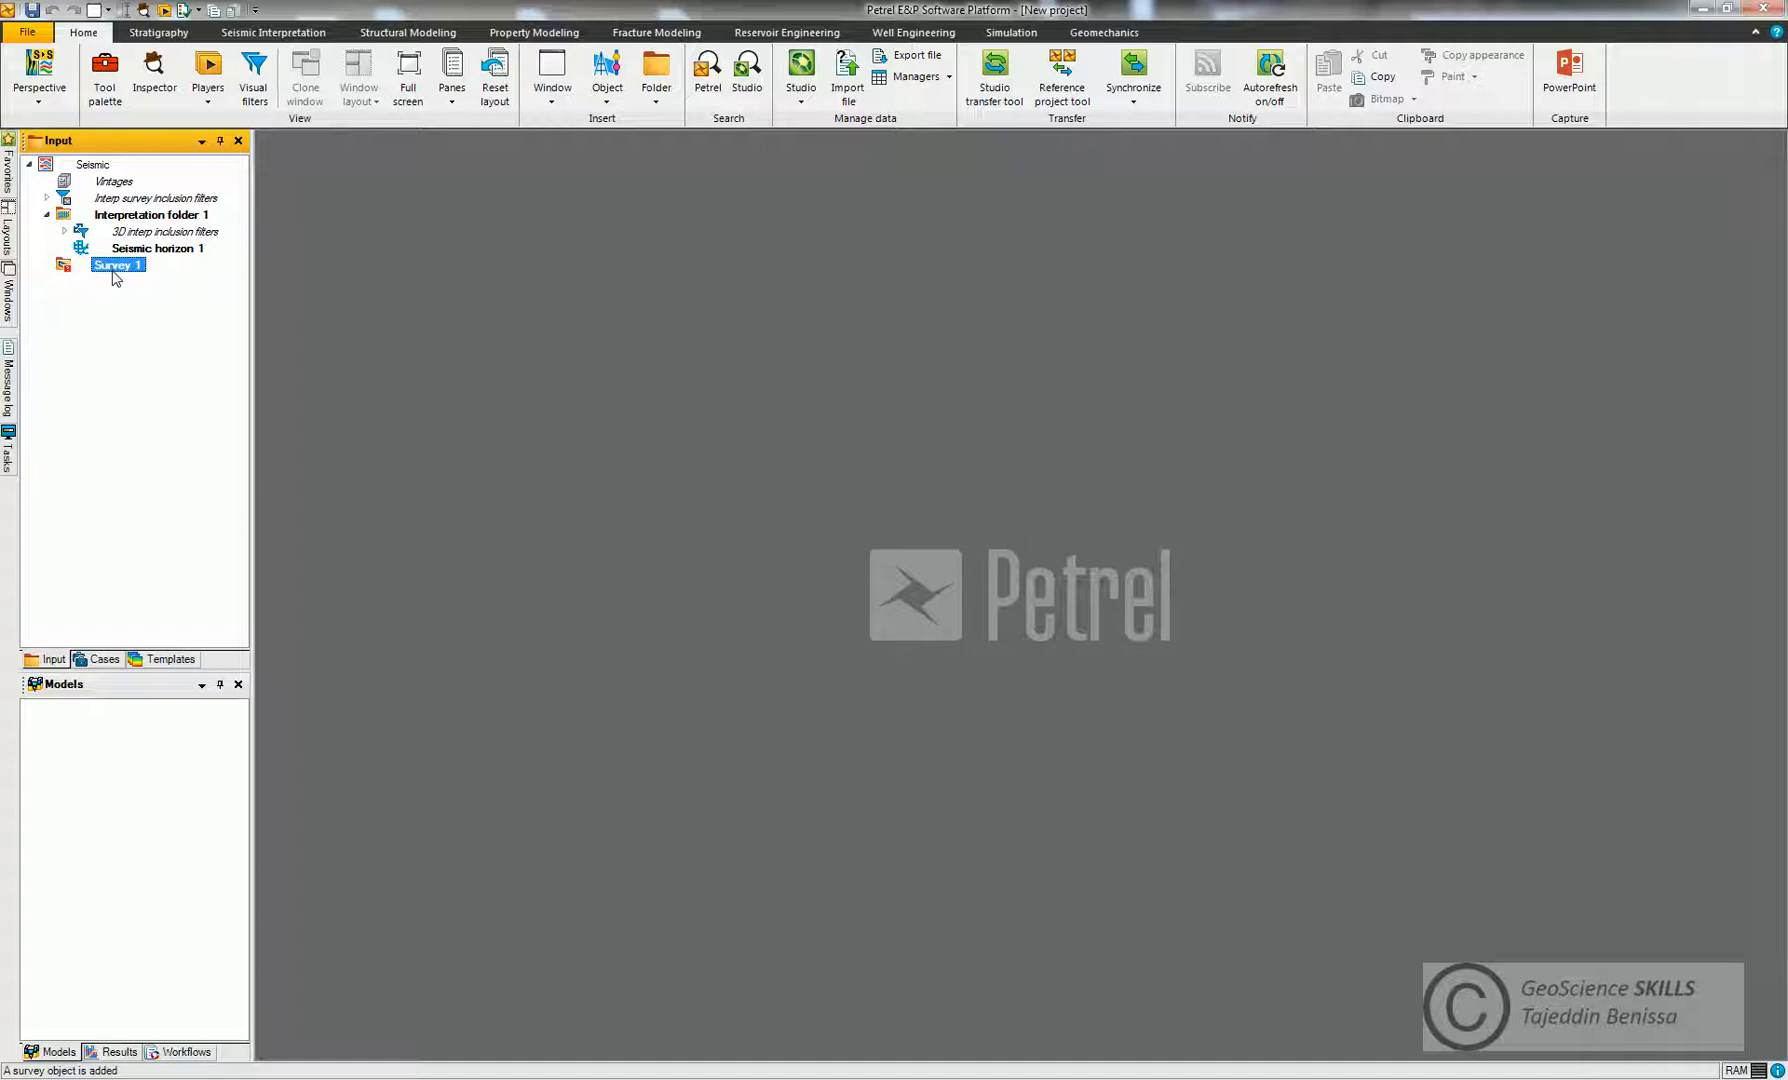
- Start Import (on selection) for Survey 1 and choose 3D-Survey.sgy as the SEG-Y file
right_click(118, 264)
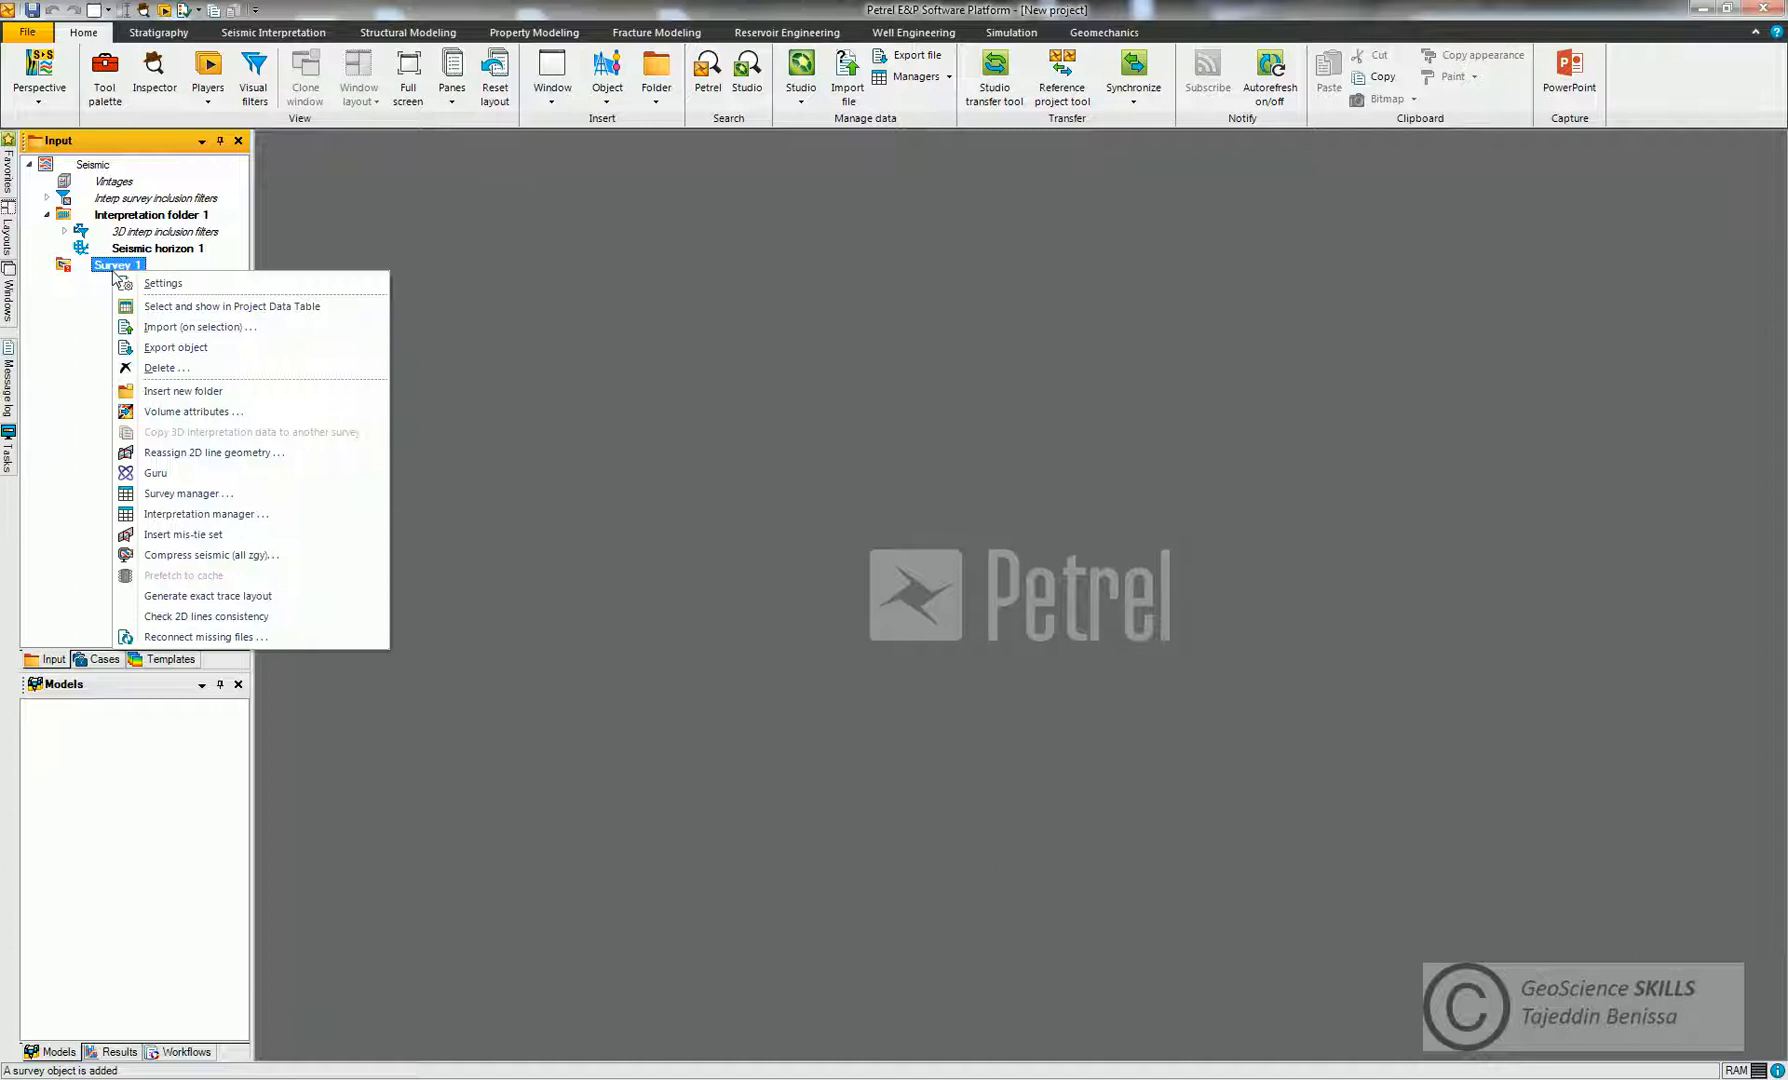
click(198, 328)
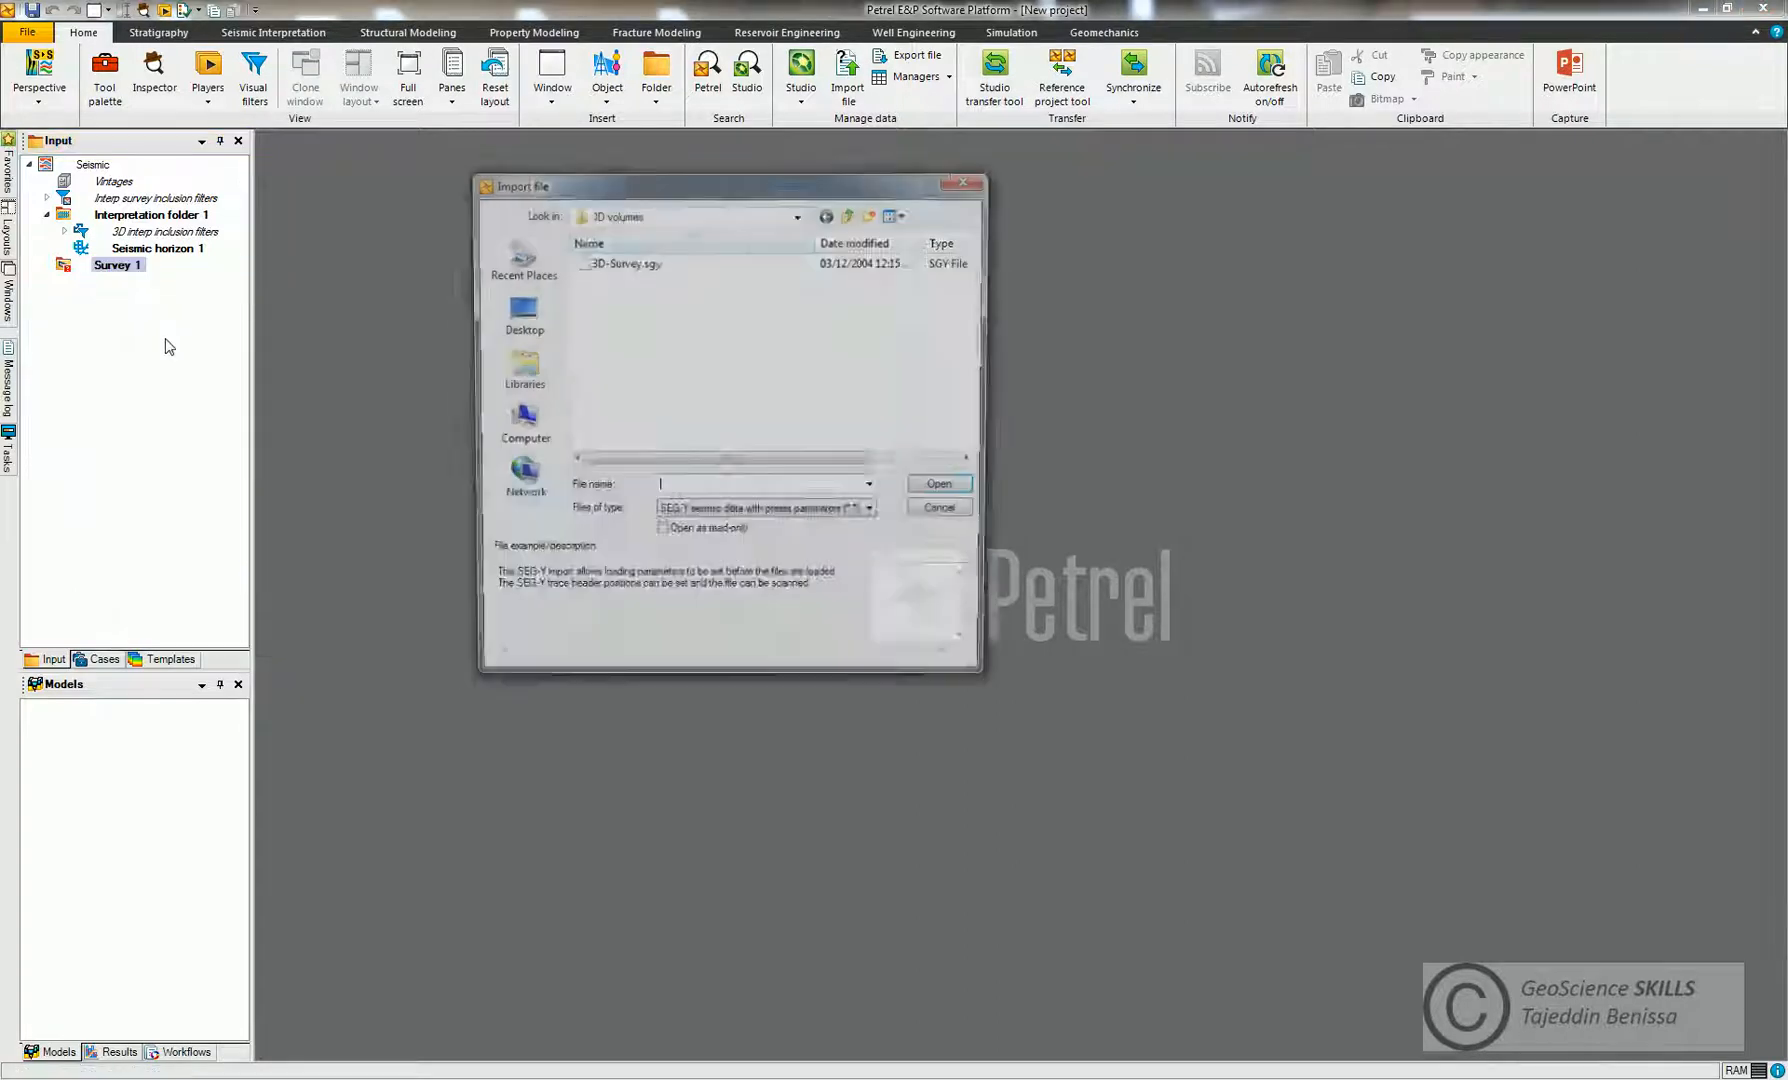
click(624, 262)
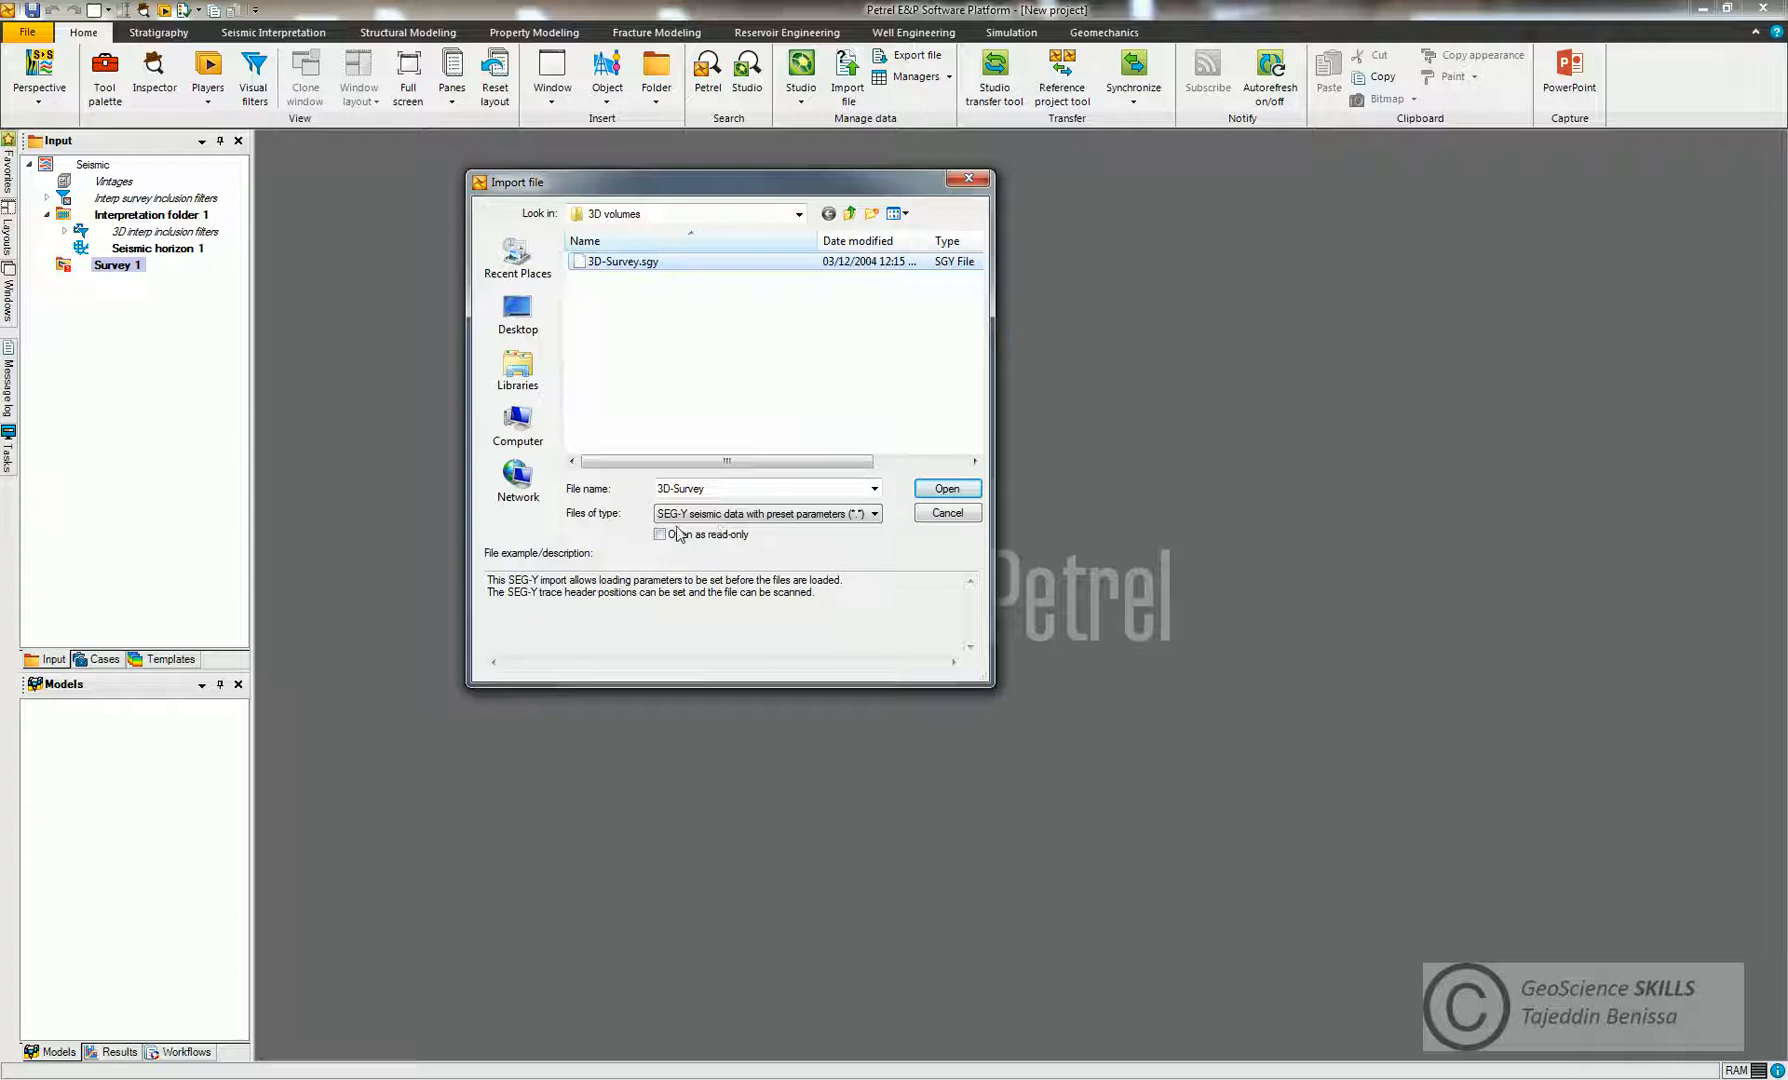
mouse_move(702, 534)
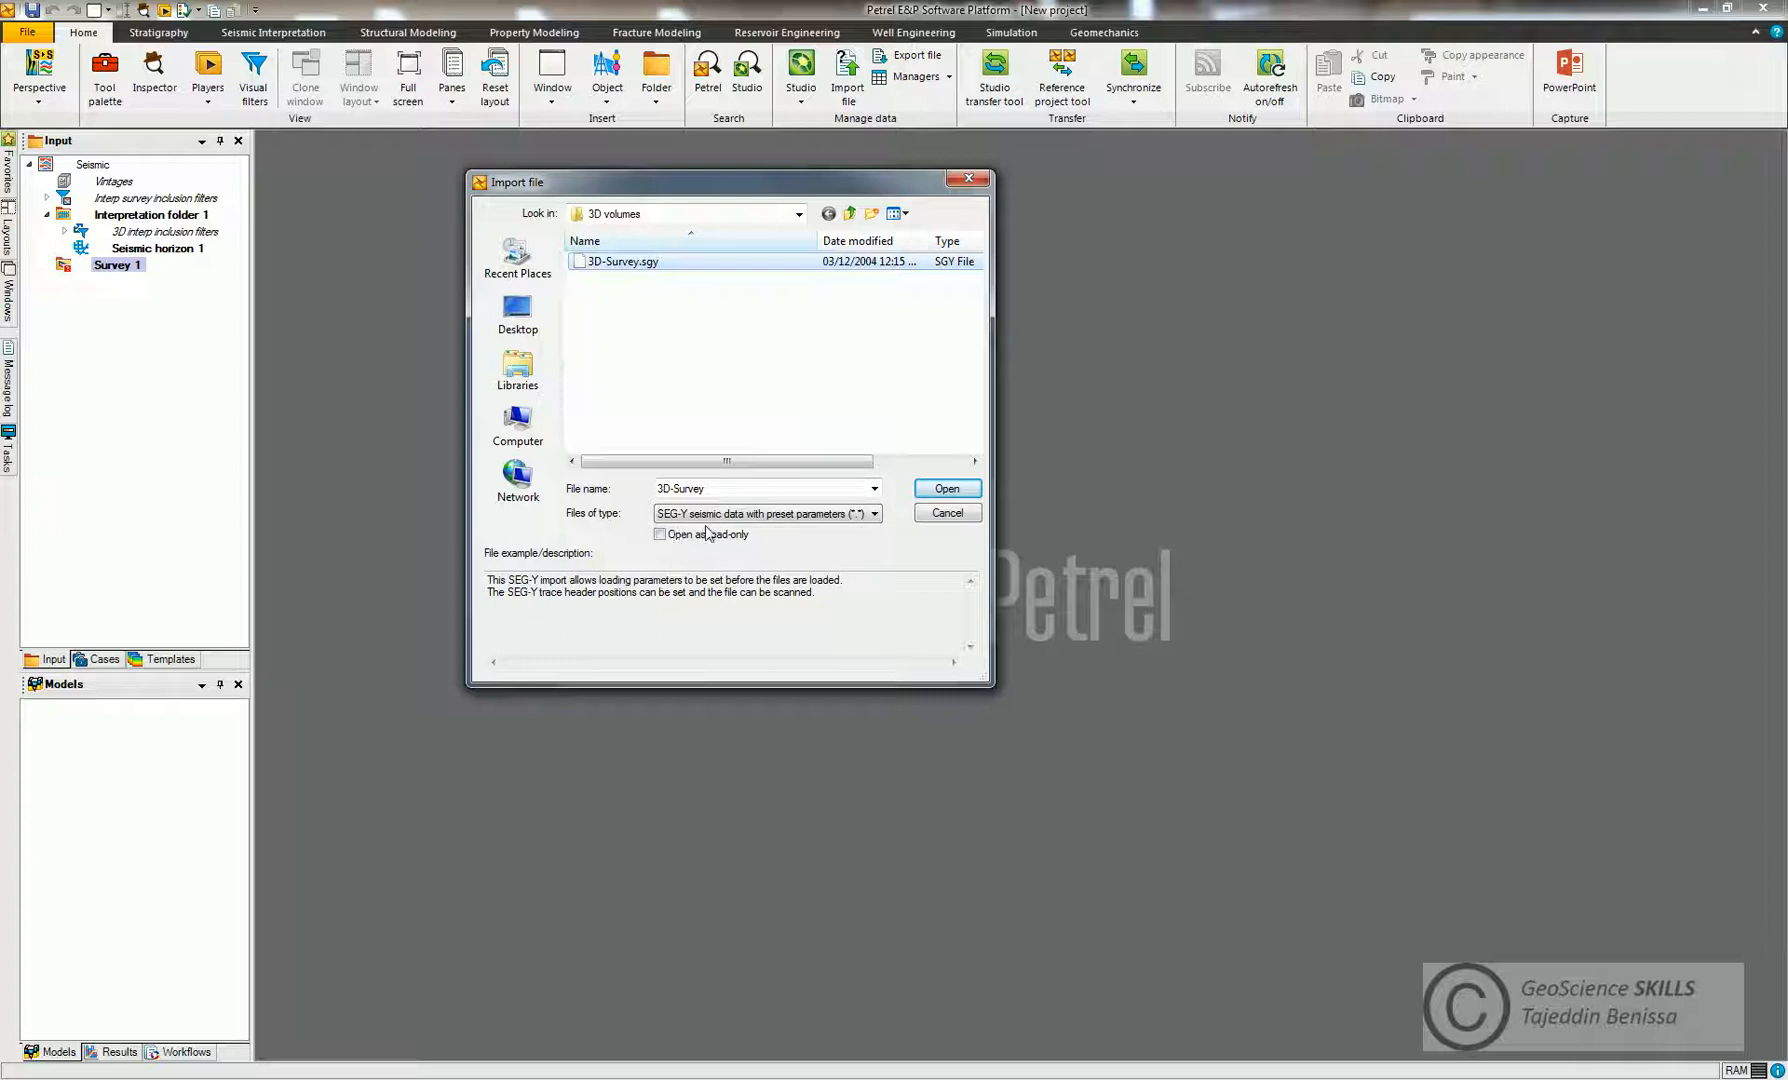
click(946, 488)
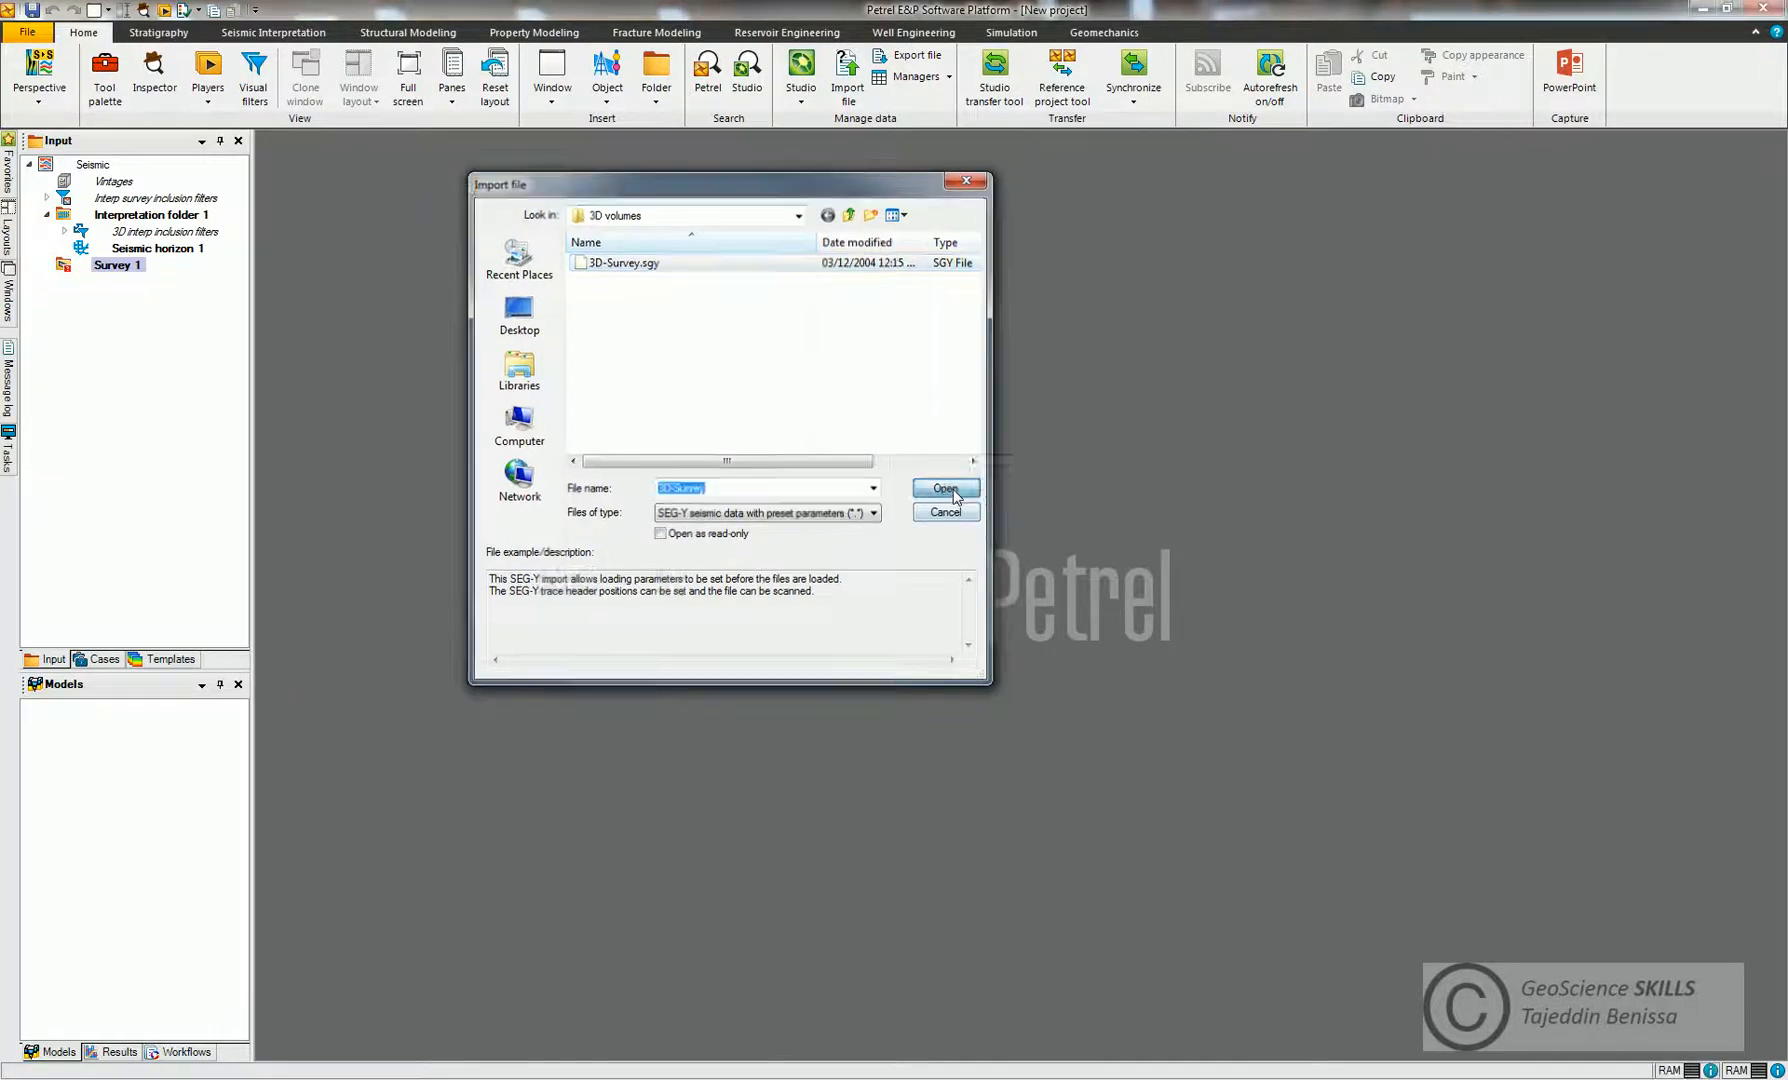
click(942, 488)
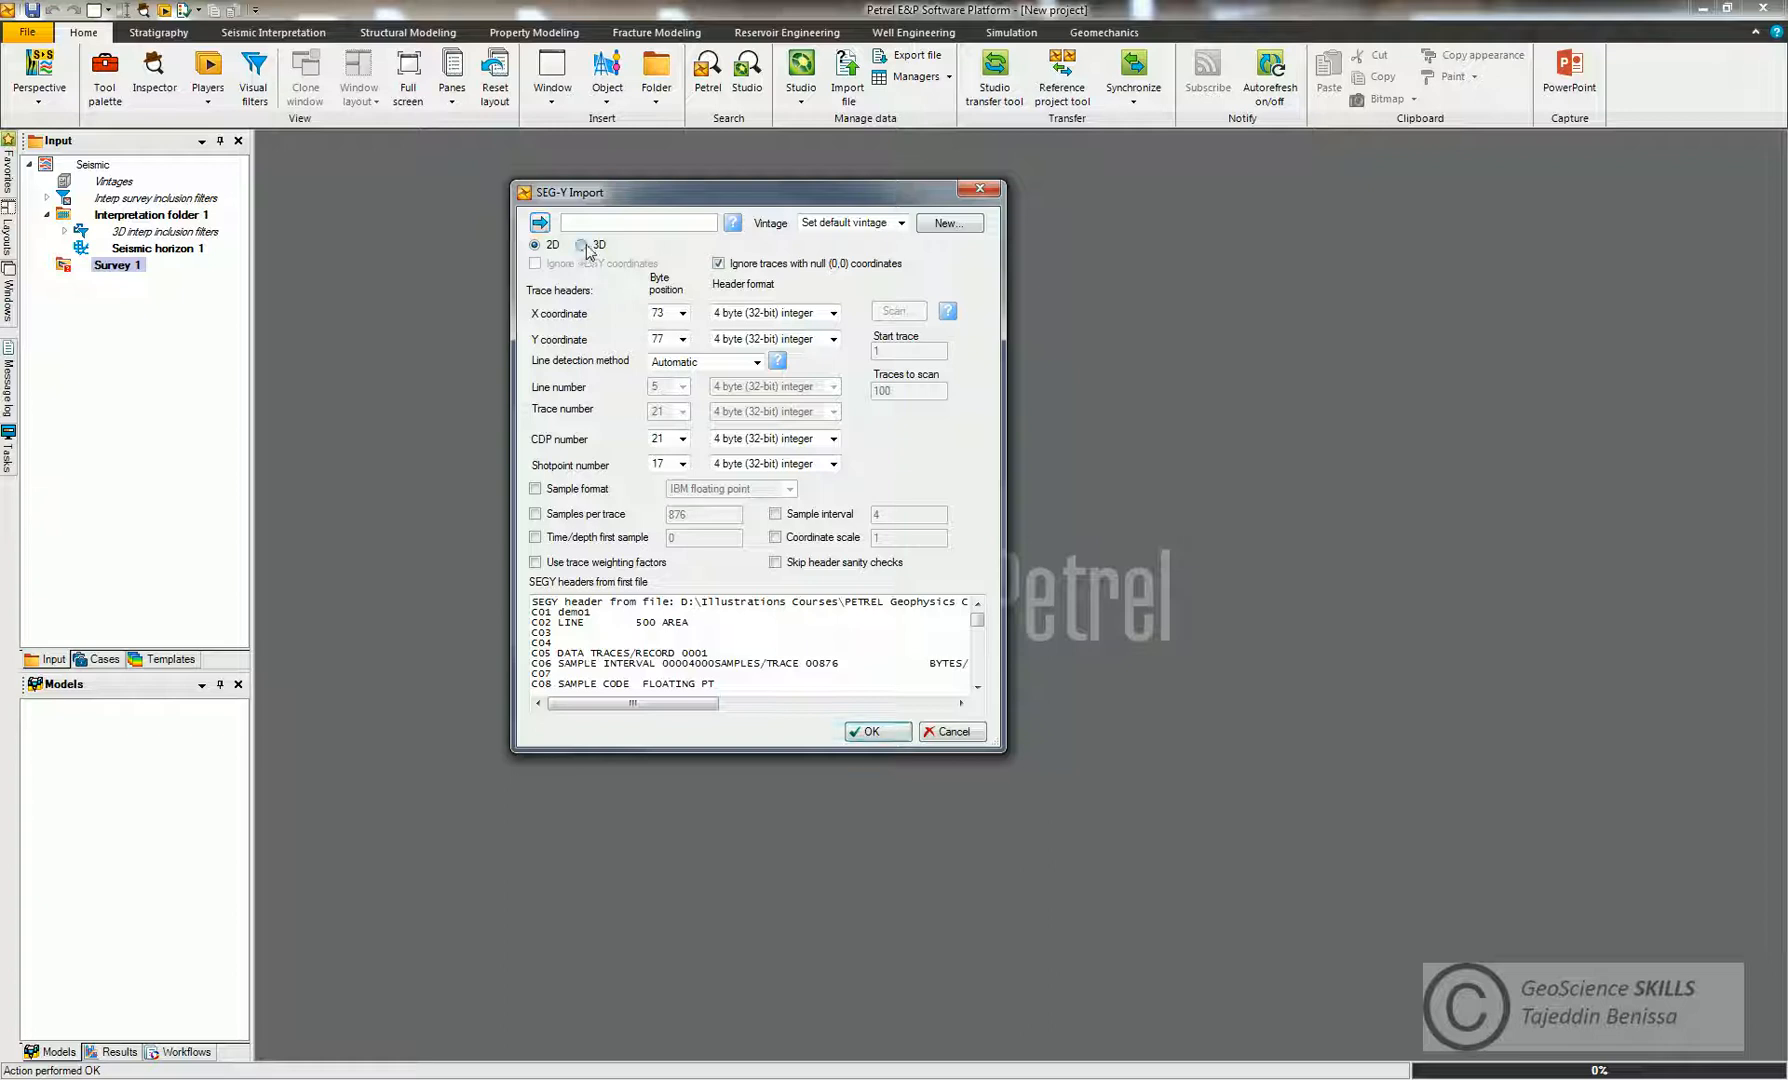
- Make the SEG-Y import 3D with line detection from trace header fields
click(580, 244)
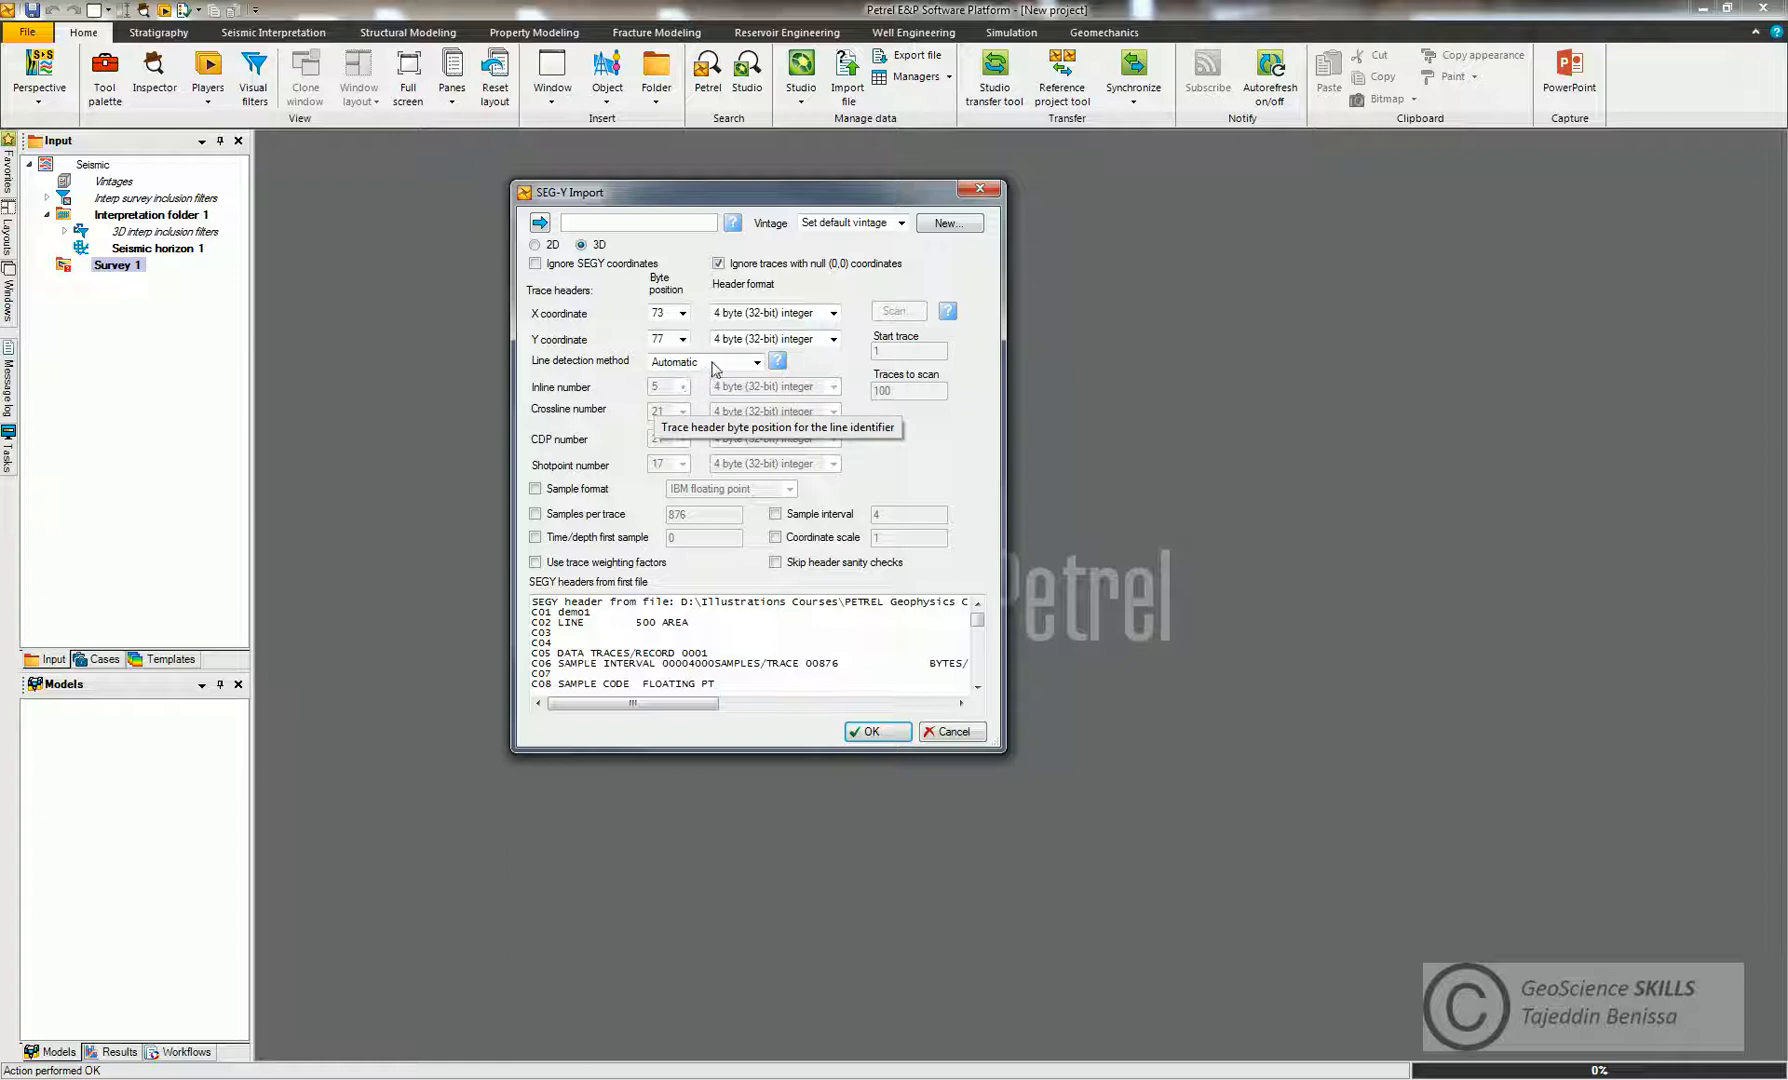
click(704, 362)
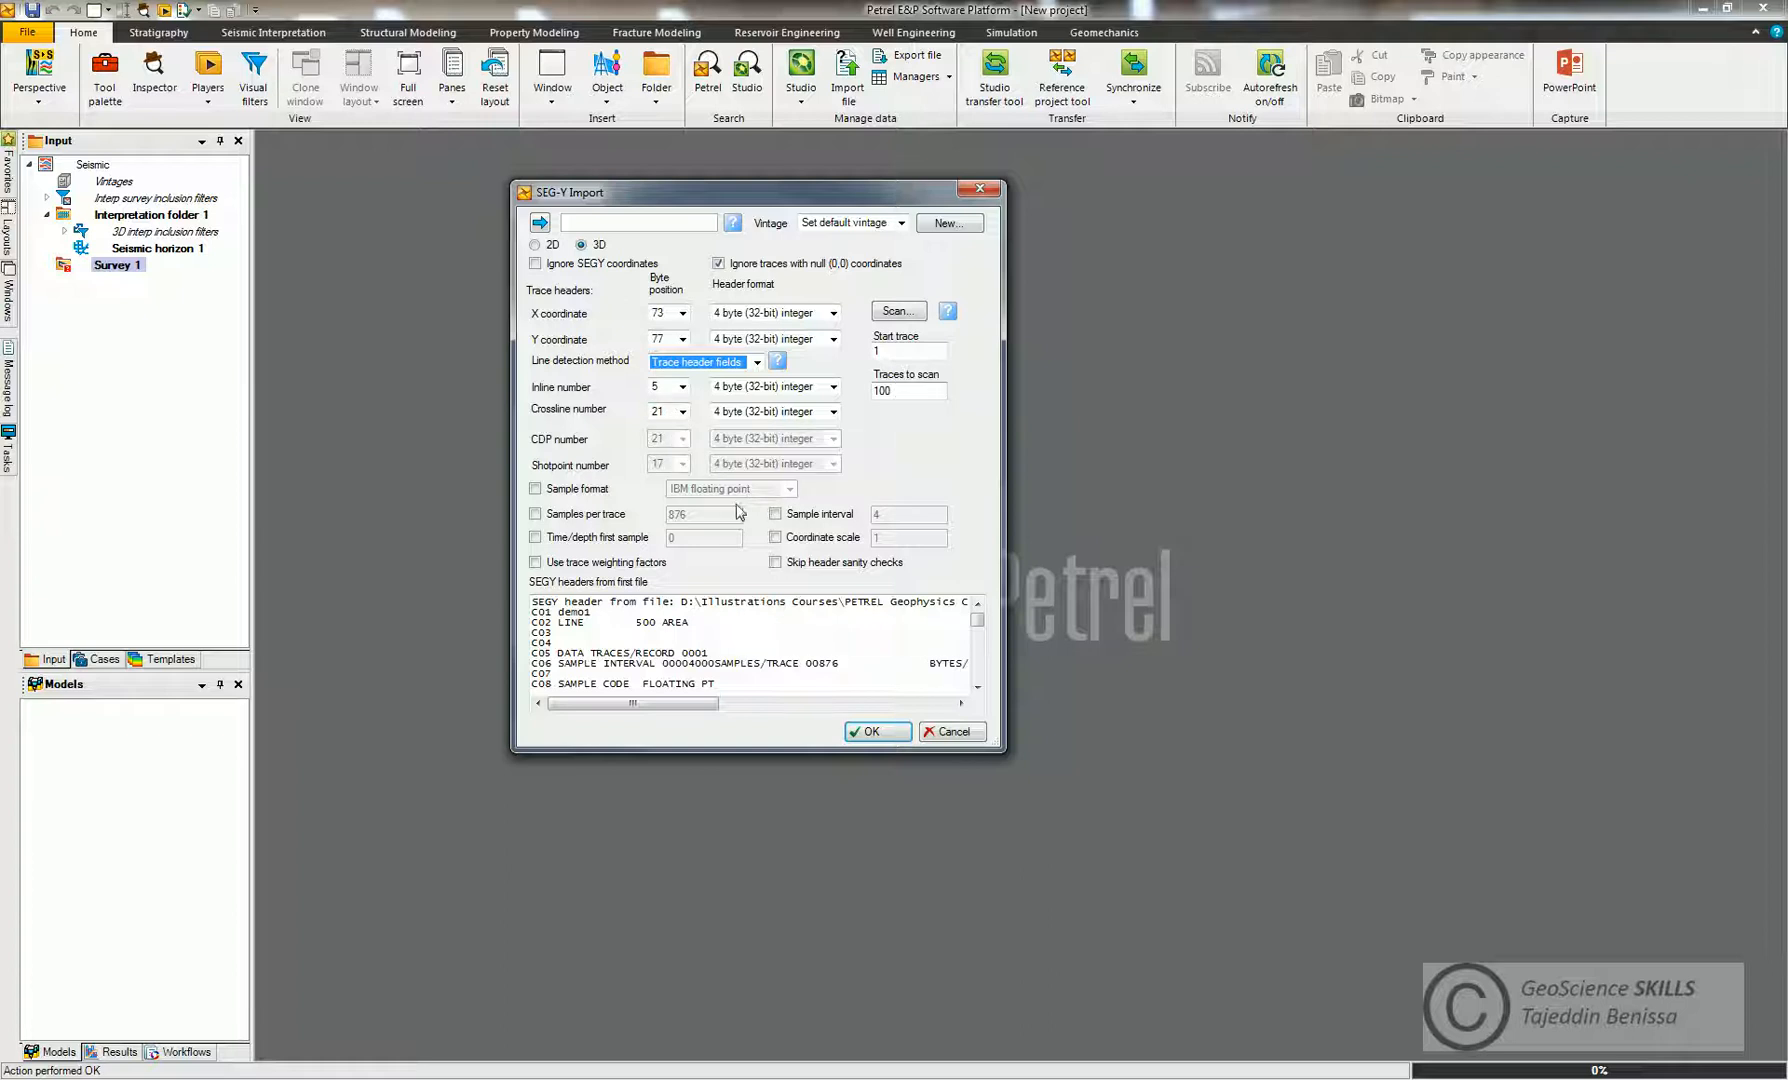
mouse_move(664, 470)
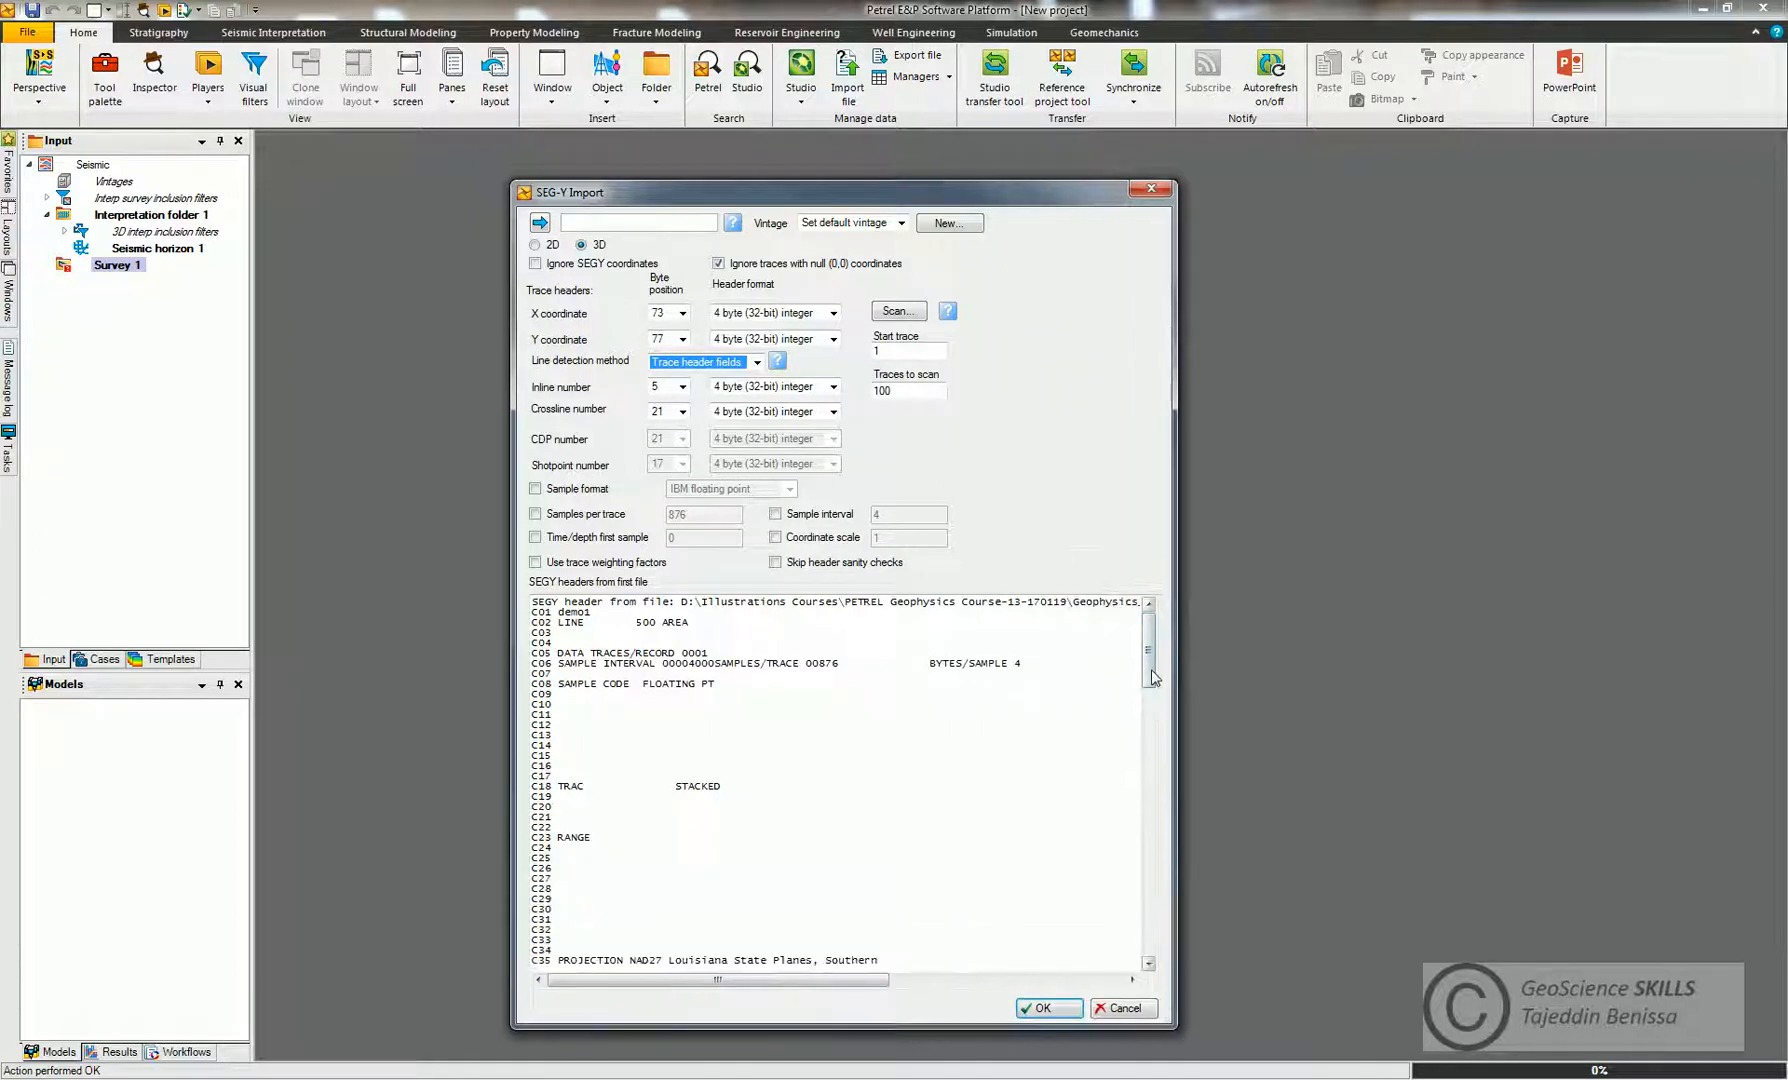
scroll(down, 3)
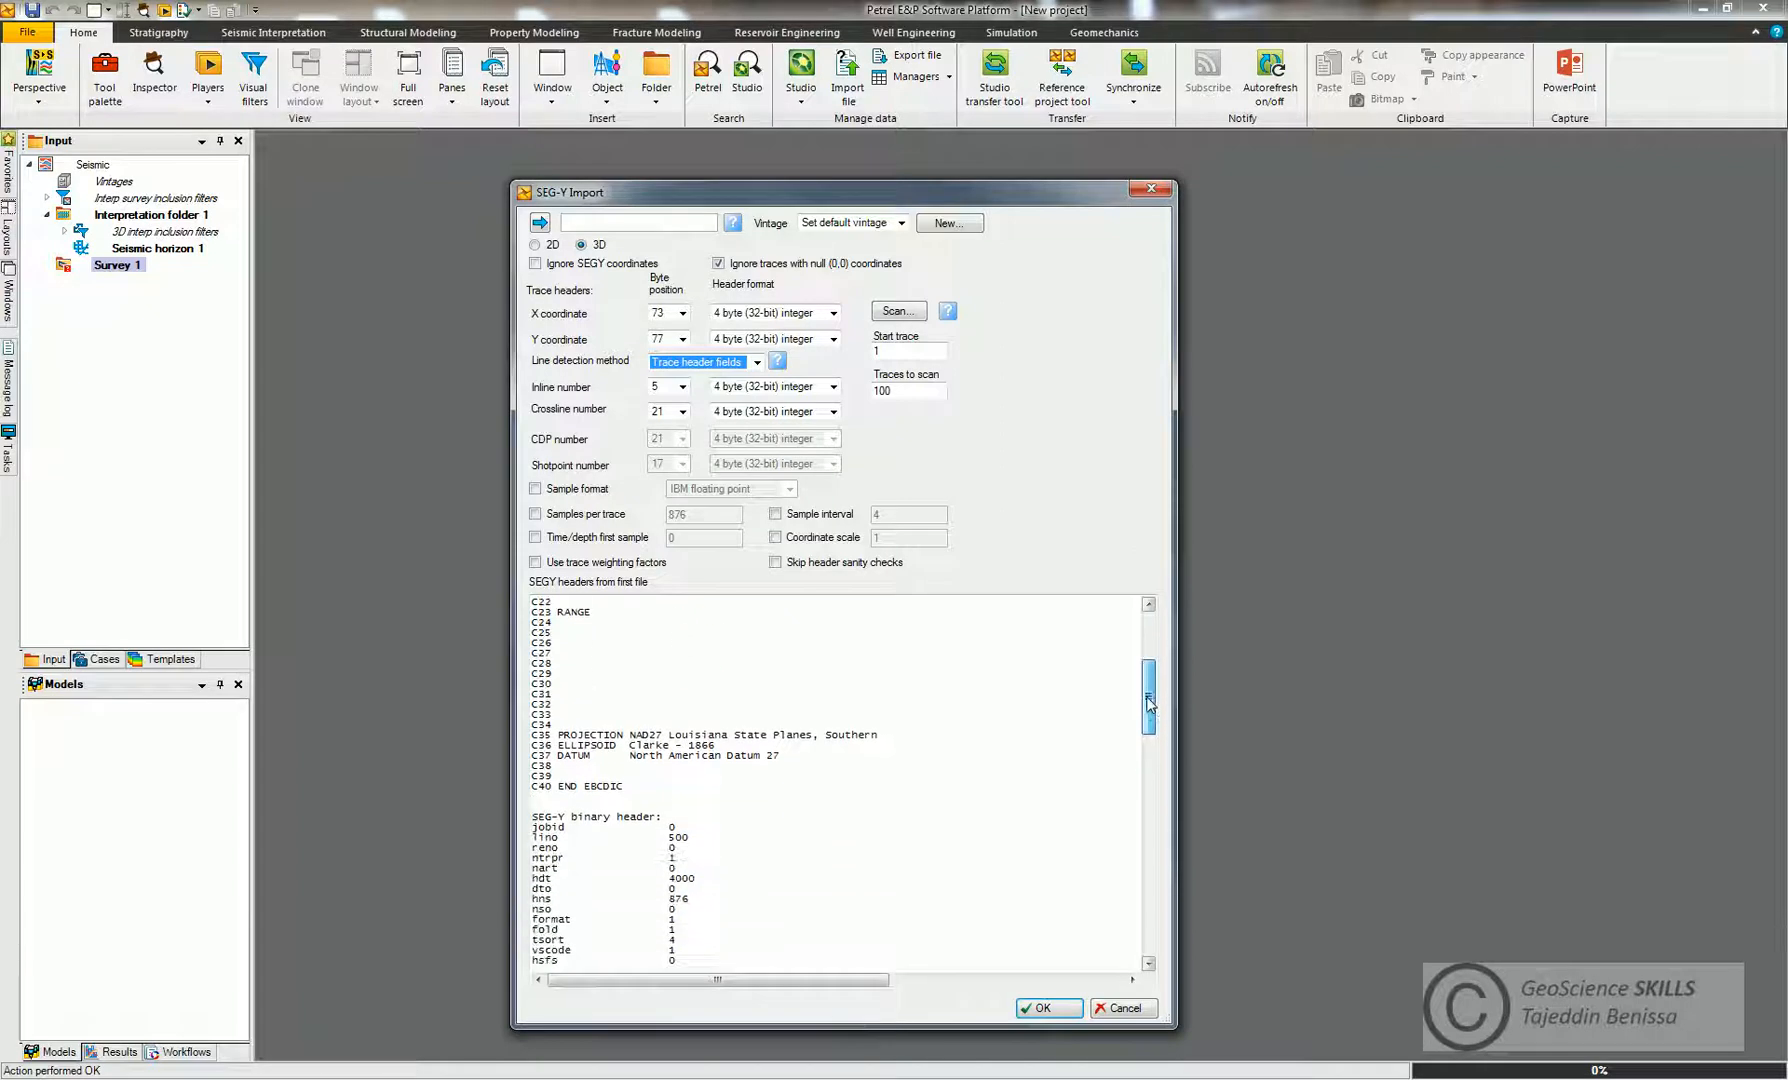
scroll(down, 3)
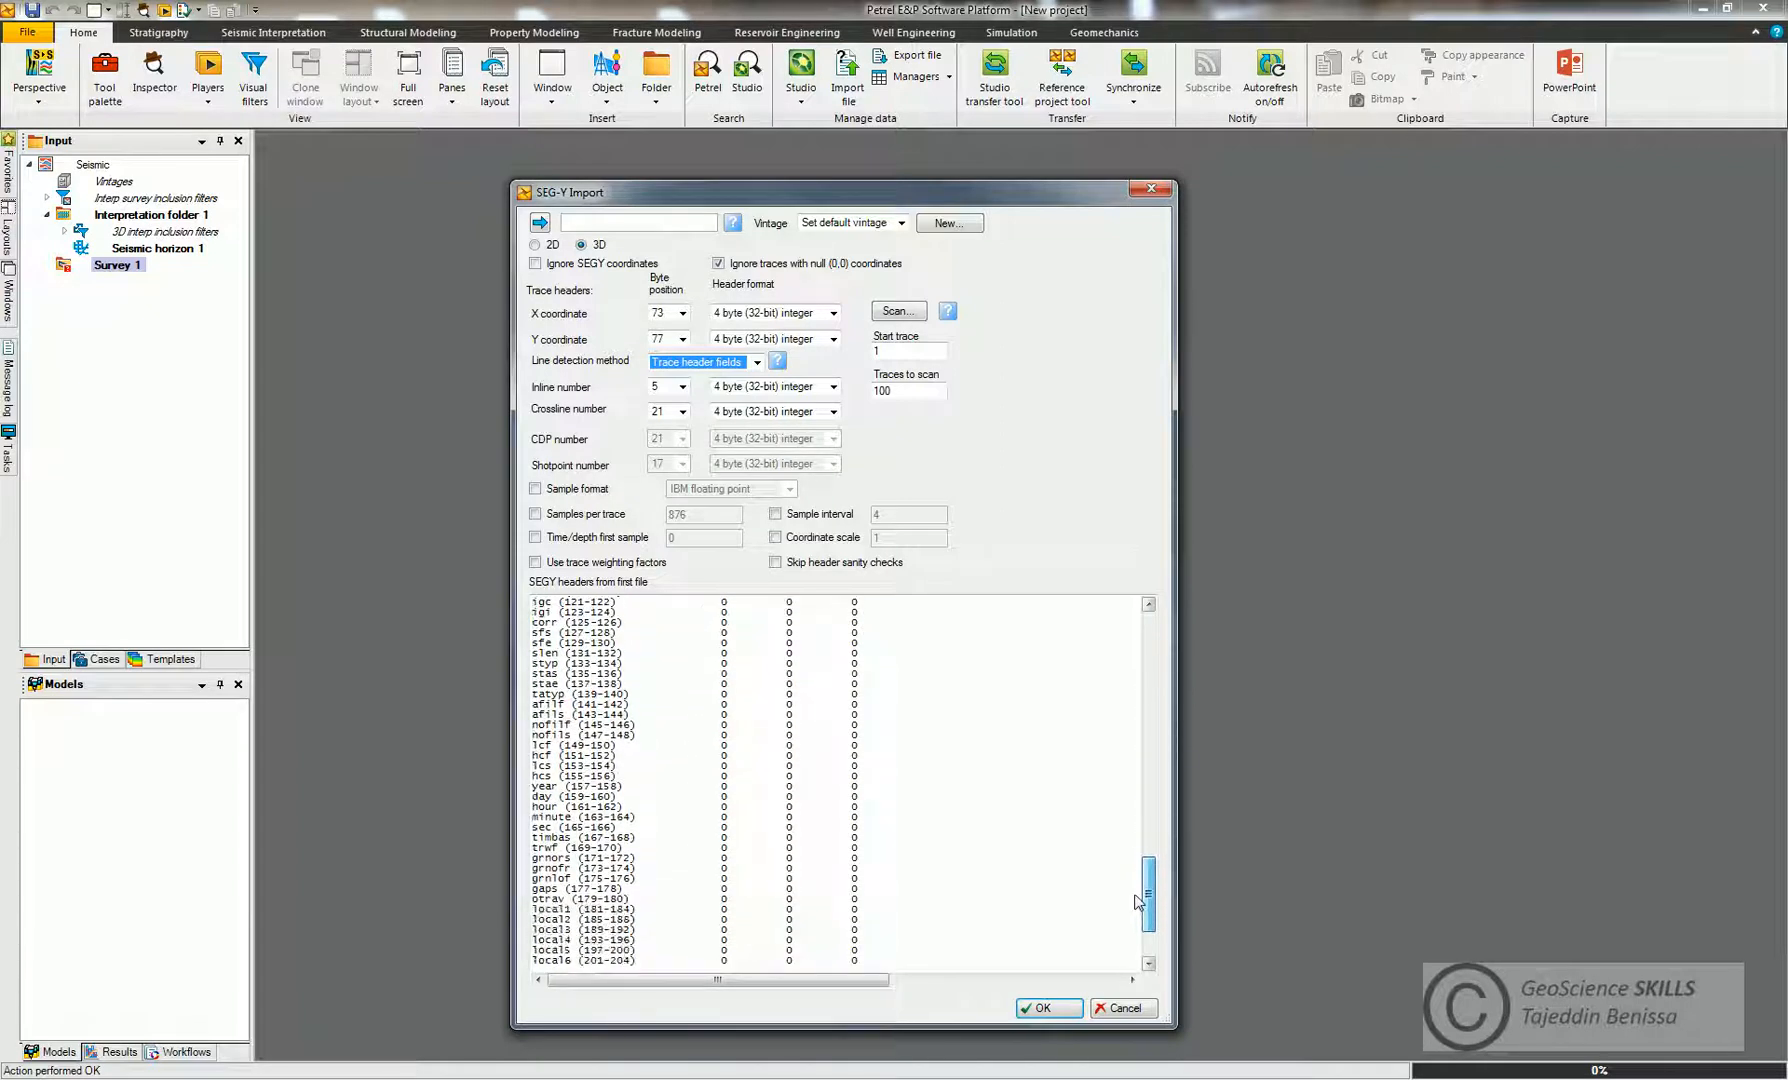
drag(1148, 900, 1148, 804)
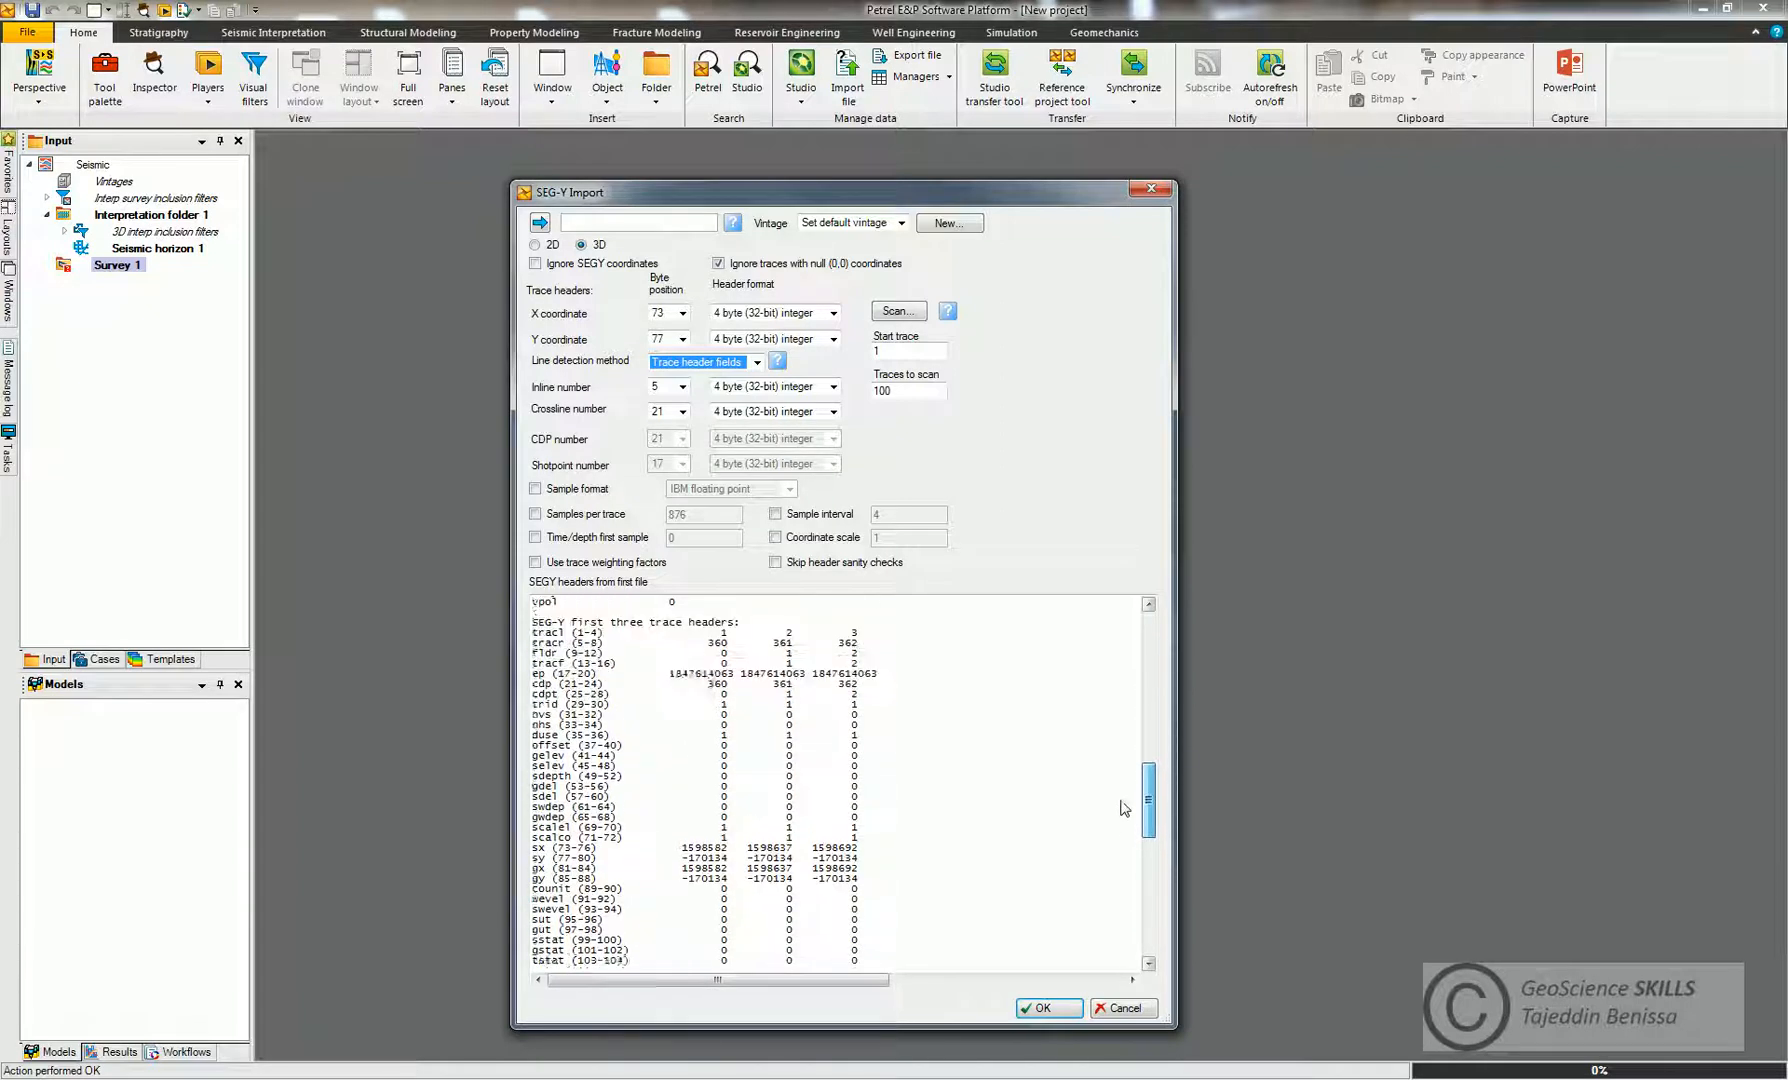
scroll(down, 3)
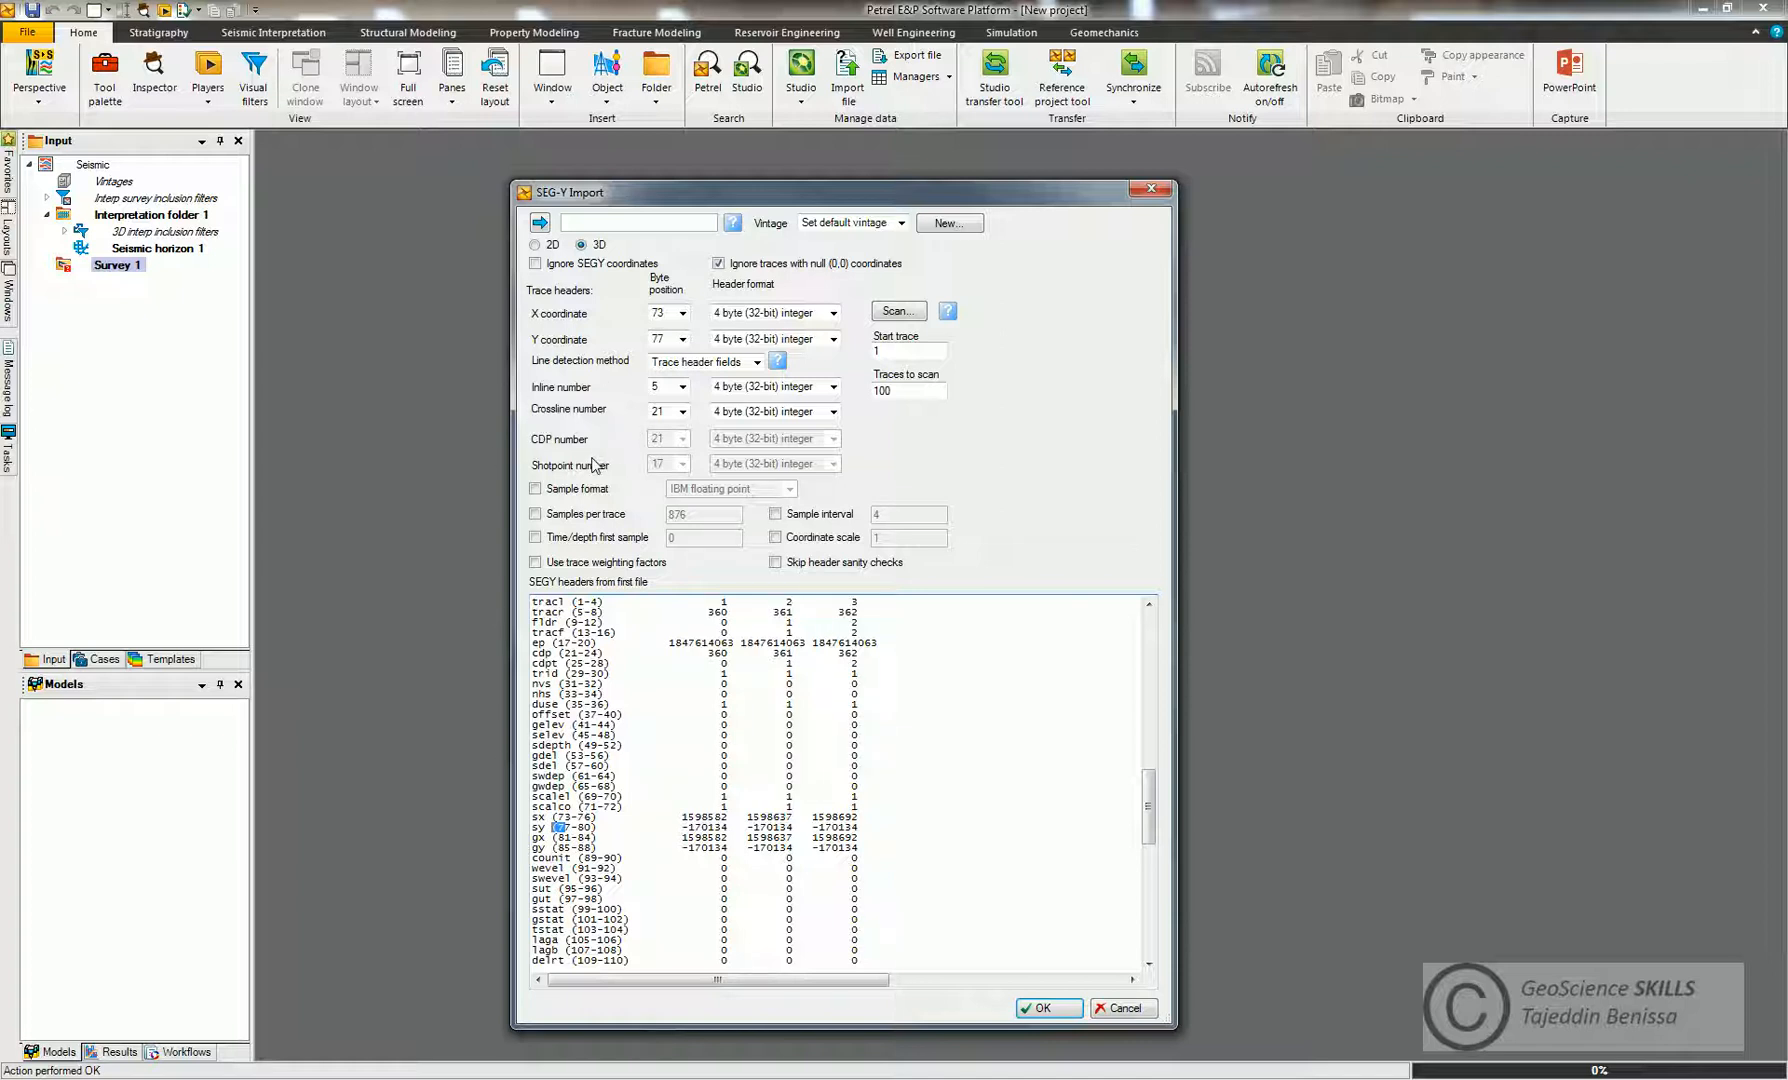
mouse_move(680, 386)
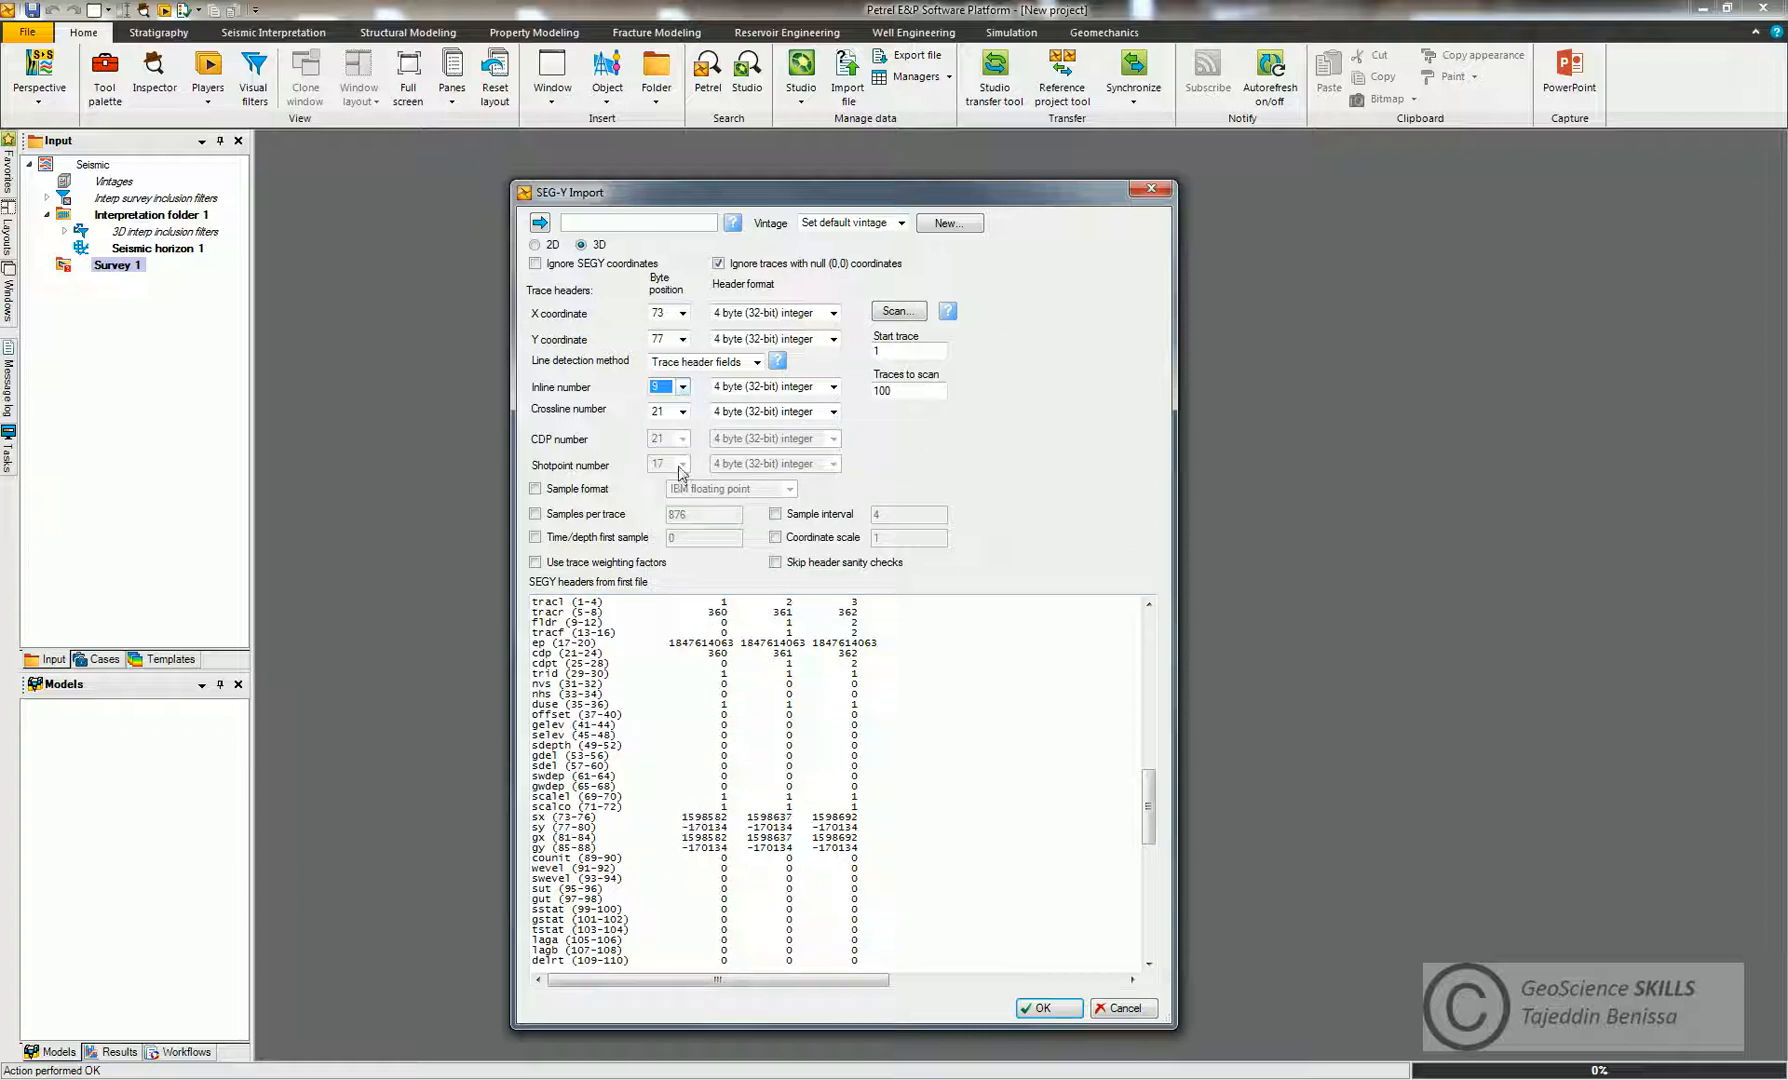
- Read inline numbers from byte 221 and crossline from byte 5, then scan 1000 traces to check geometry
click(682, 410)
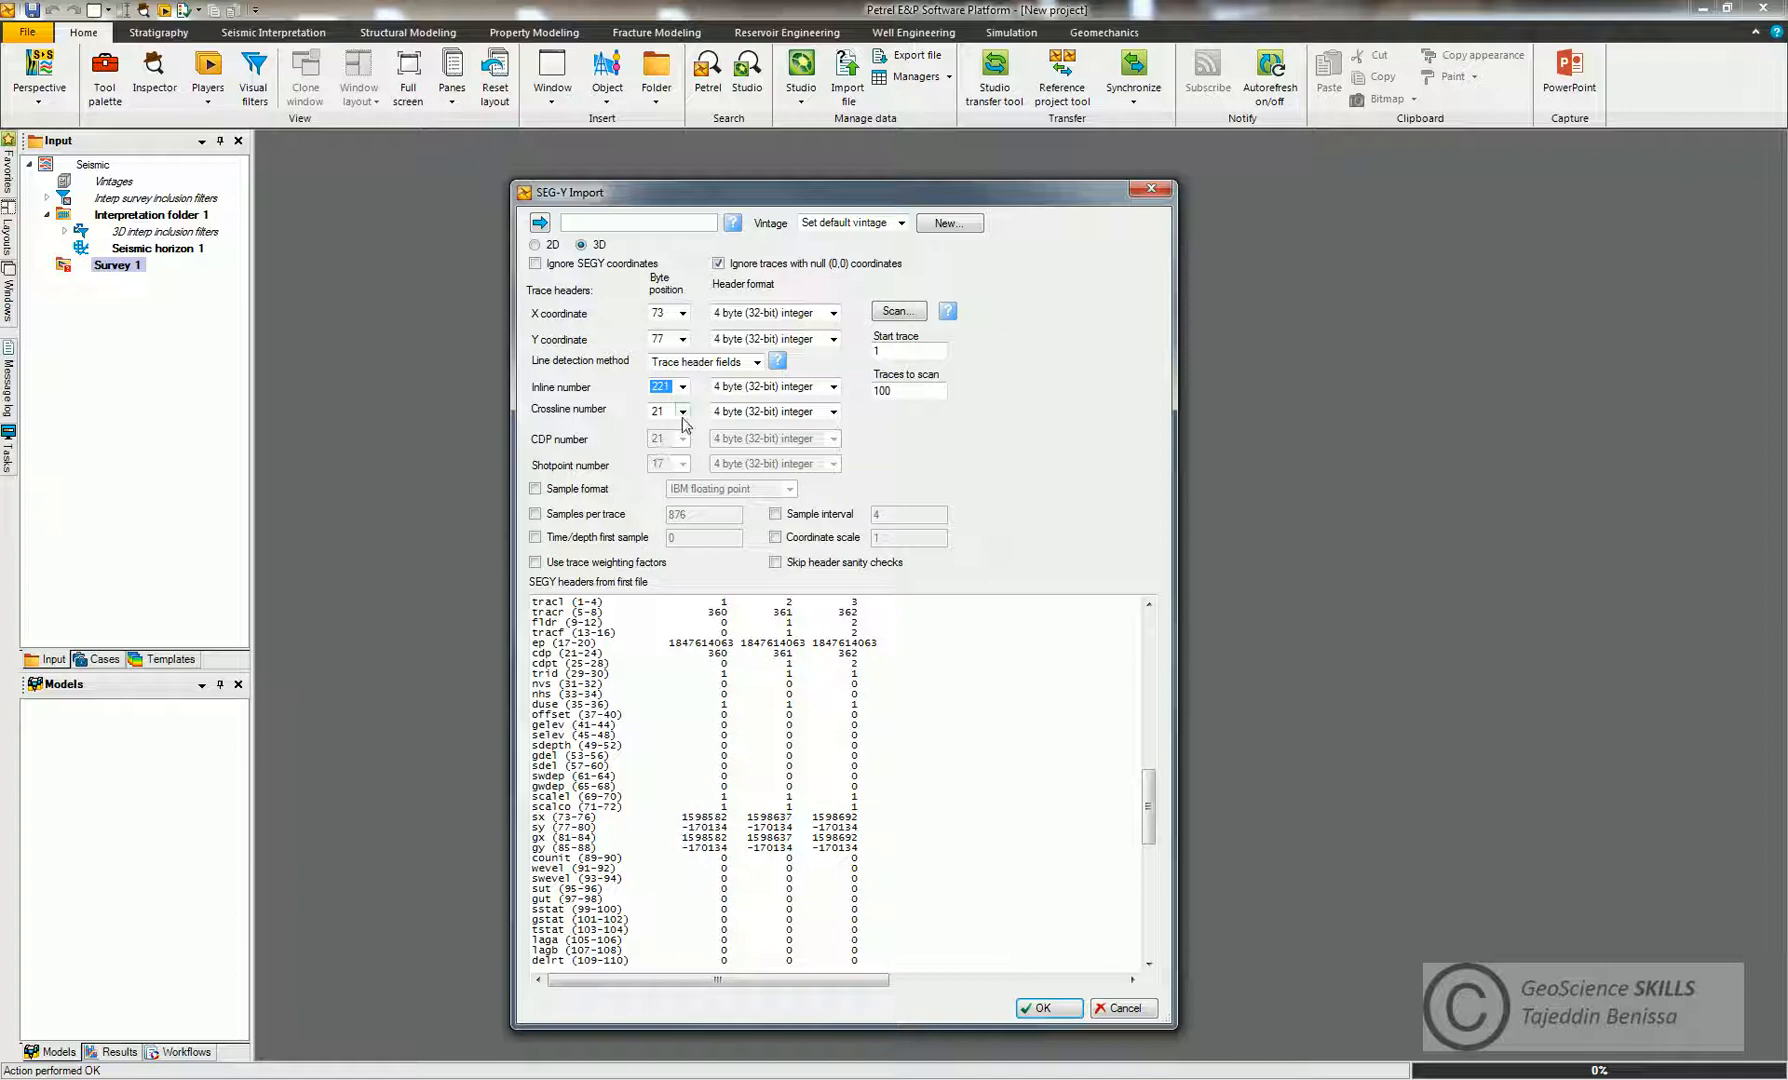
click(682, 412)
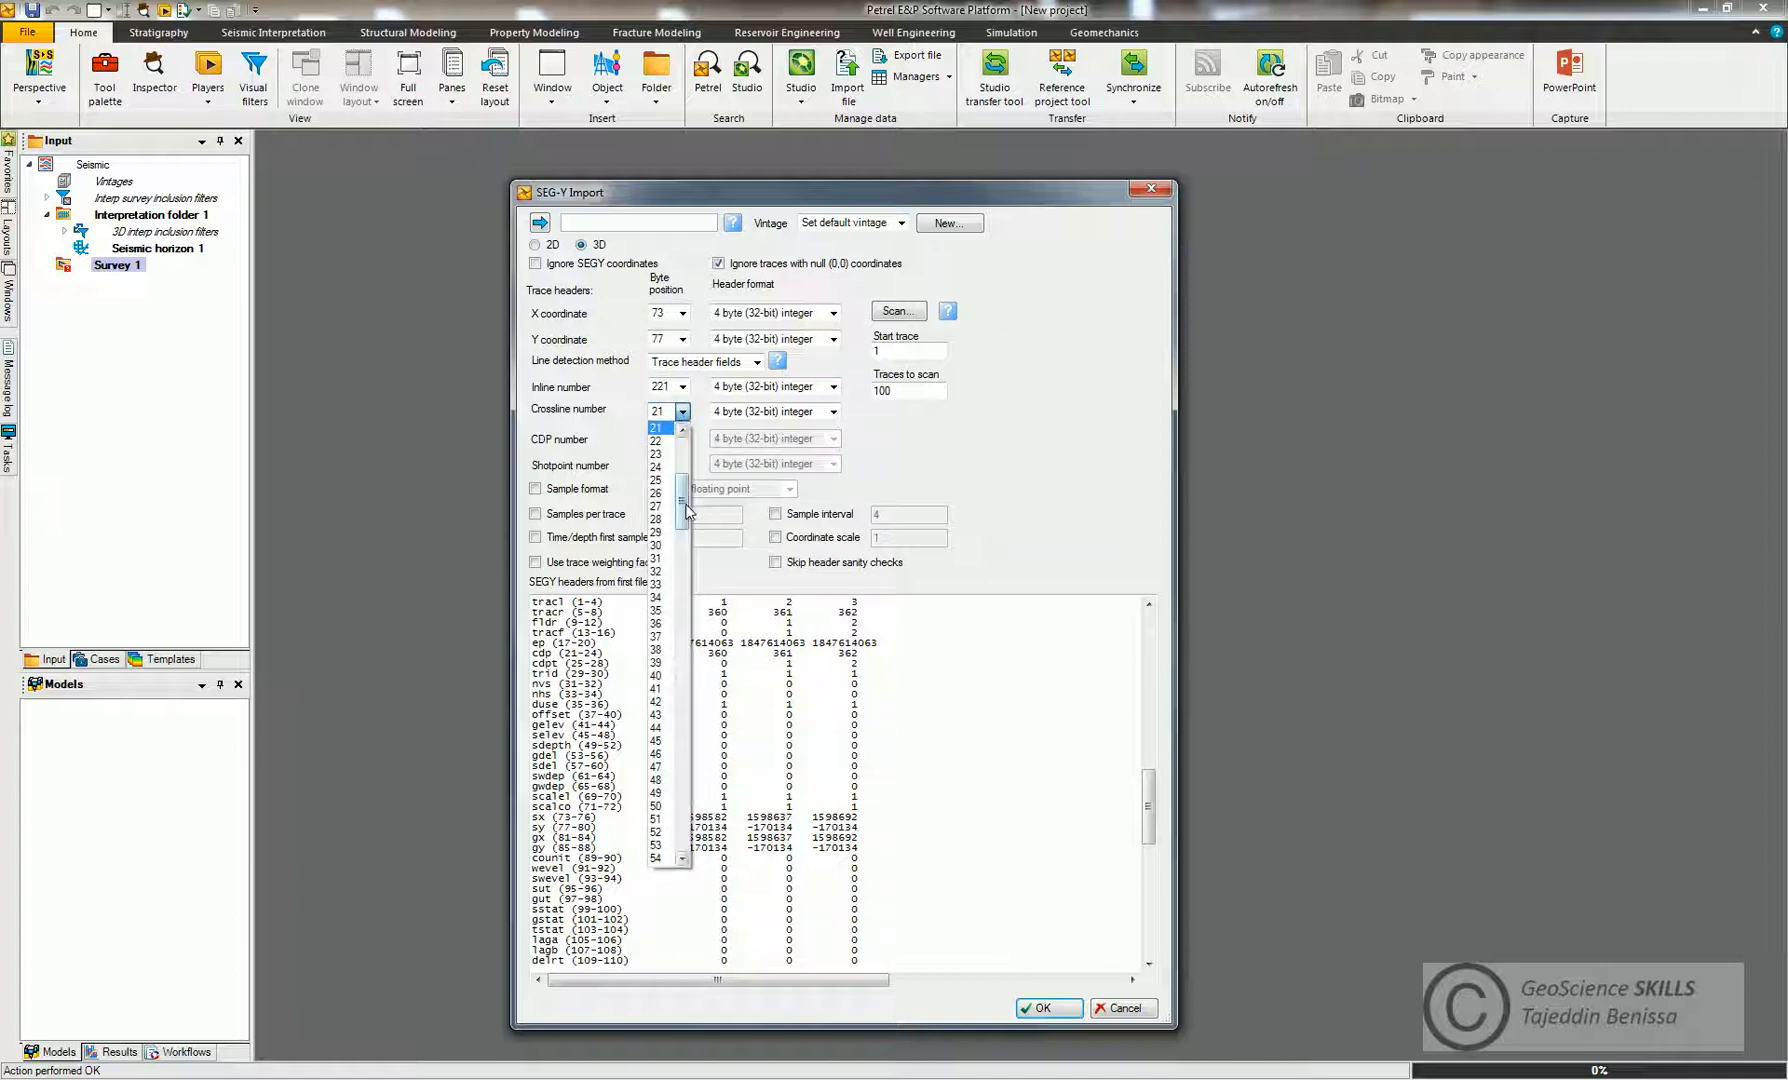
click(662, 412)
text(0)
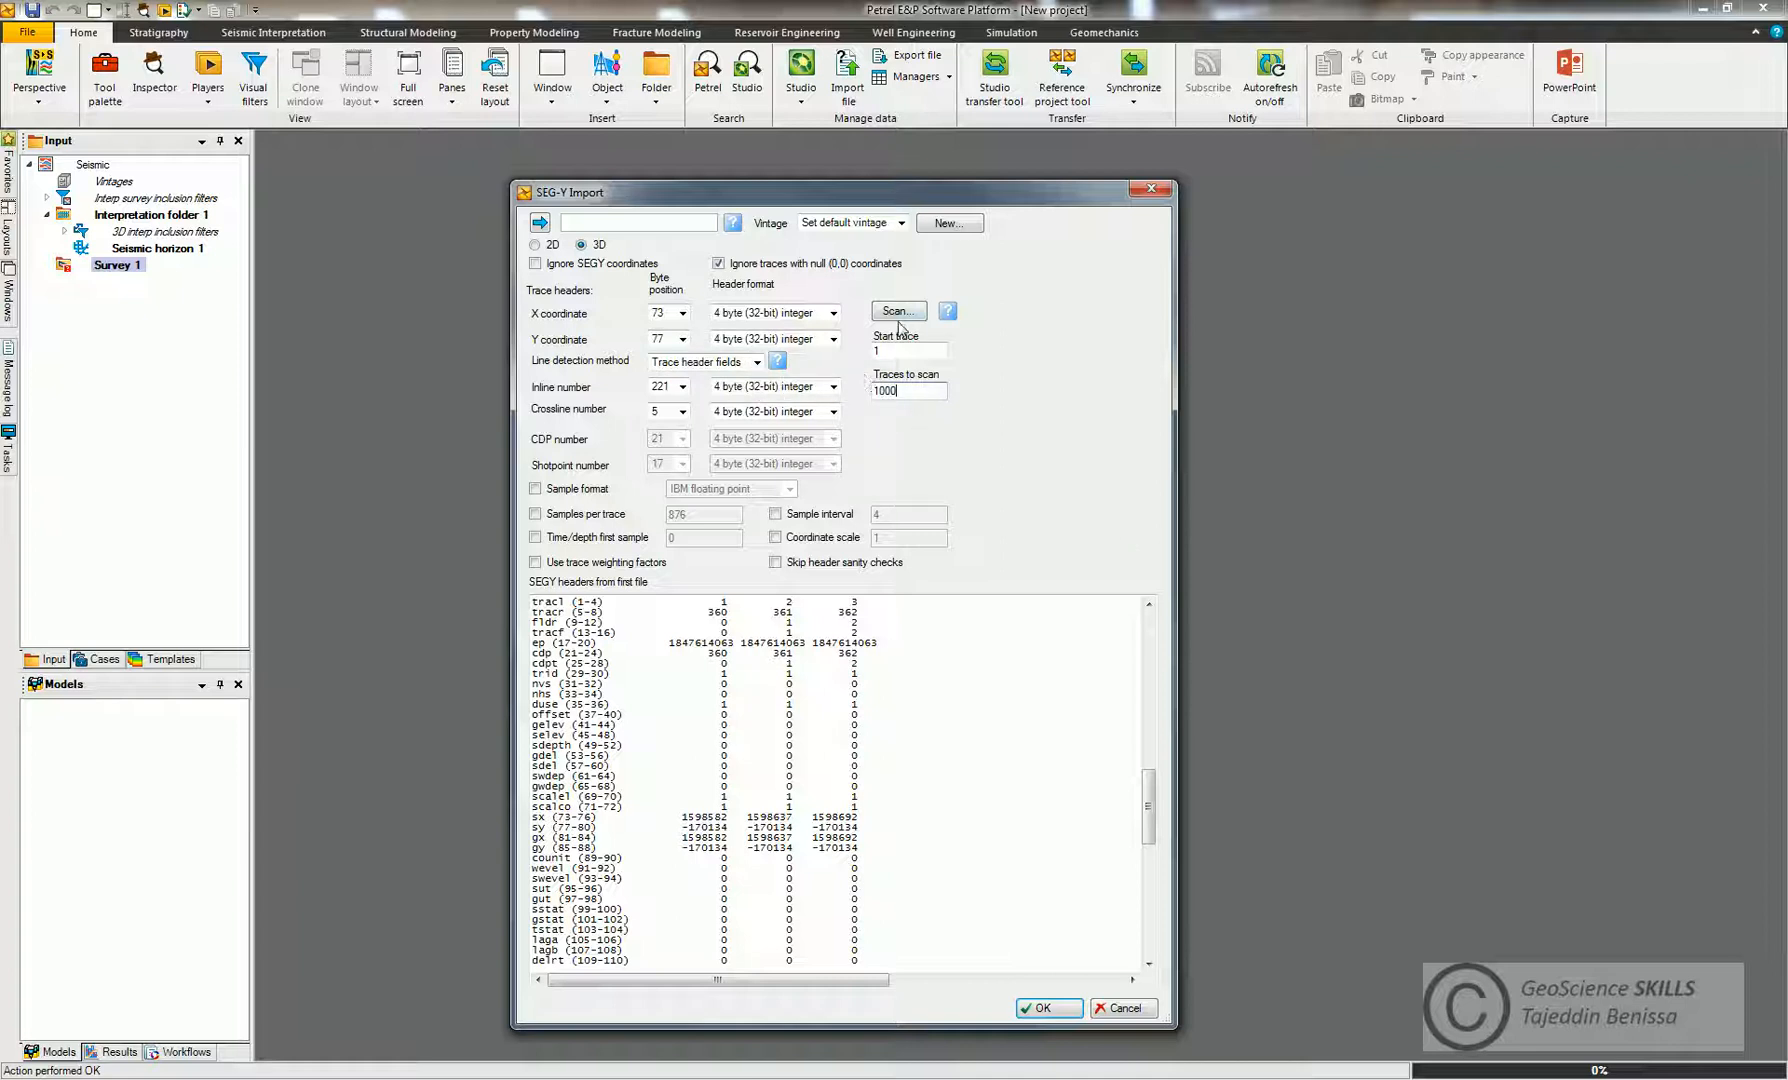
click(898, 312)
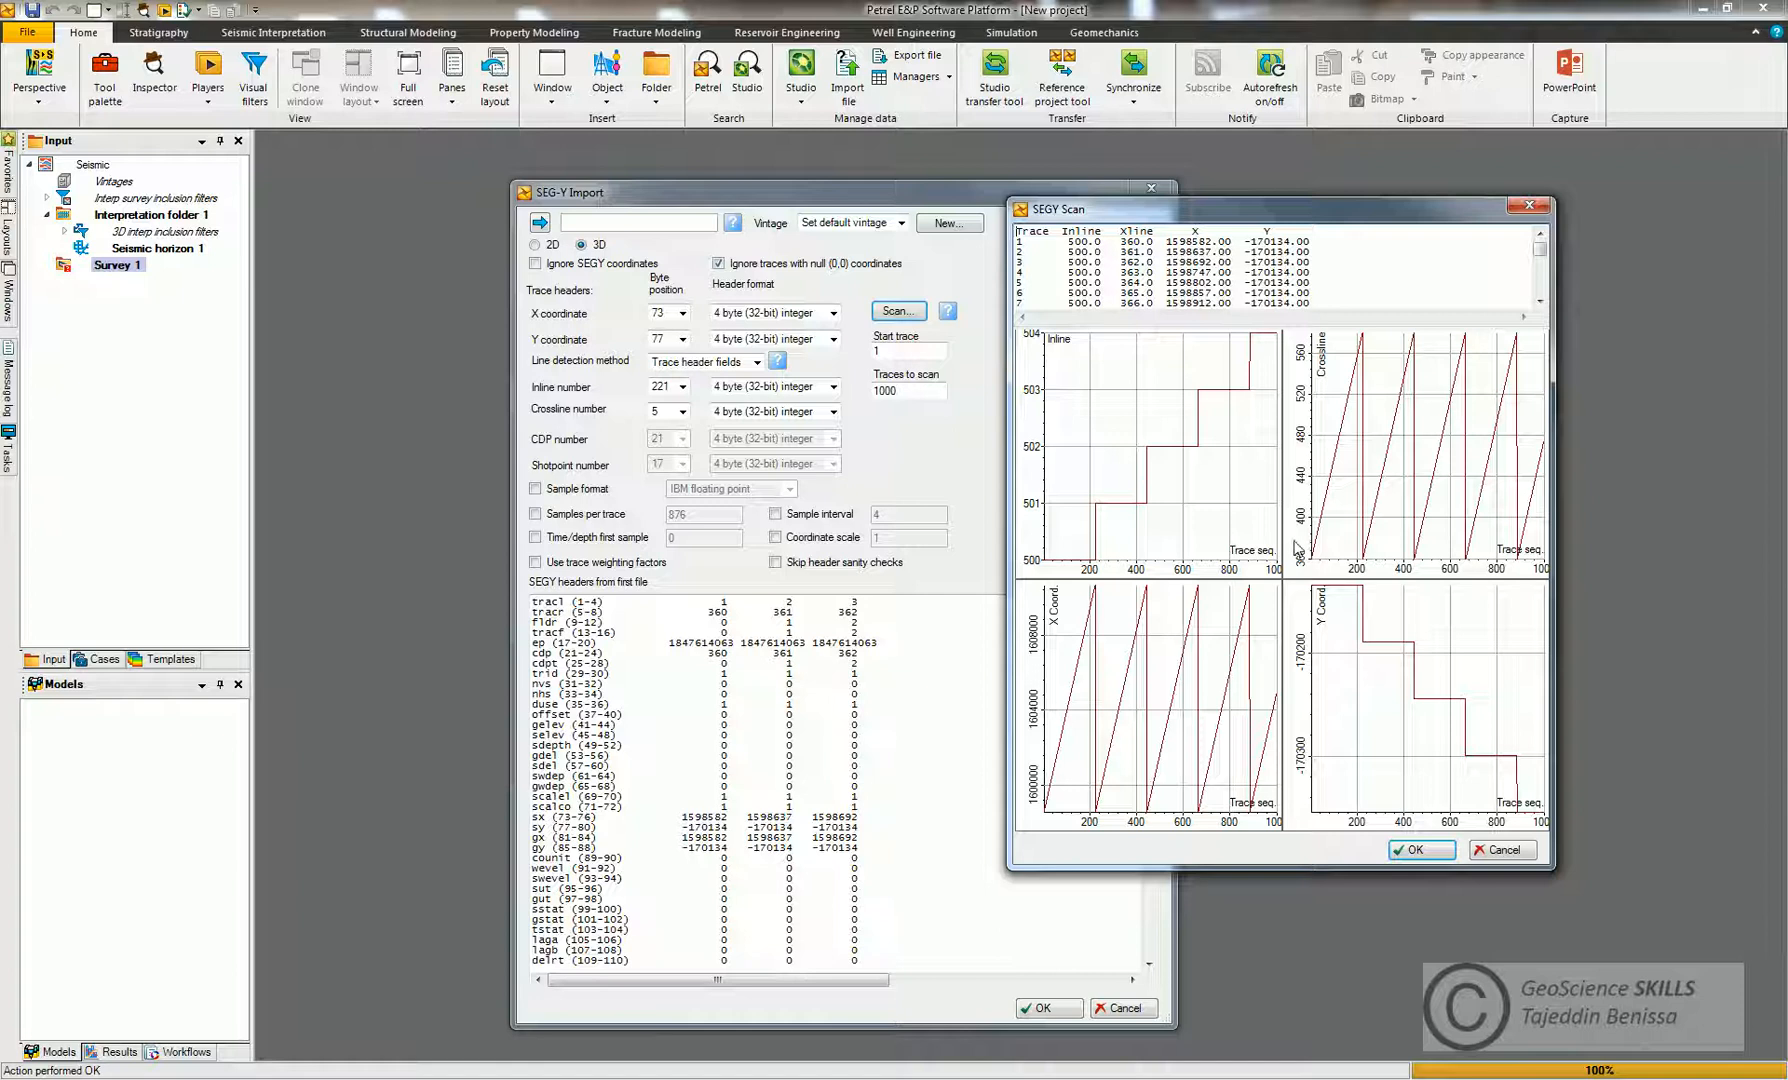
mouse_move(1374, 562)
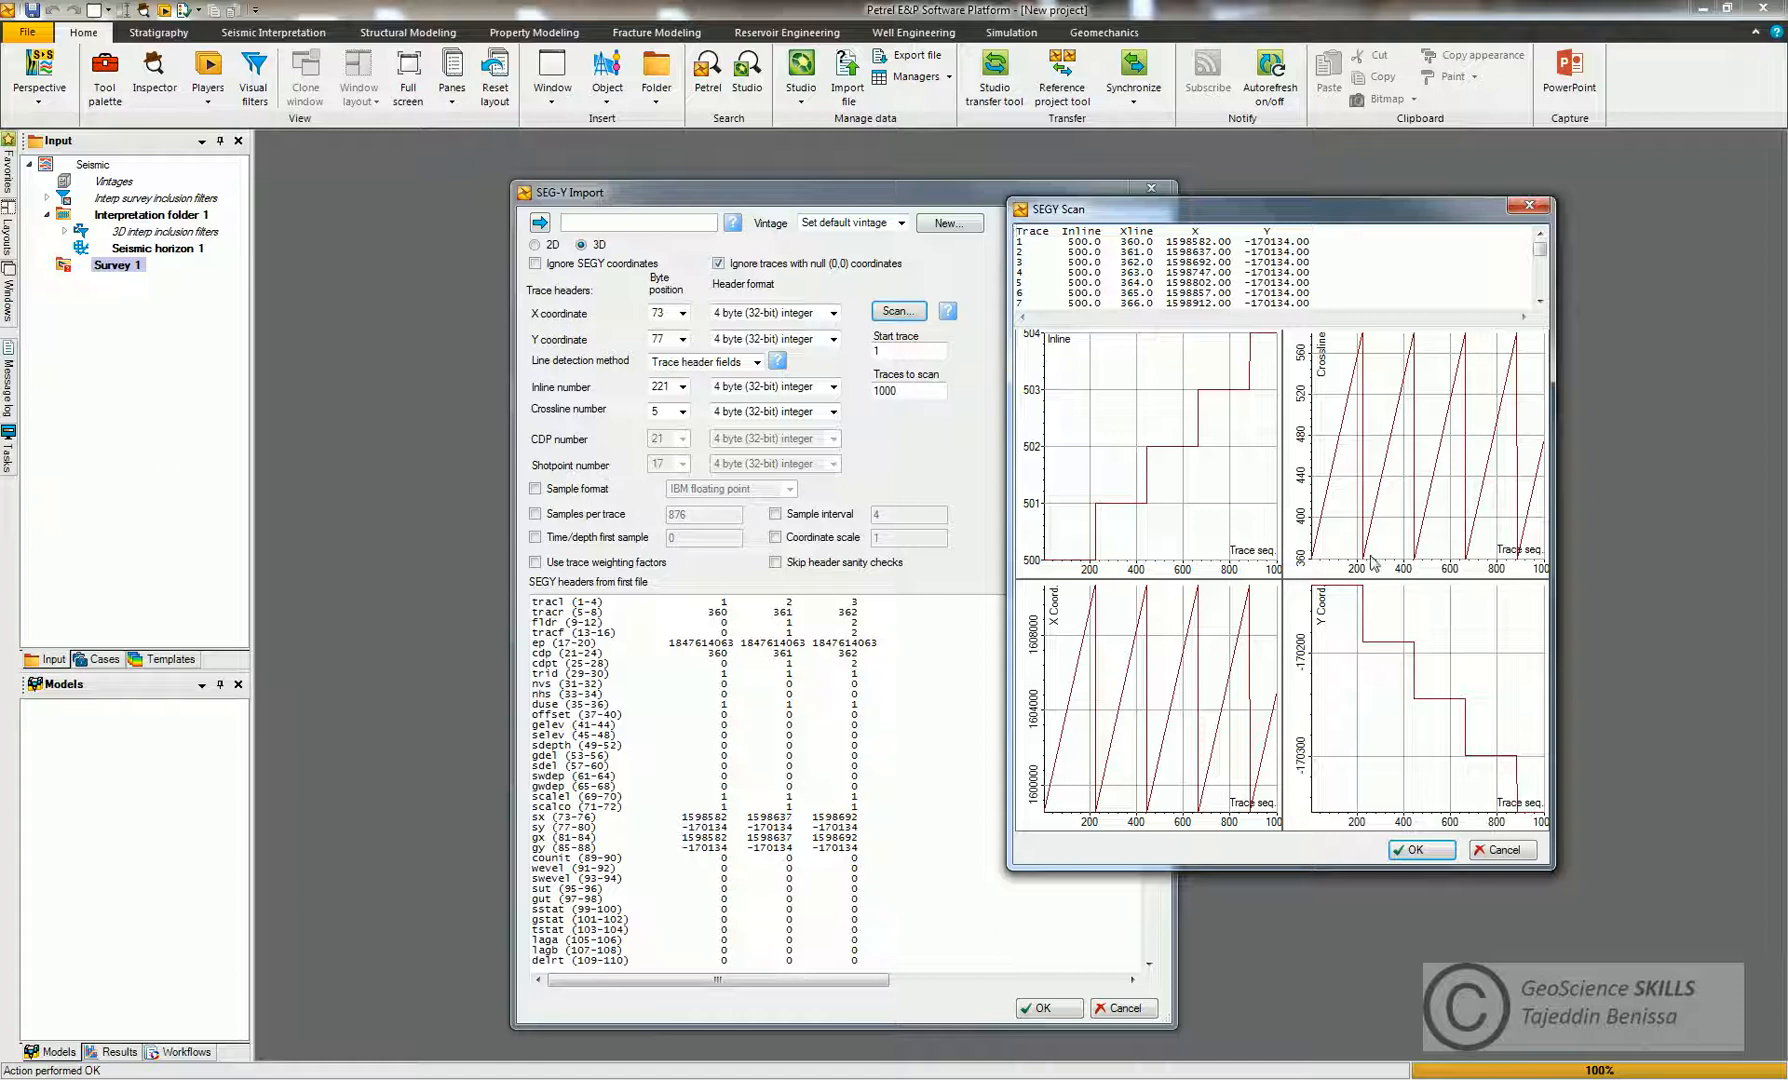
mouse_move(1050, 570)
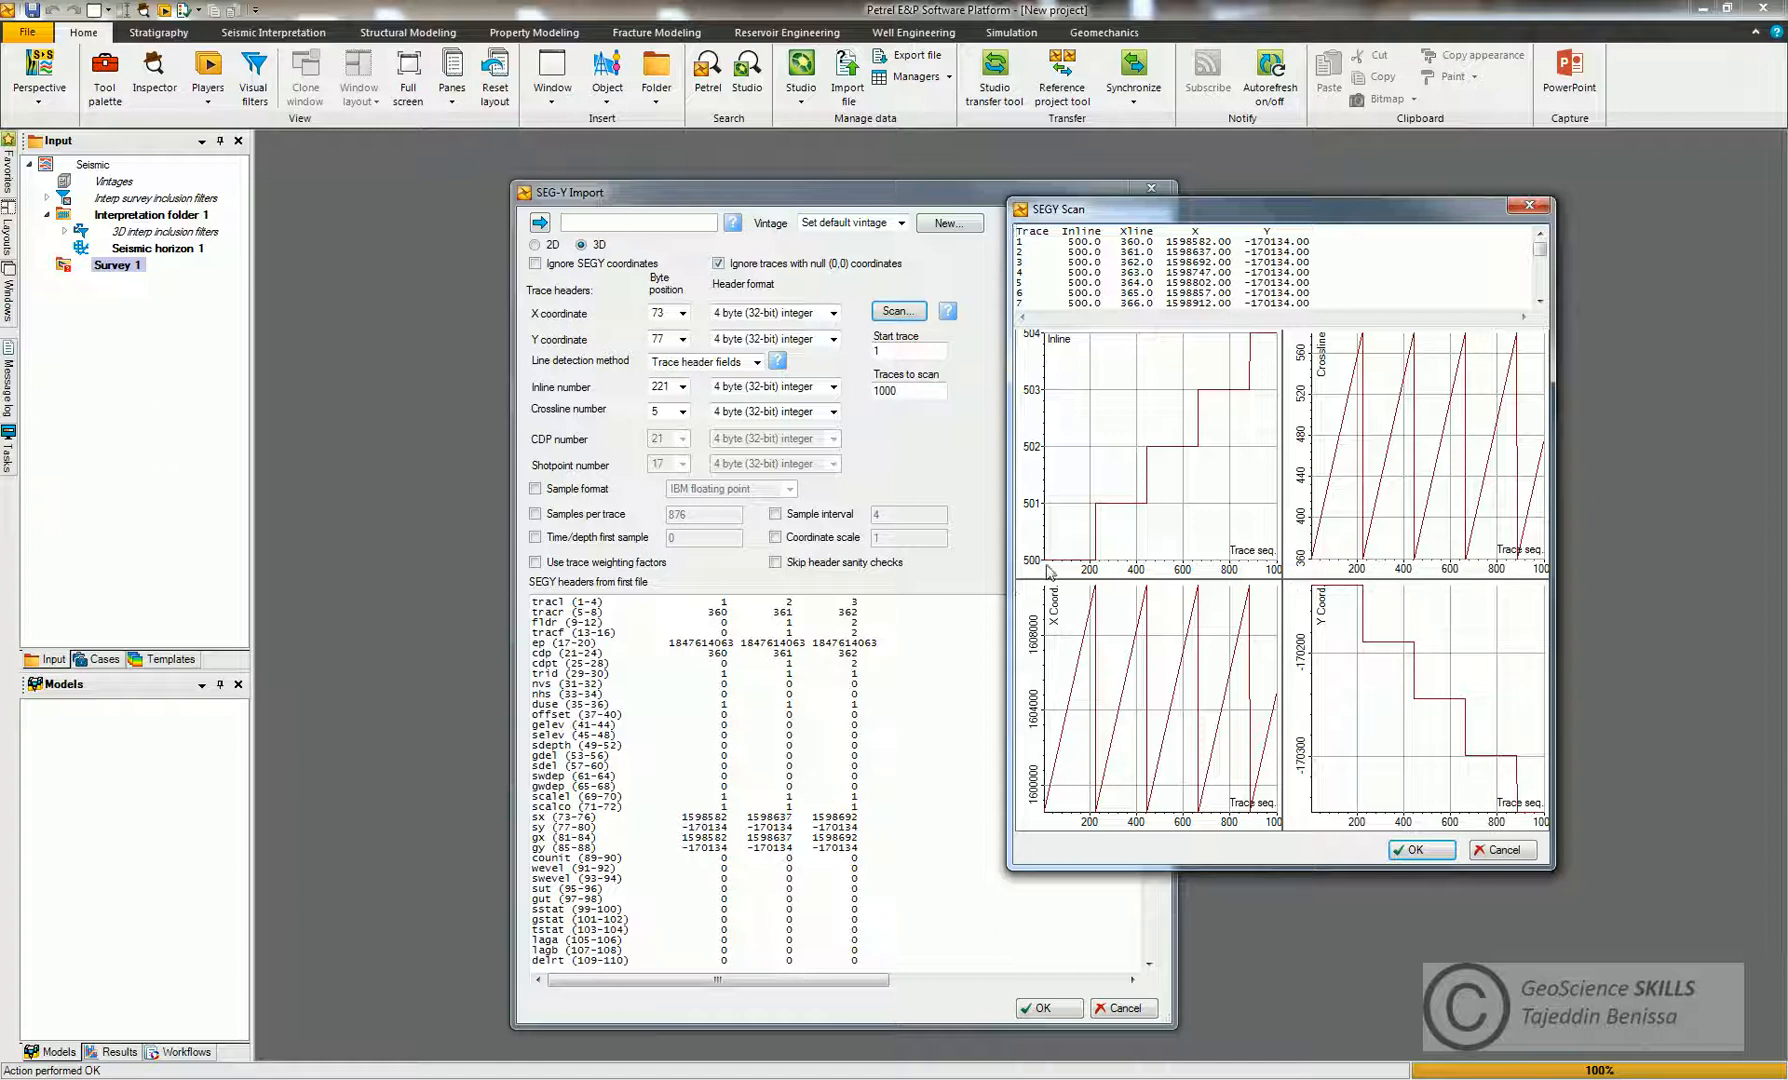
mouse_move(1054, 364)
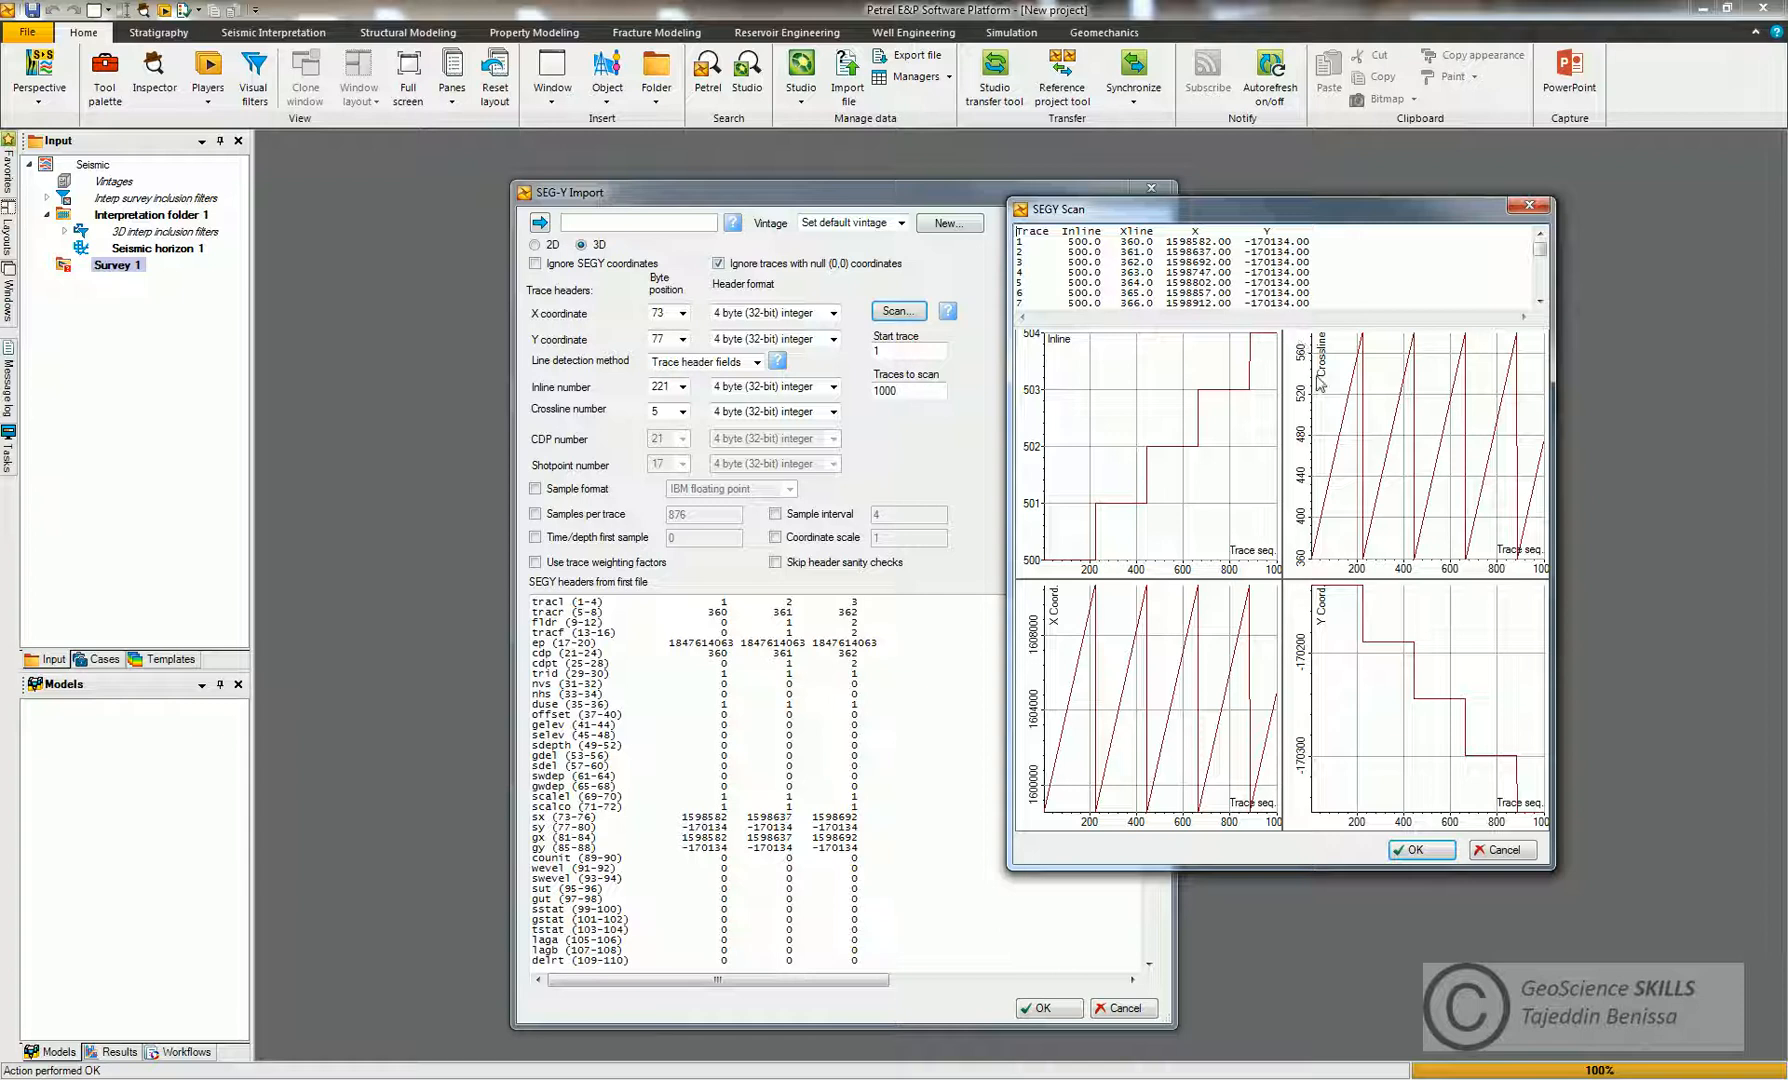
mouse_move(1086, 582)
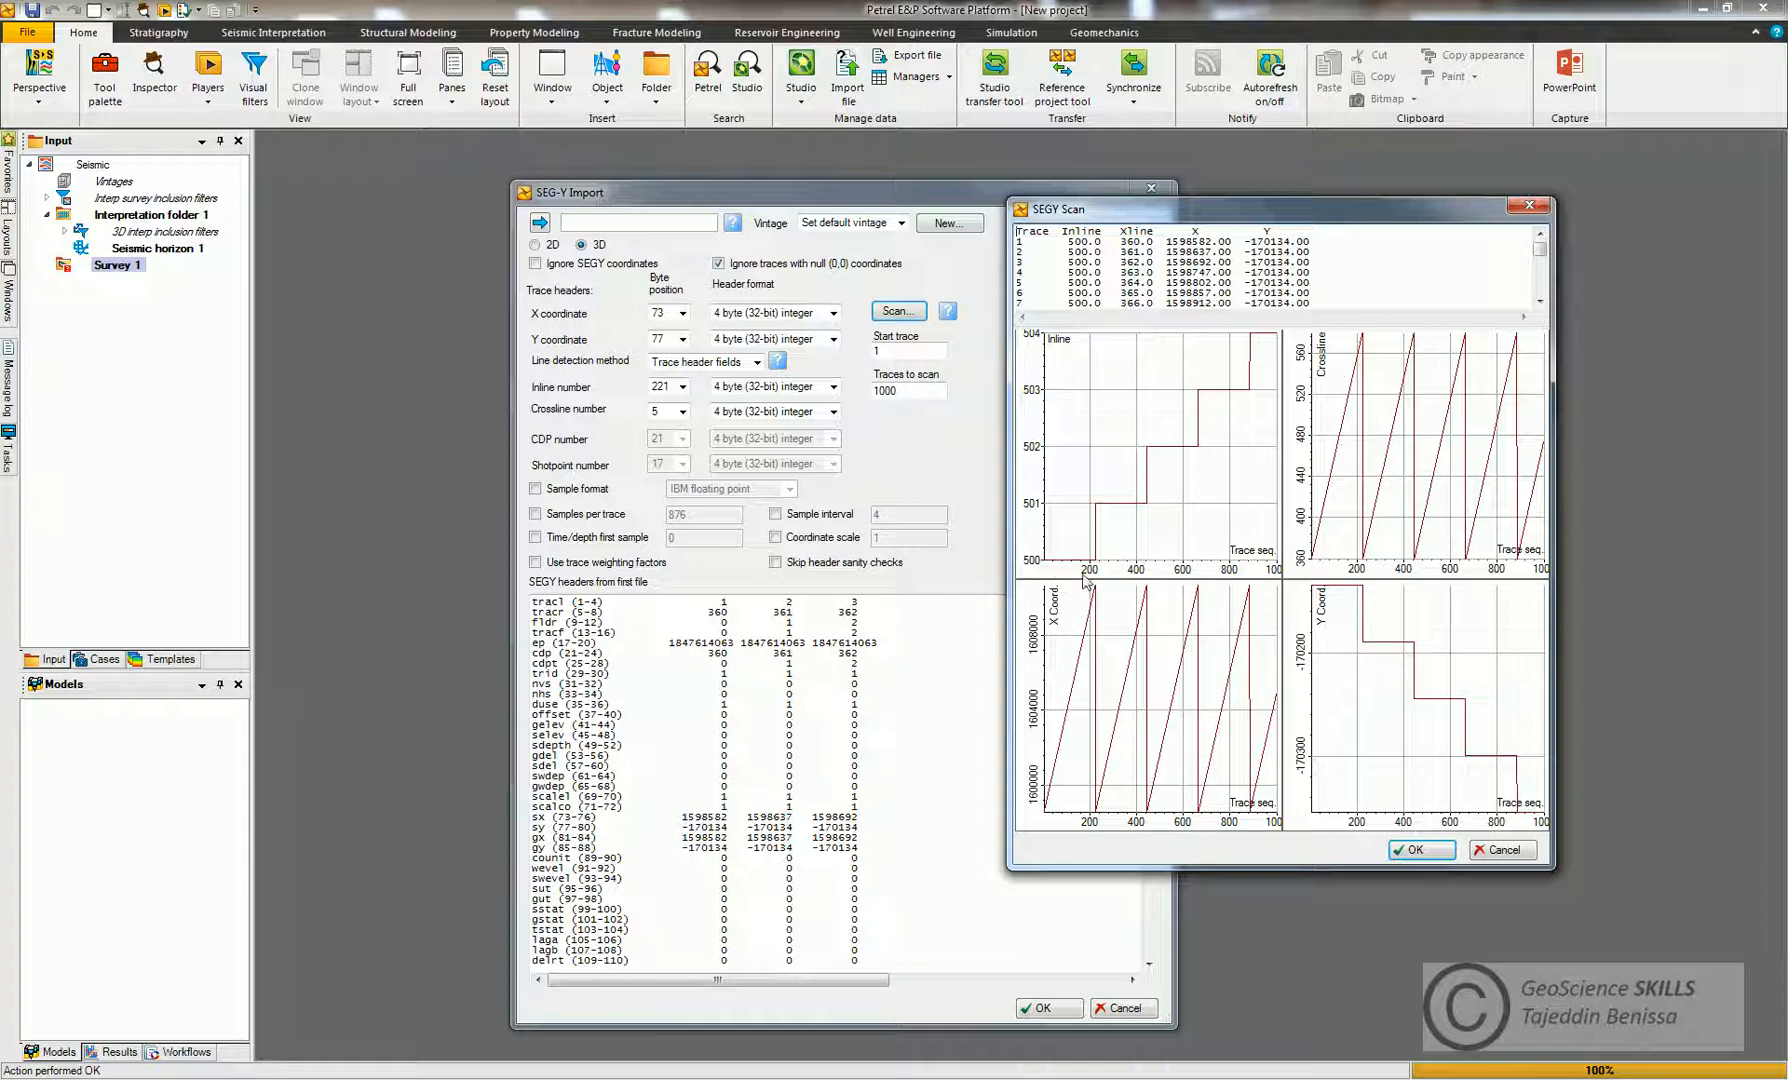
mouse_move(1046, 574)
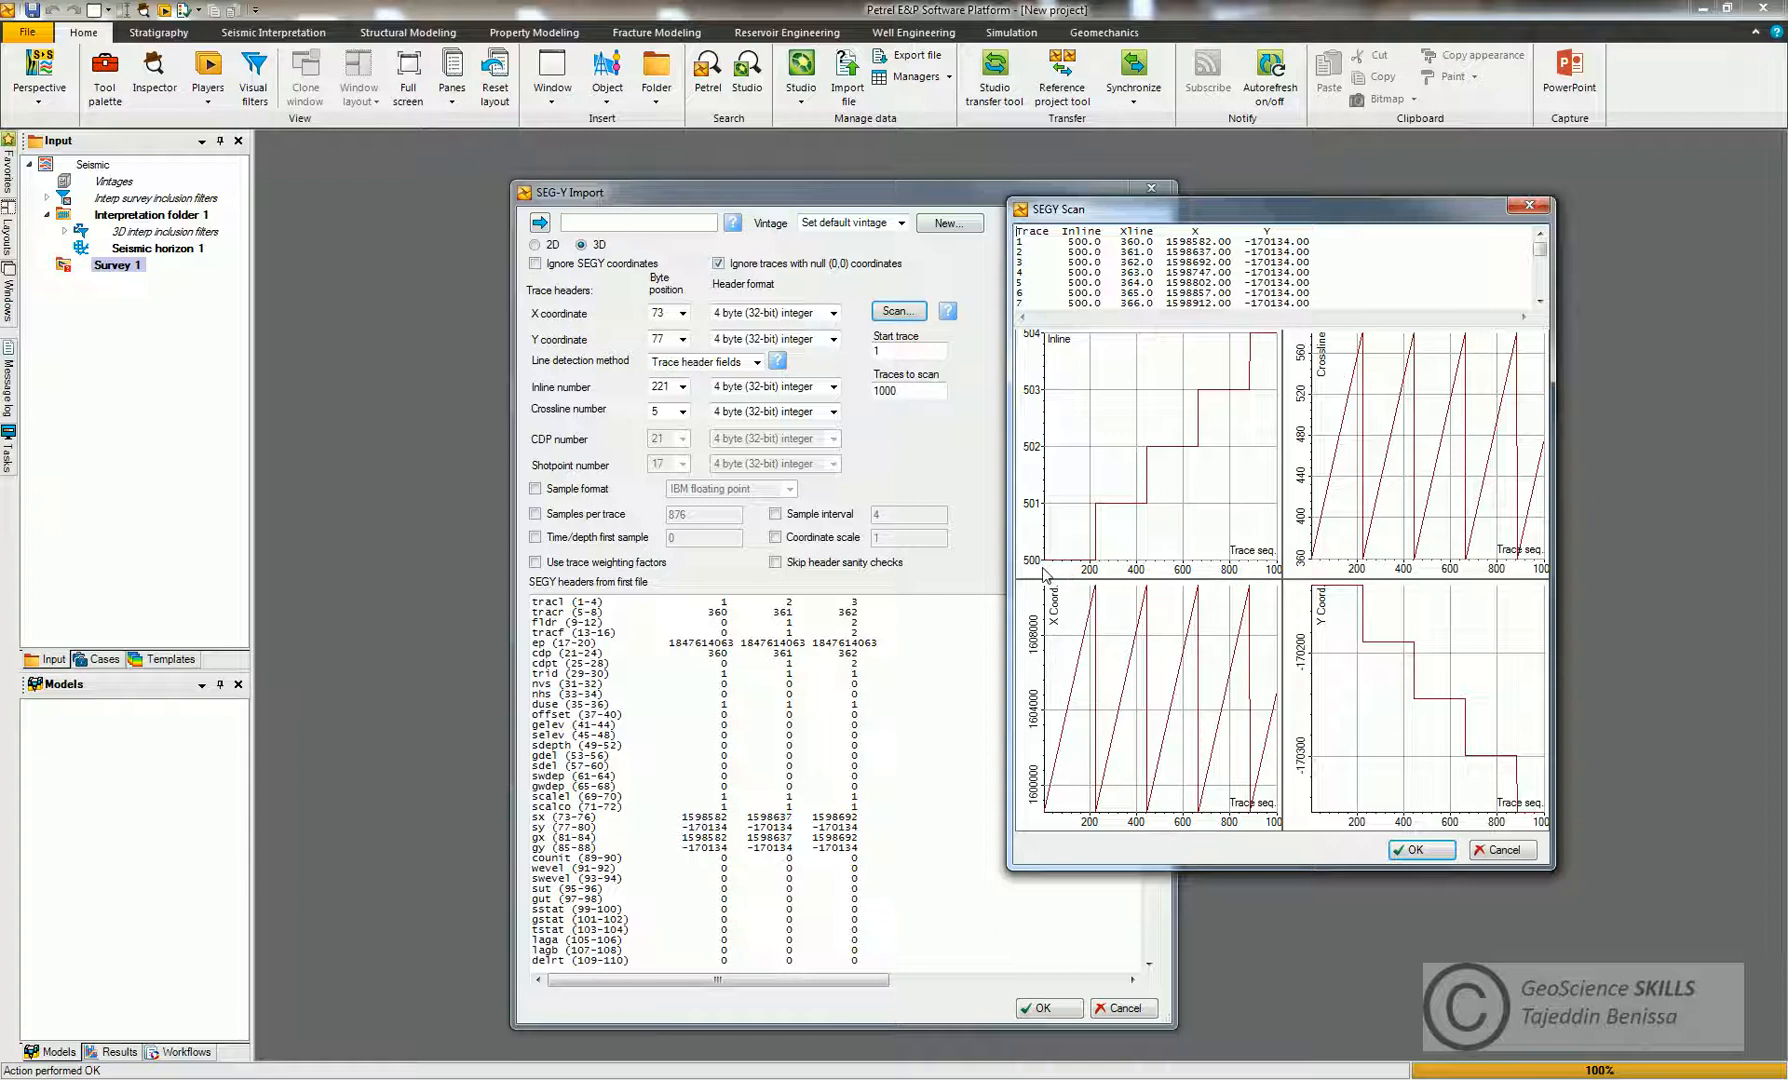
mouse_move(1136, 536)
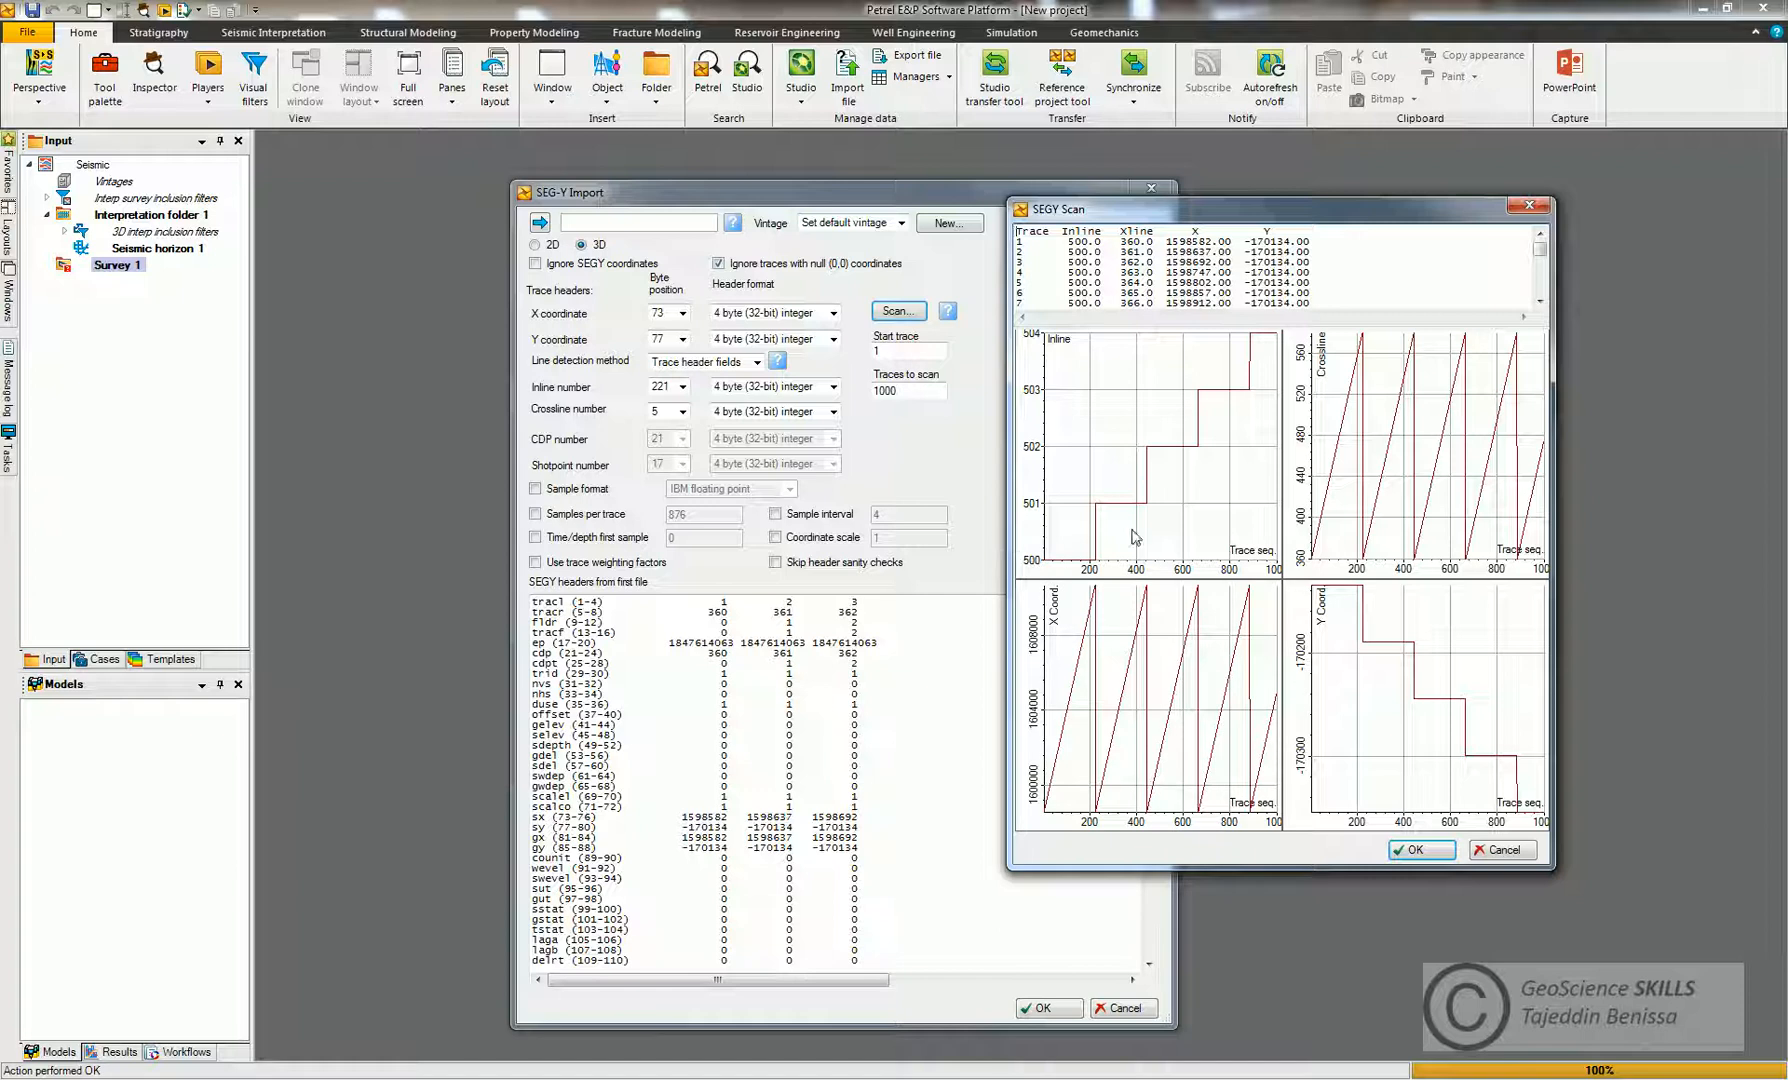
mouse_move(1102, 524)
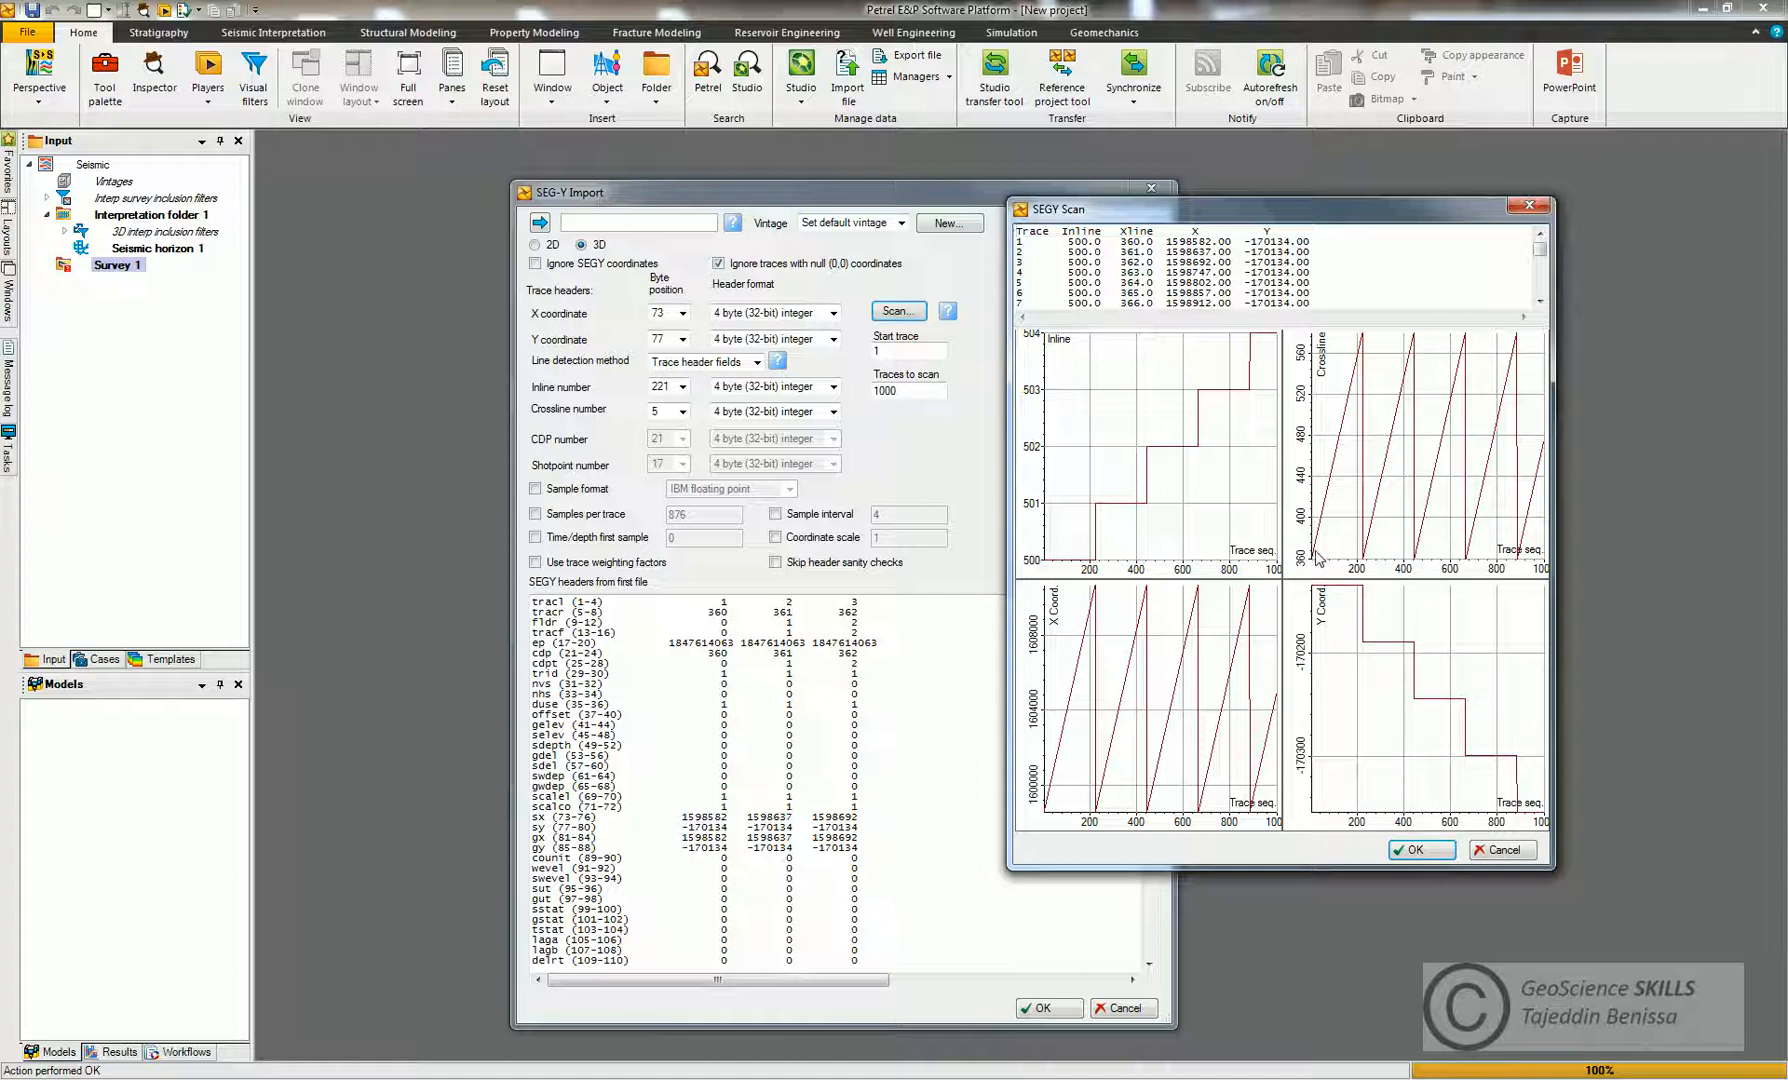
mouse_move(1314, 542)
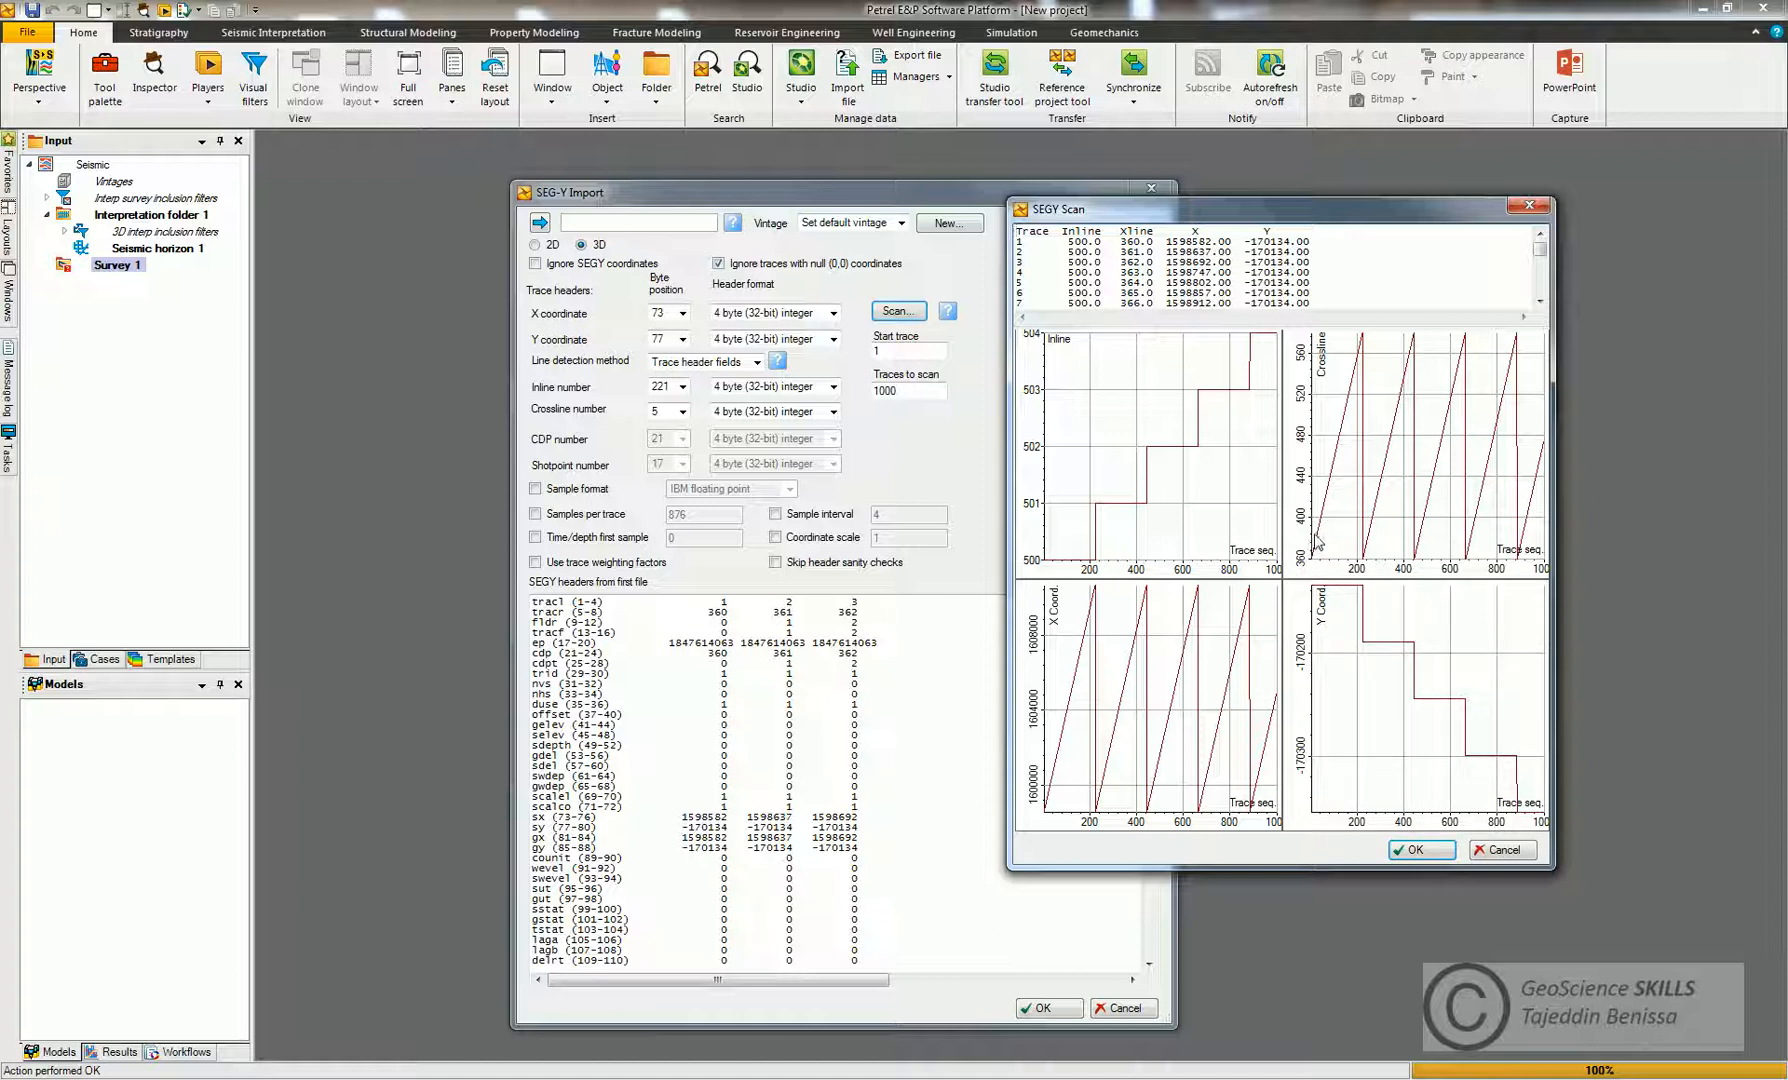
mouse_move(1142, 526)
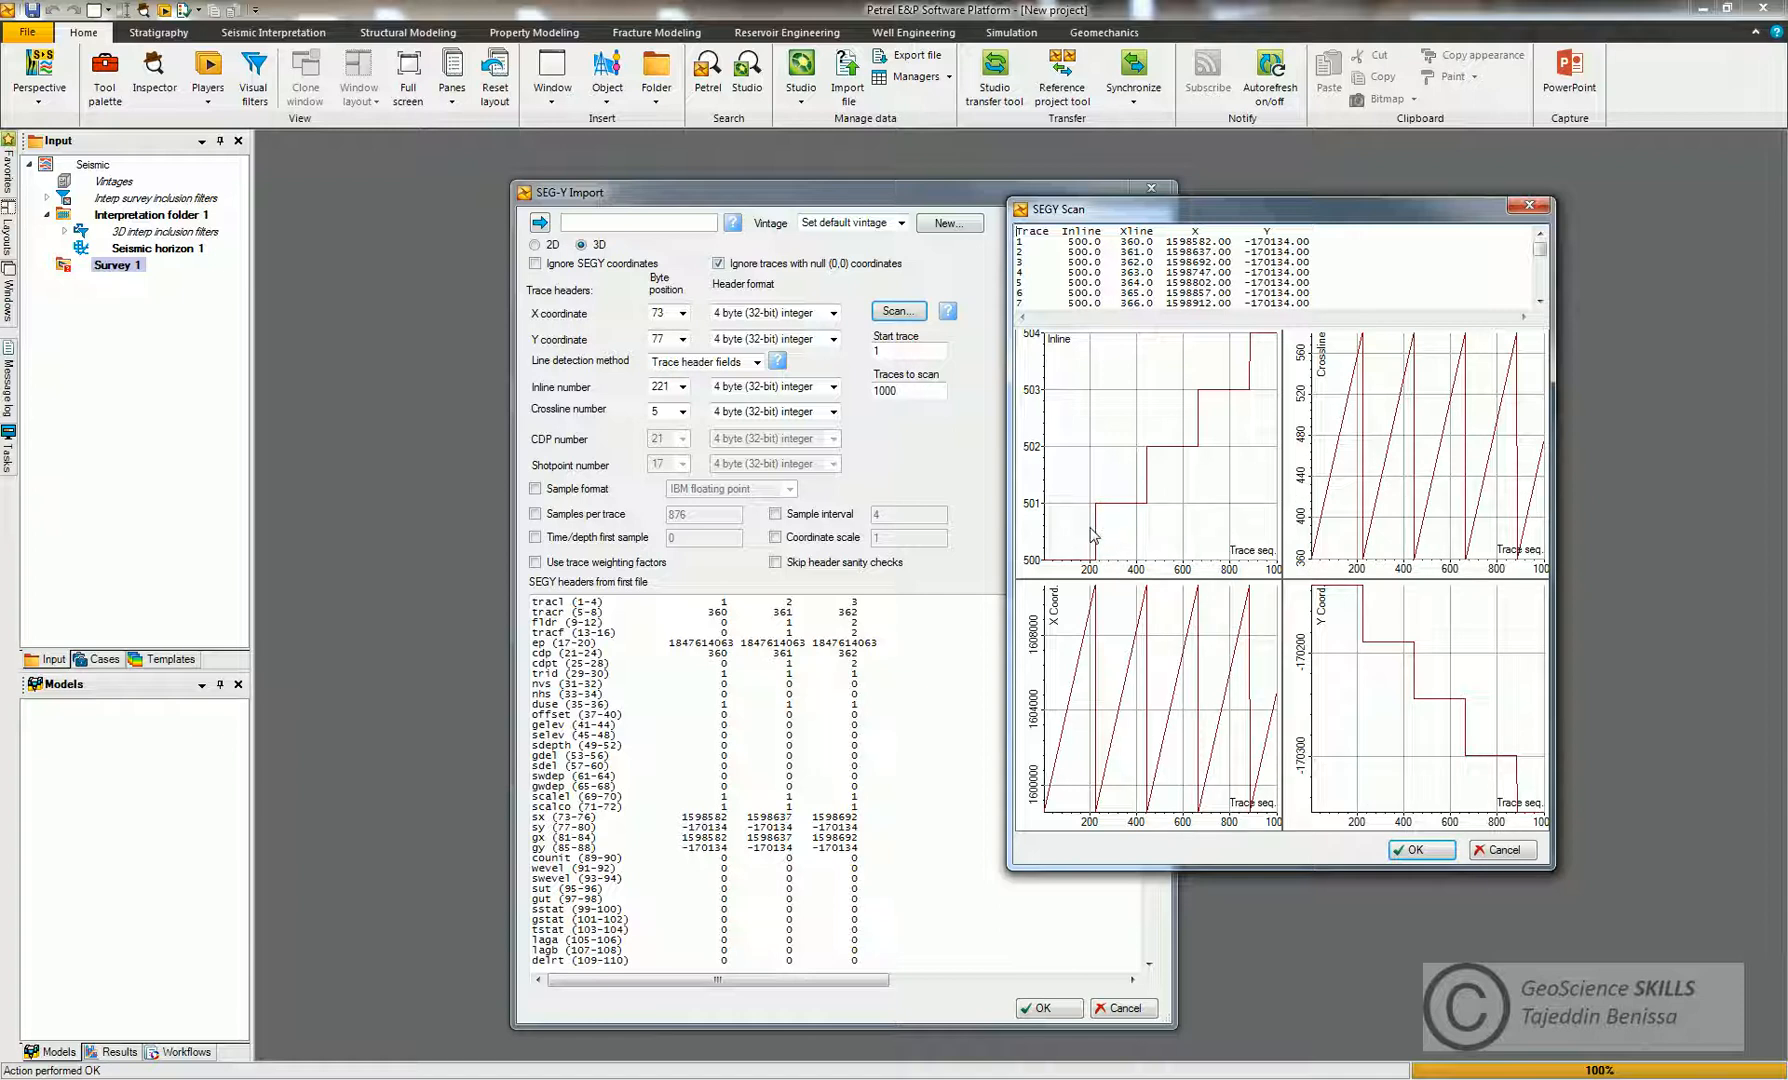
mouse_move(1046, 578)
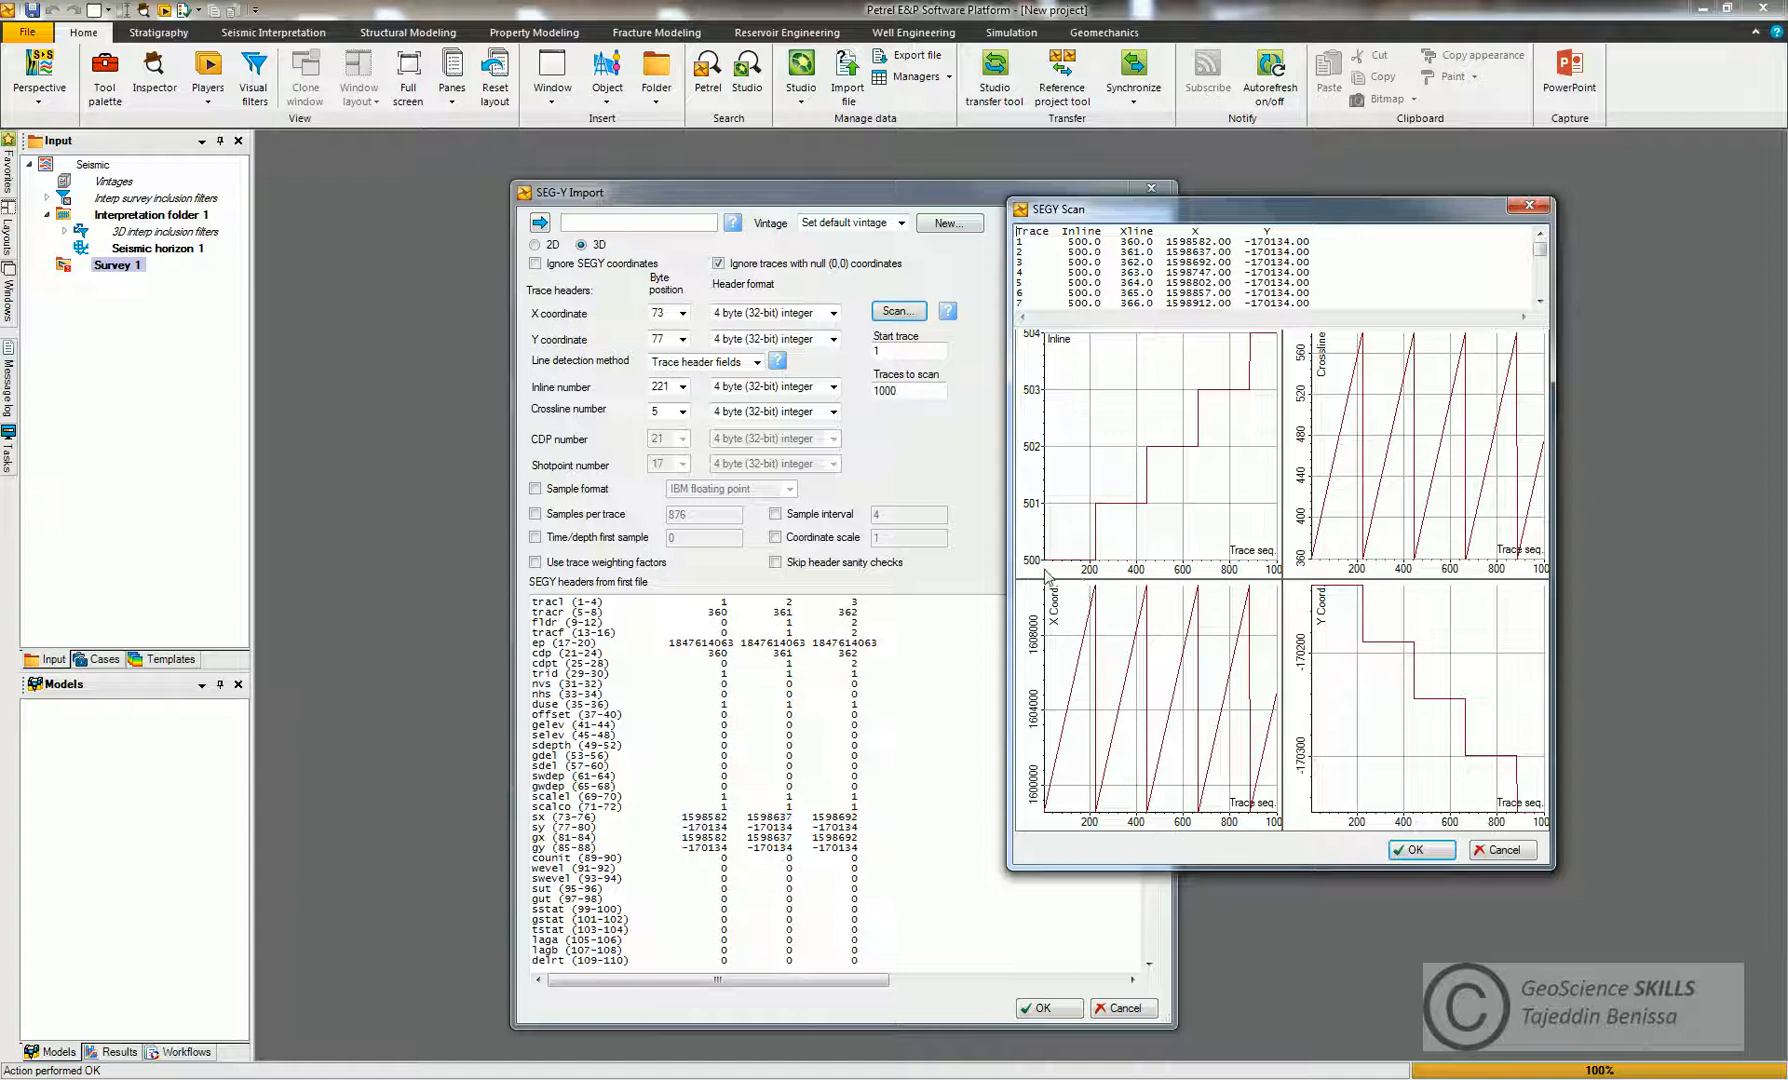
mouse_move(1034, 576)
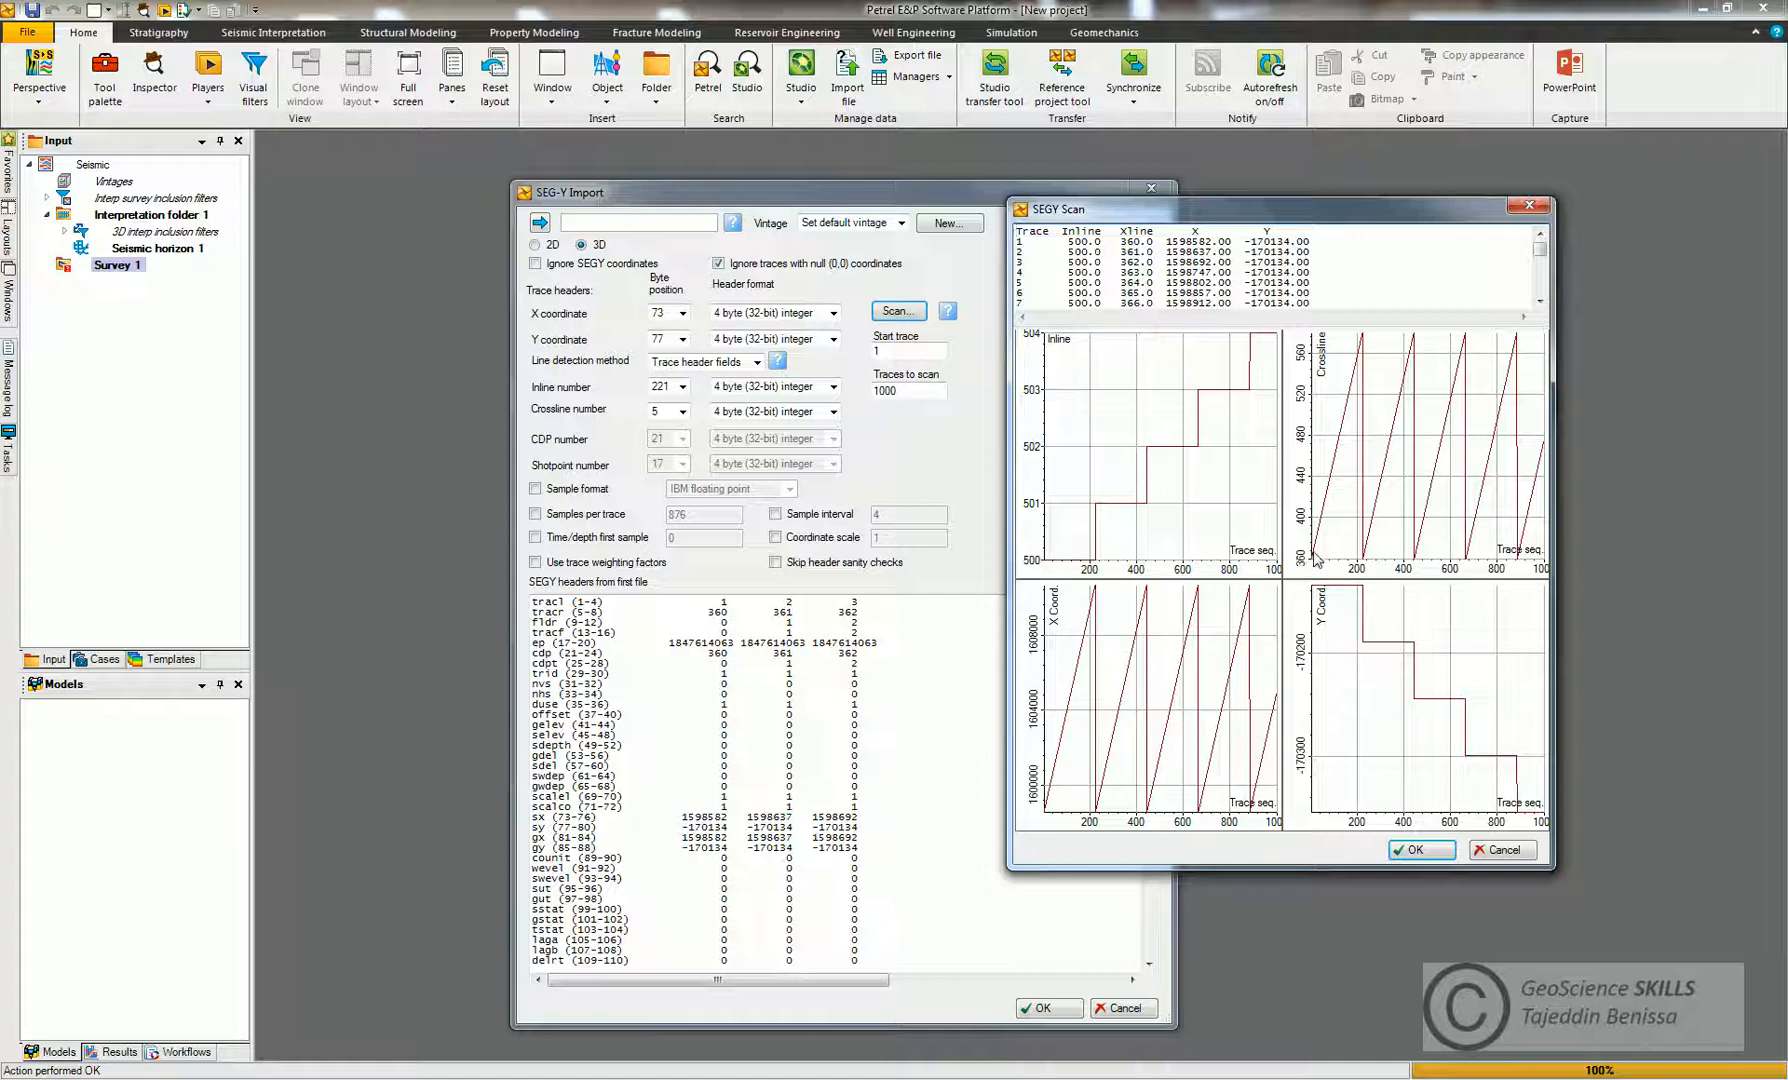
mouse_move(1322, 484)
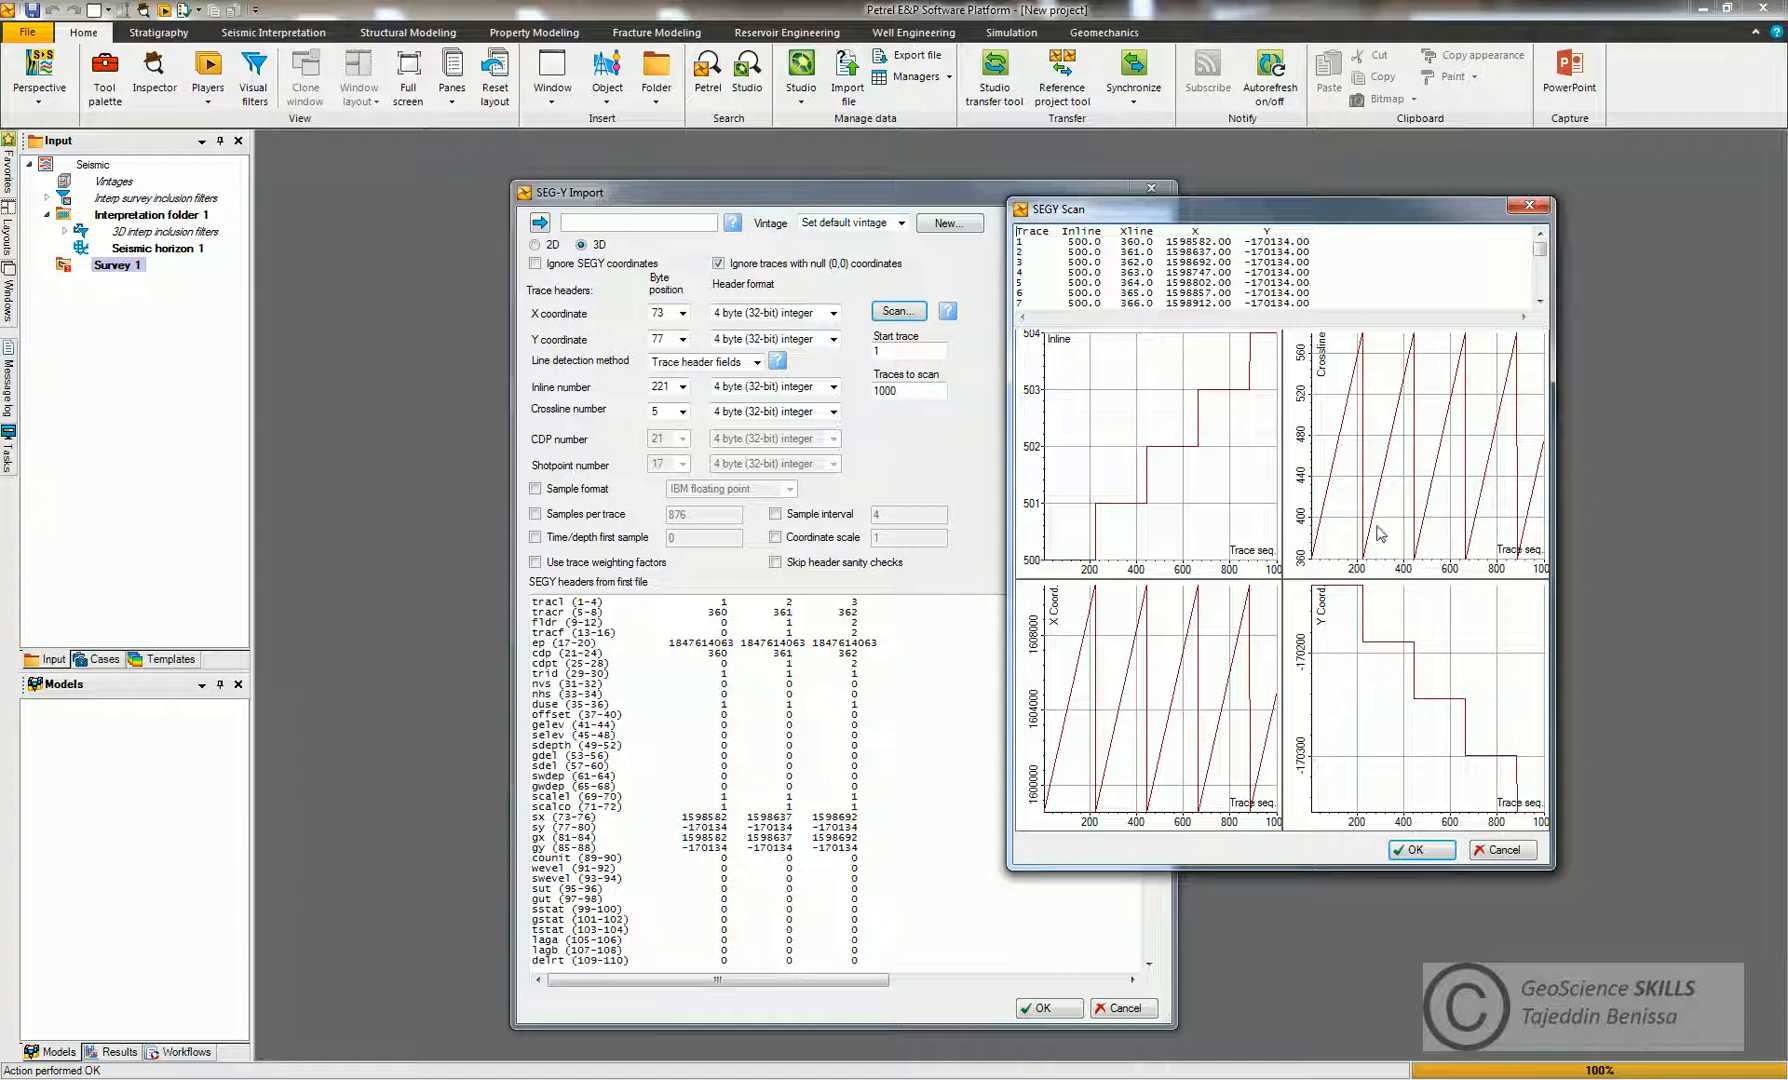
mouse_move(1388, 476)
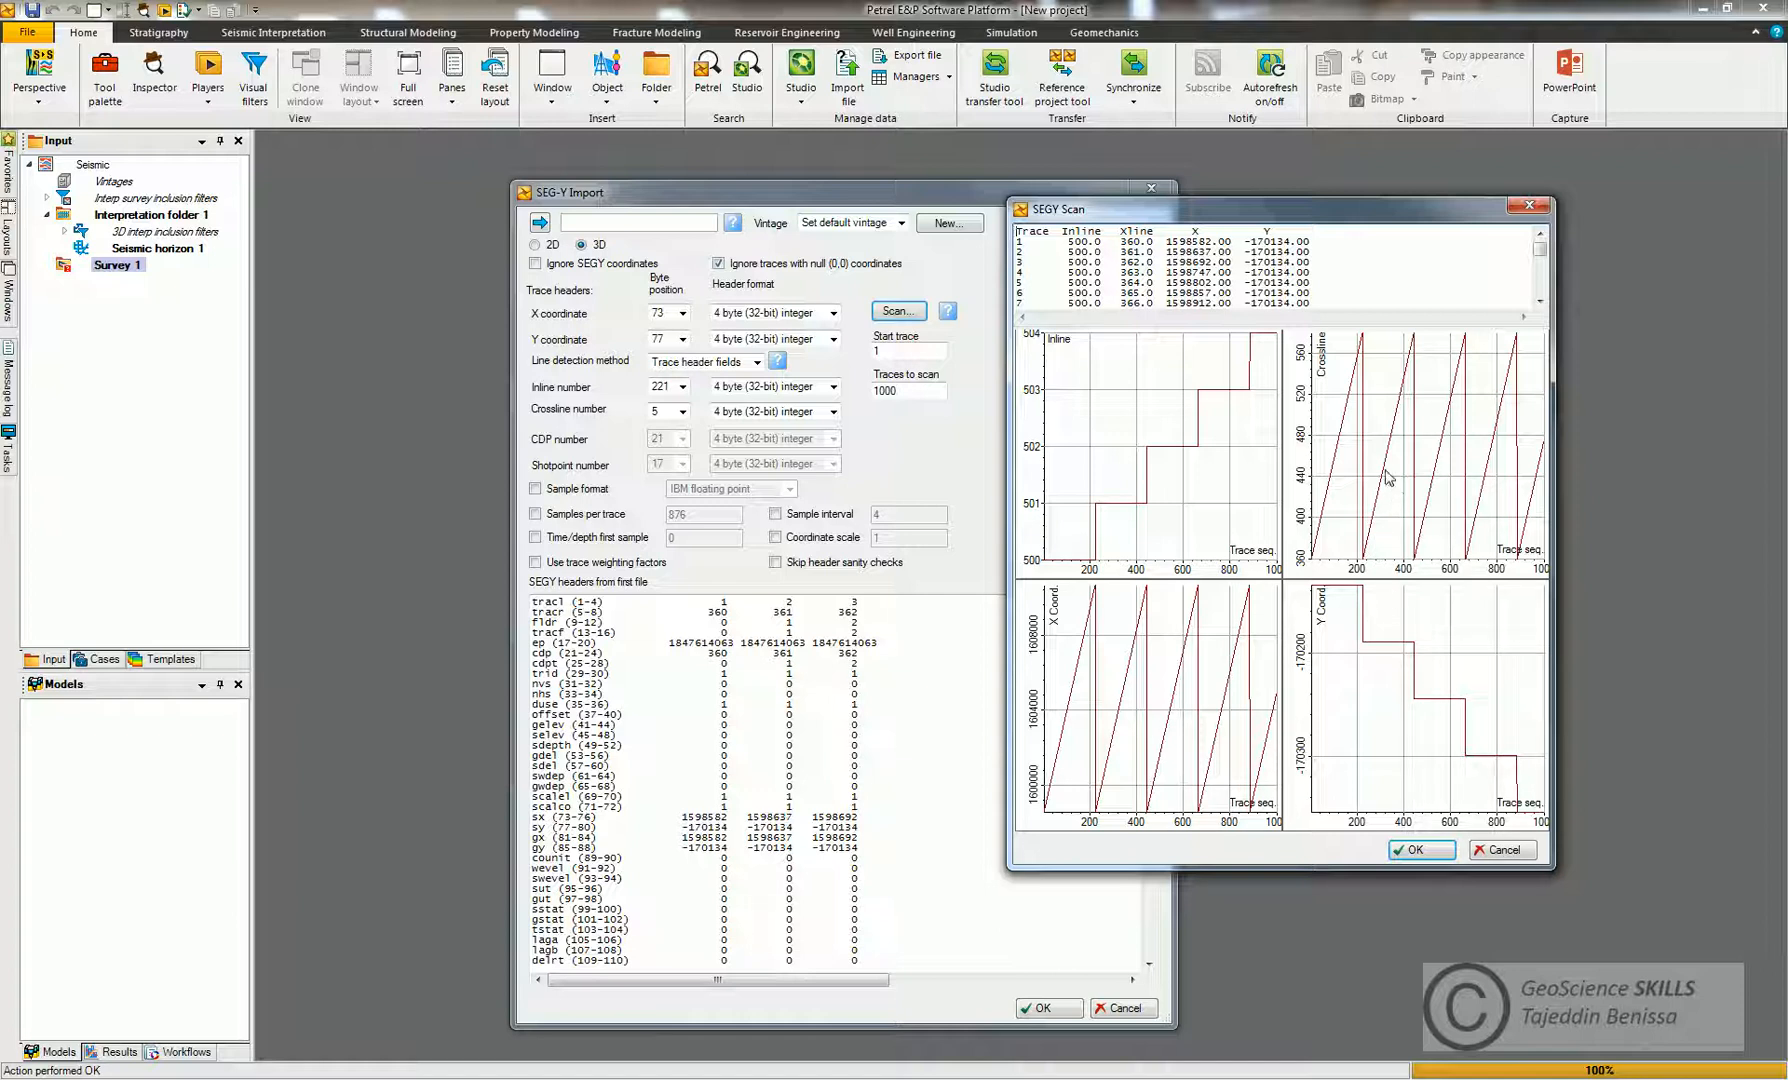
mouse_move(1392, 442)
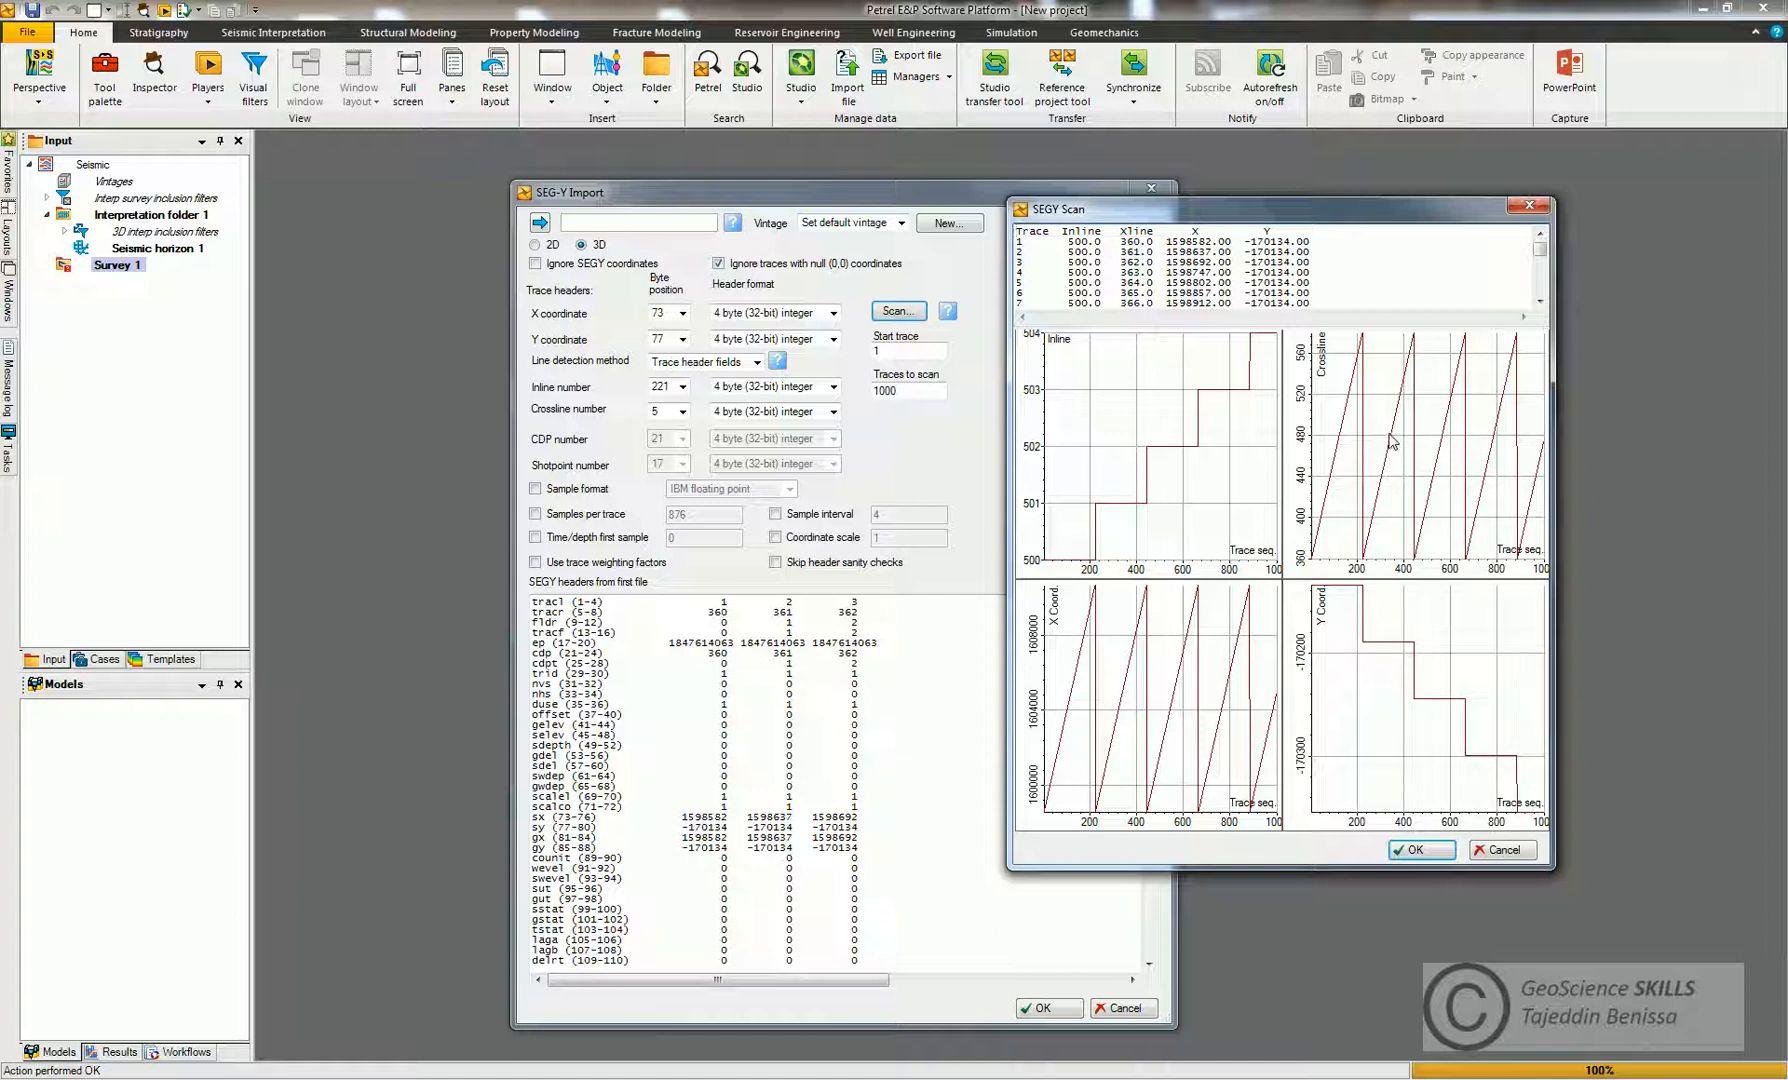
mouse_move(1400, 402)
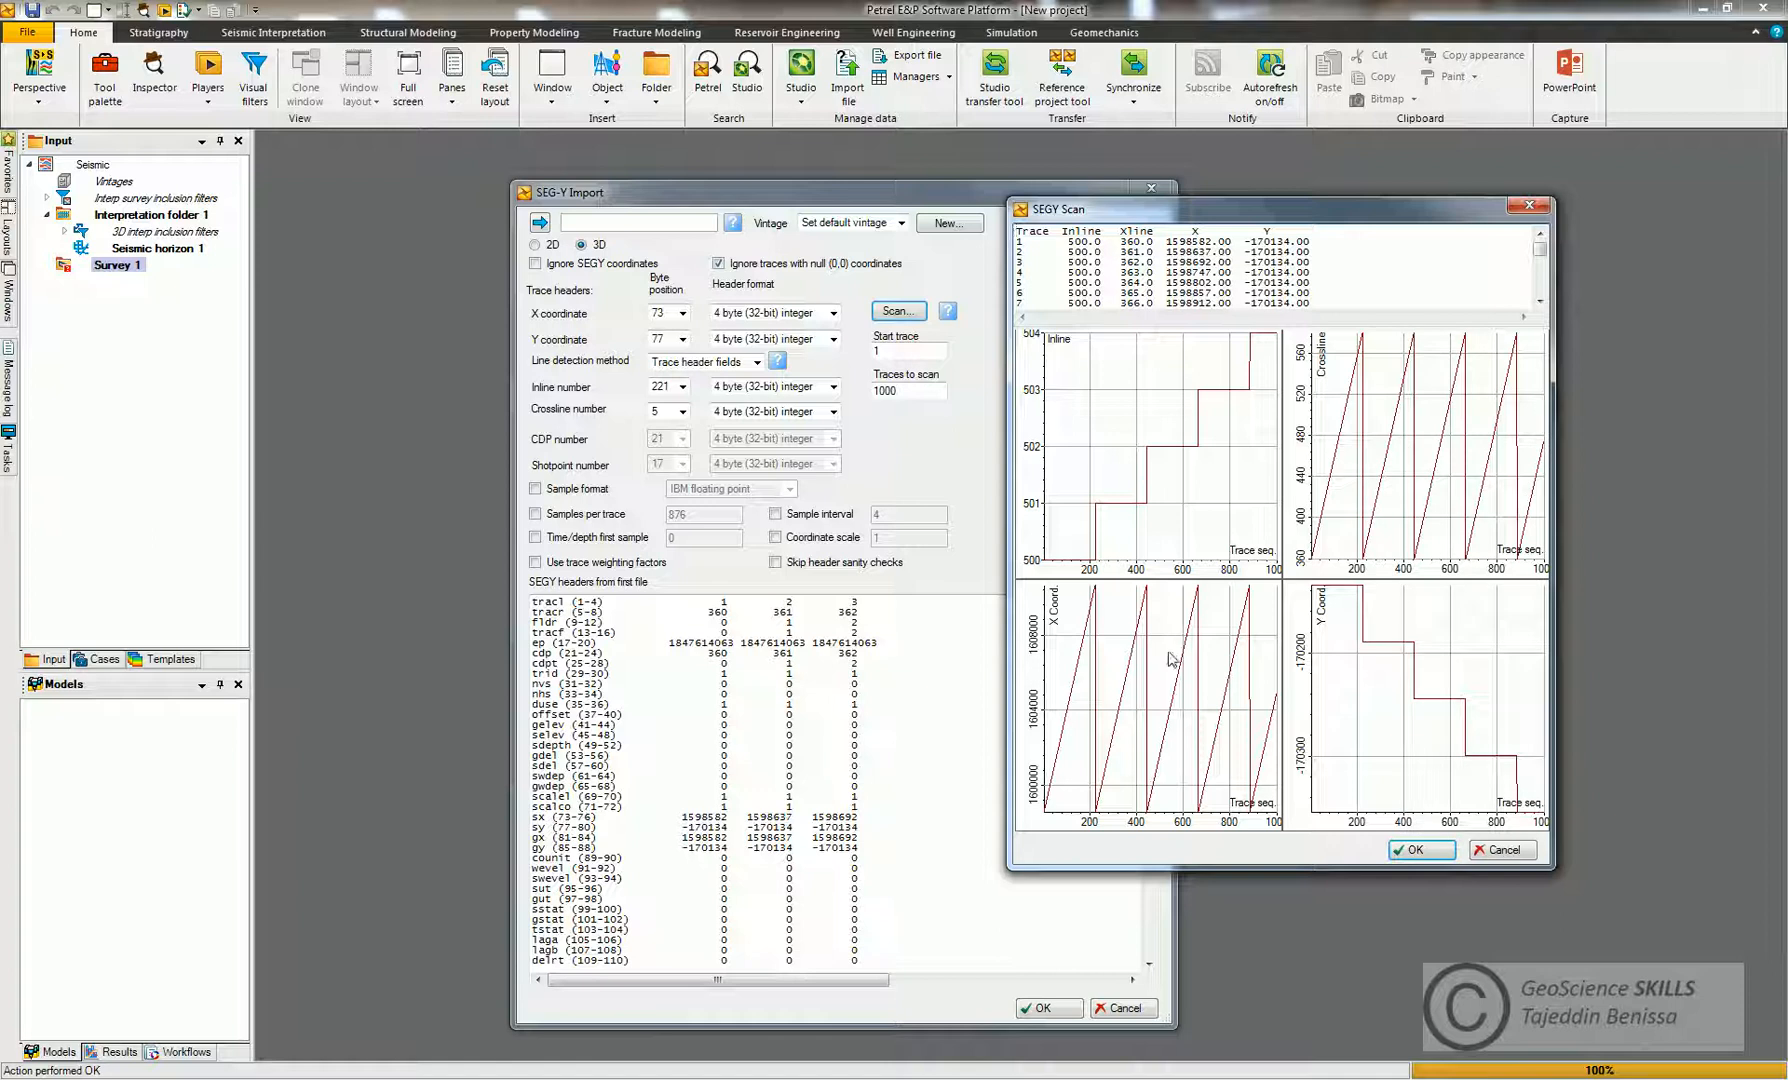
mouse_move(978, 338)
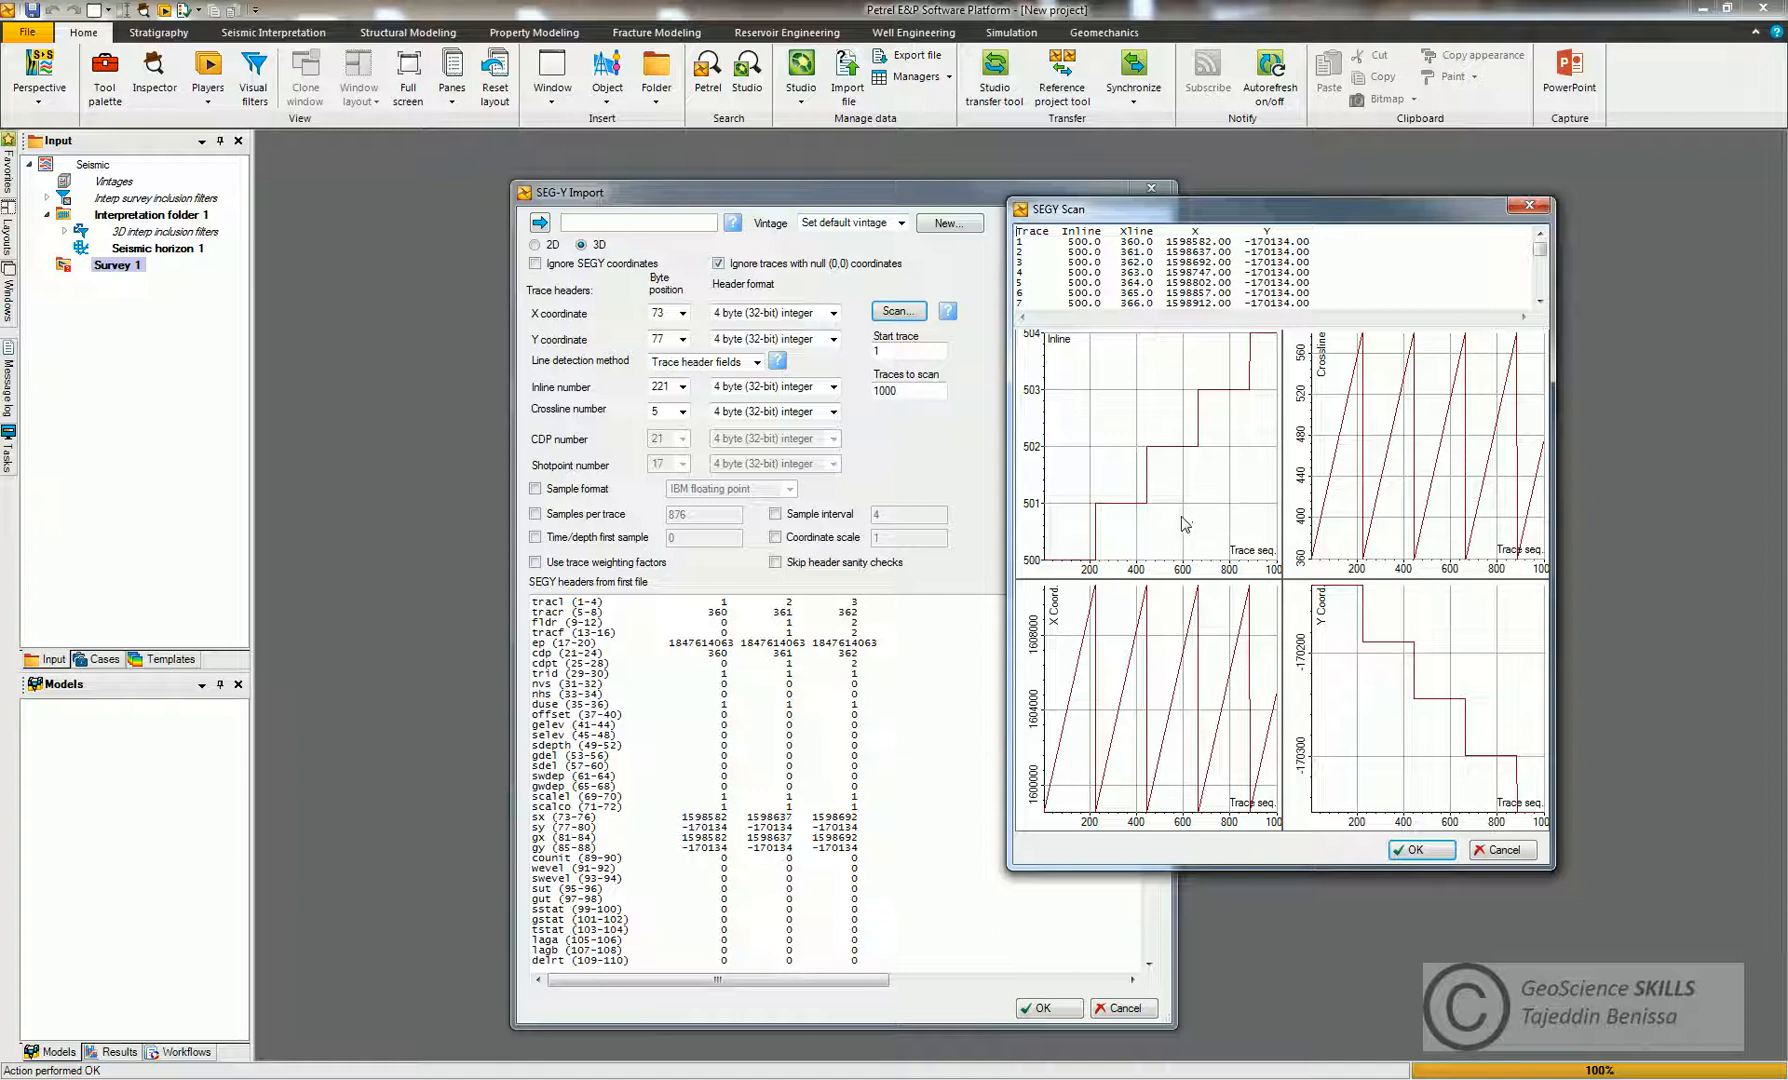
mouse_move(1404, 784)
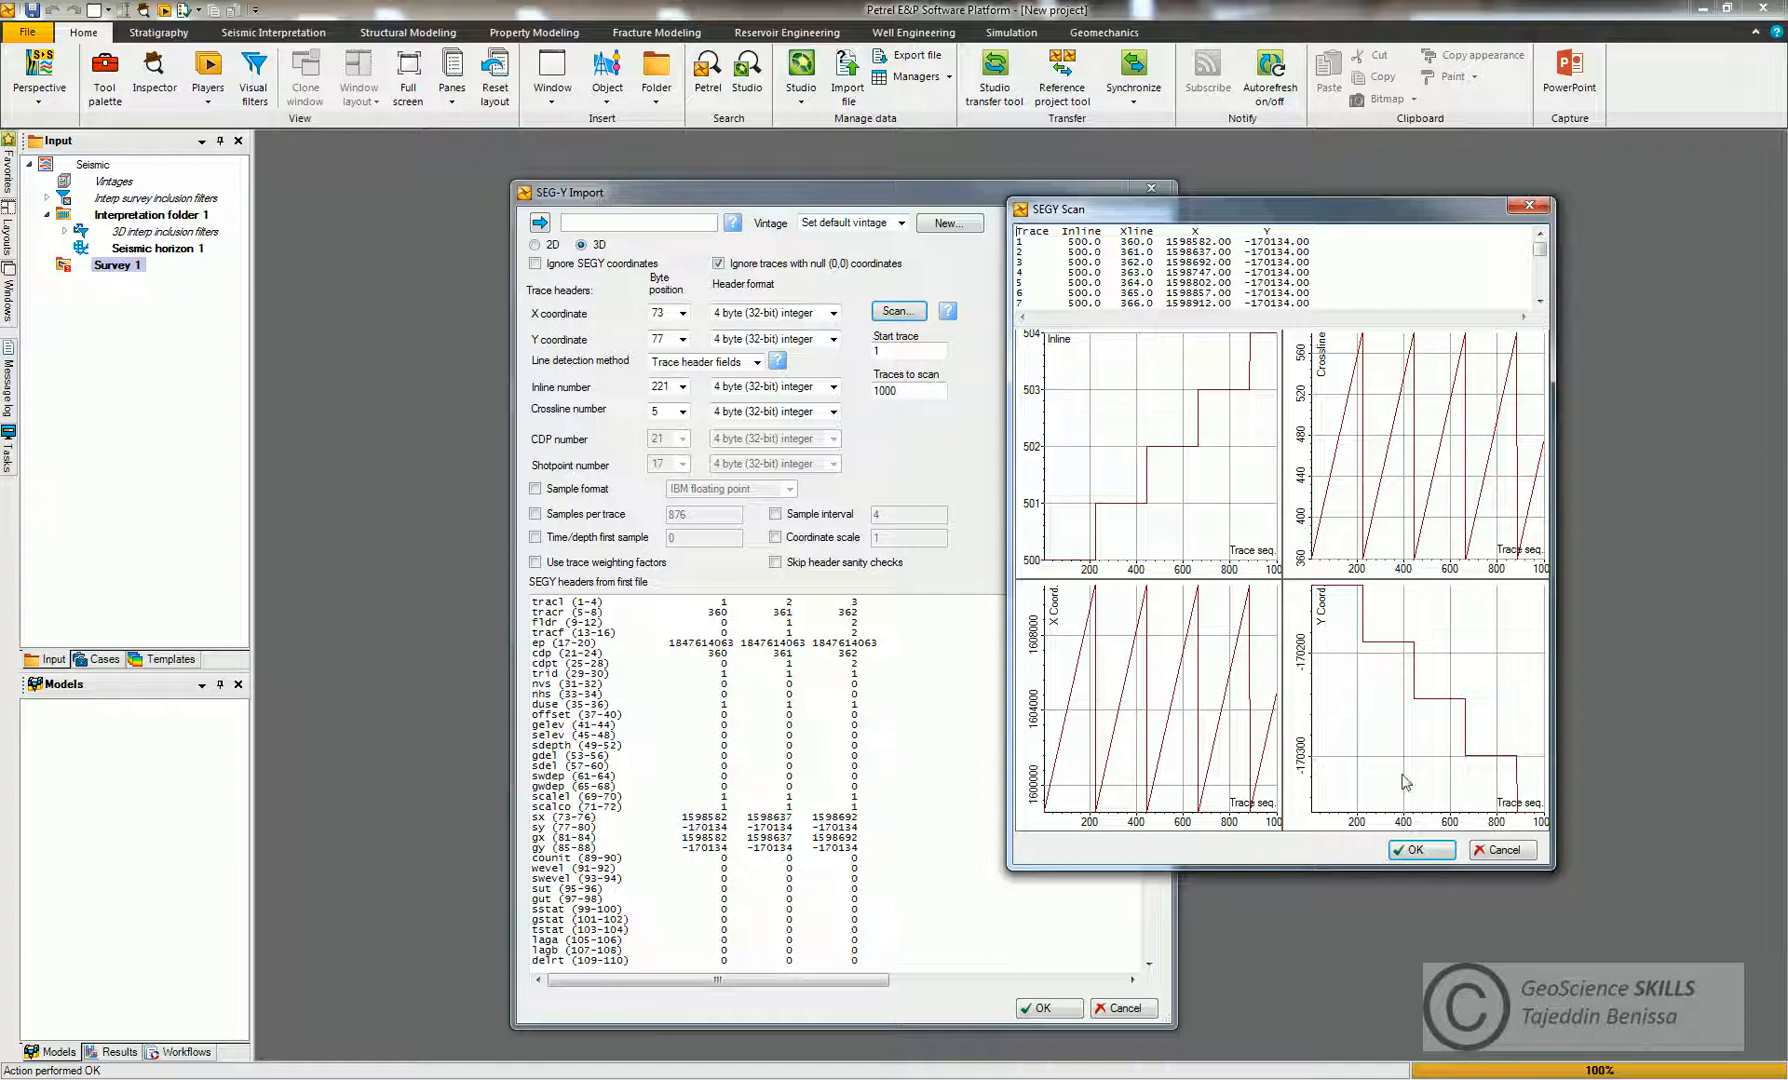
mouse_move(1058, 662)
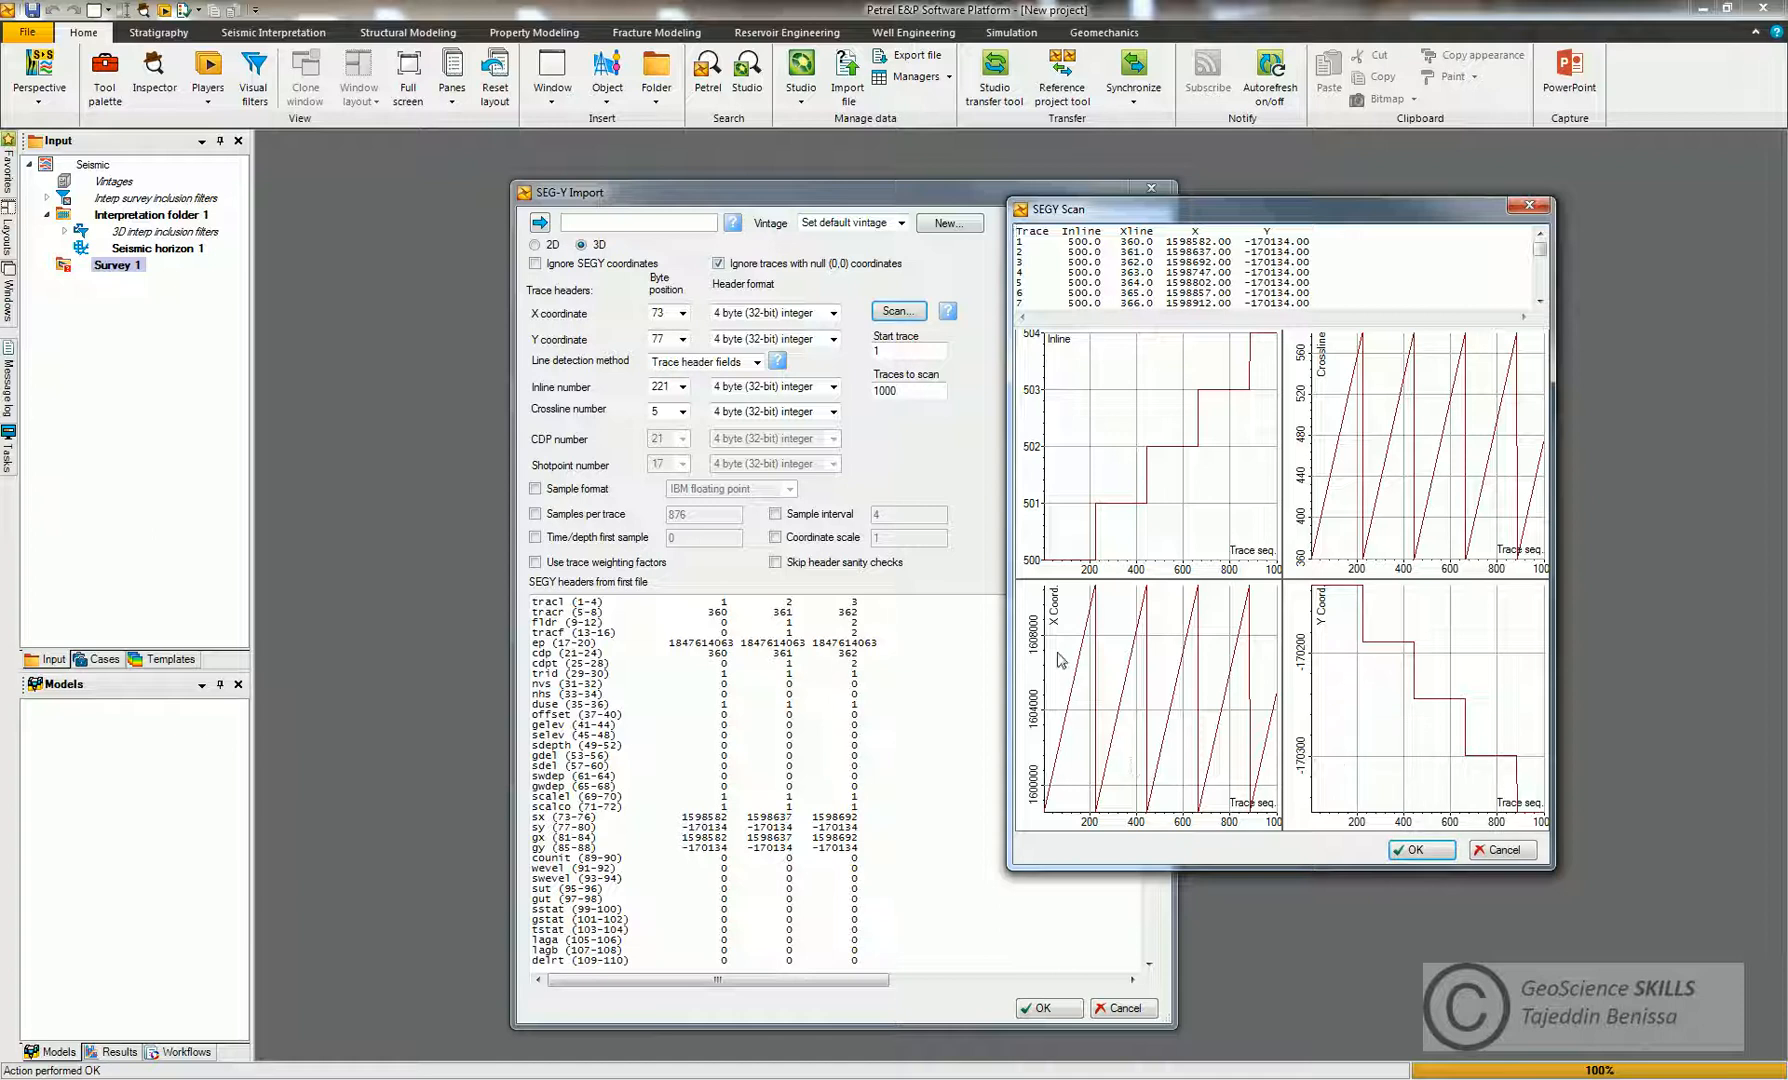
mouse_move(1266, 660)
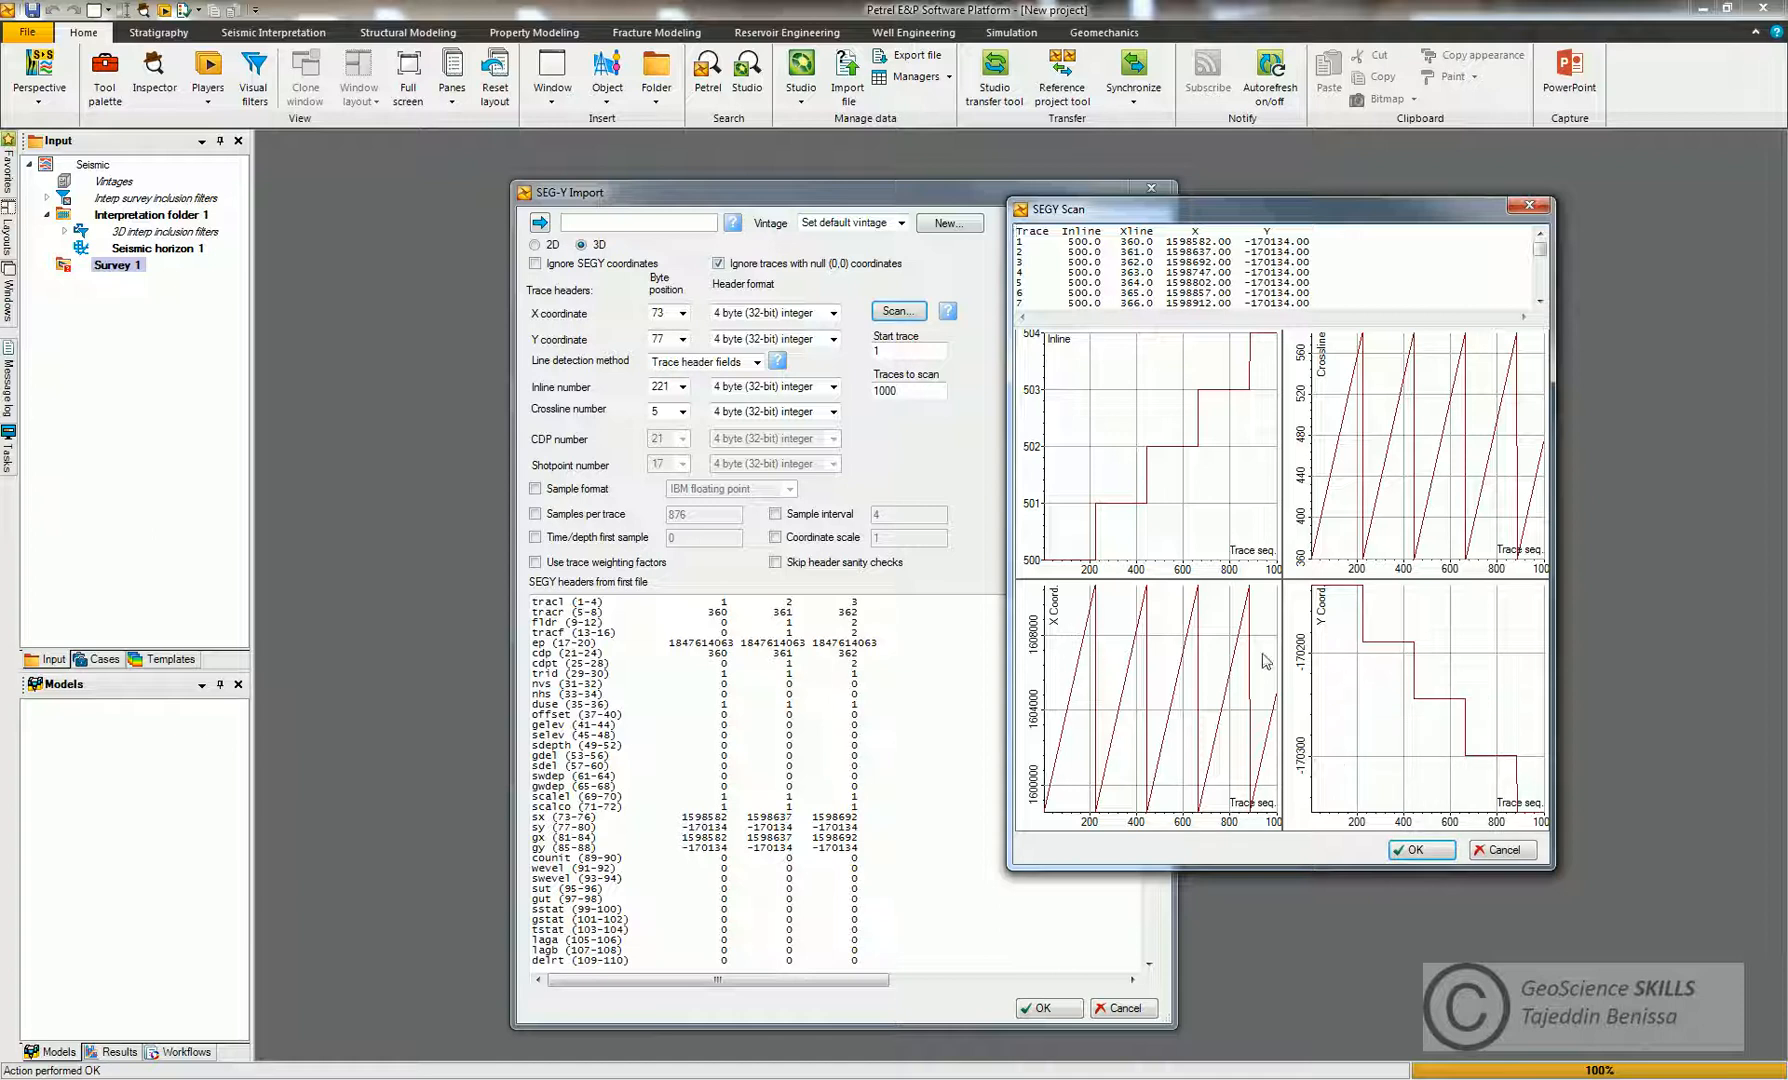
click(1418, 848)
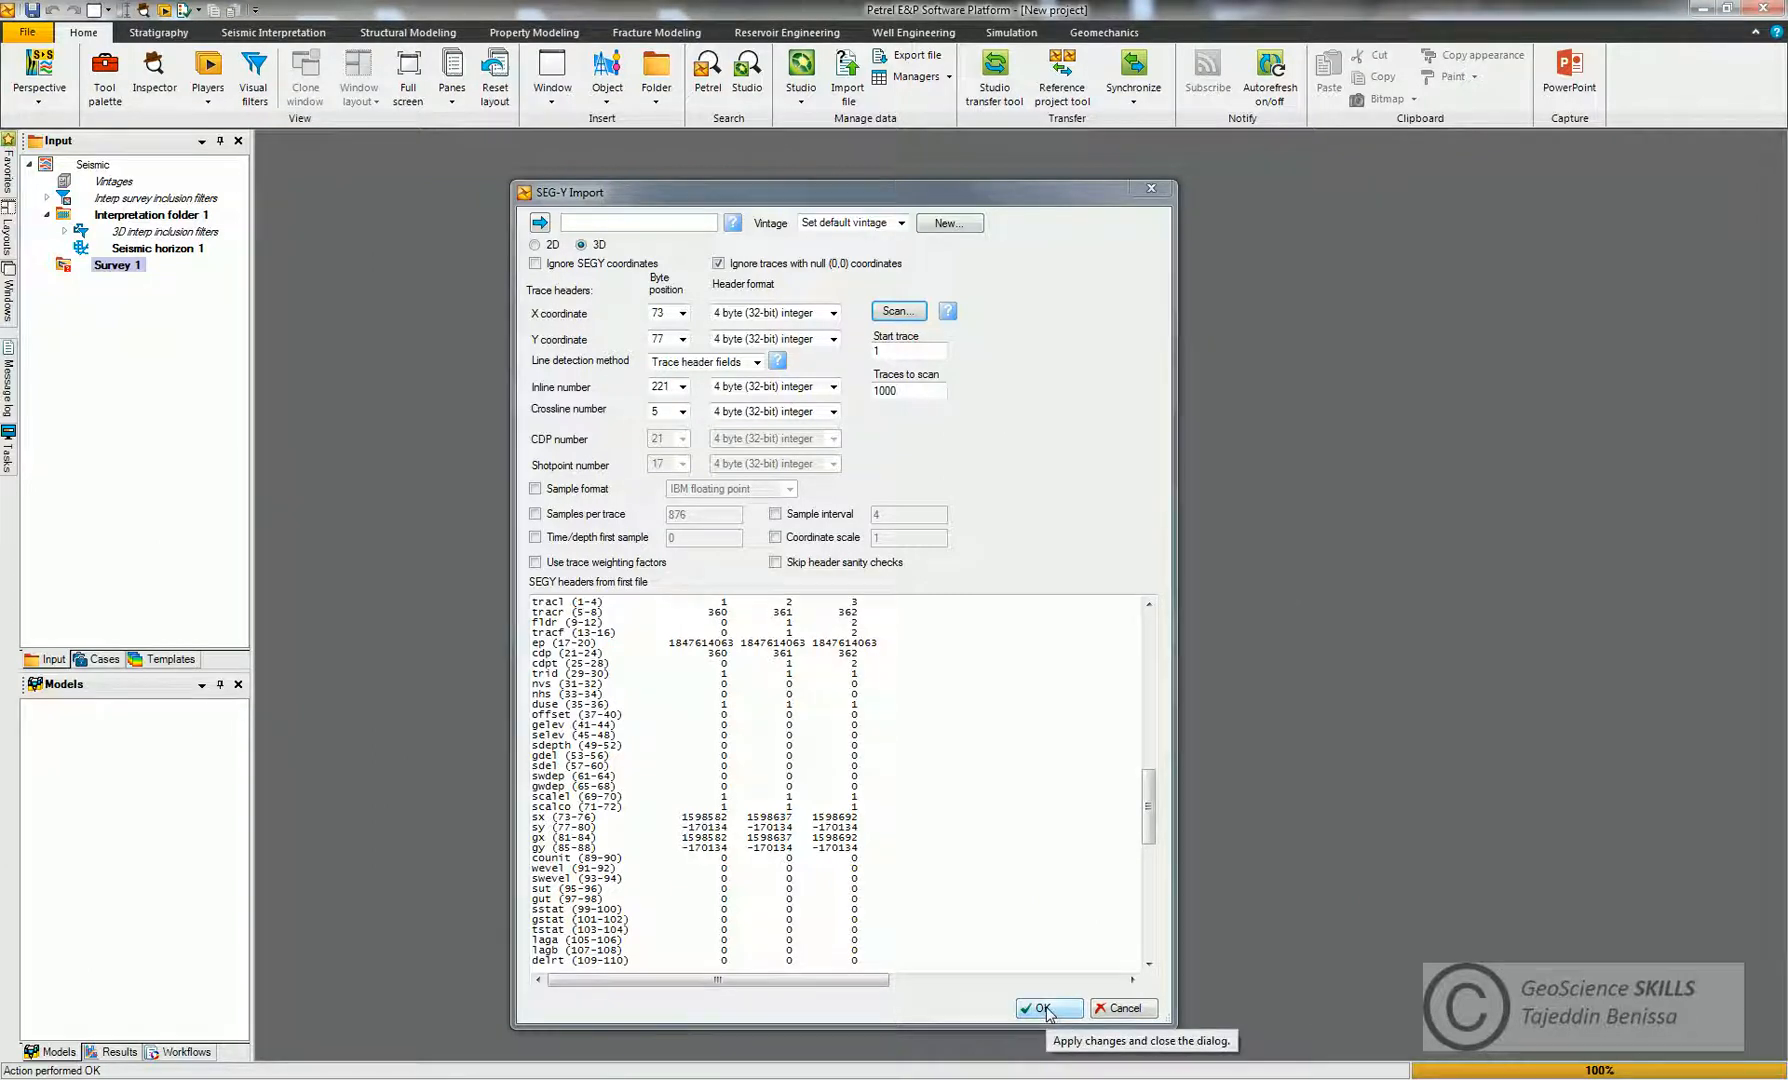
- Run the import to create the 3D-Survey cube with Inline 635 and XLine 470 under Survey 1
click(1040, 1008)
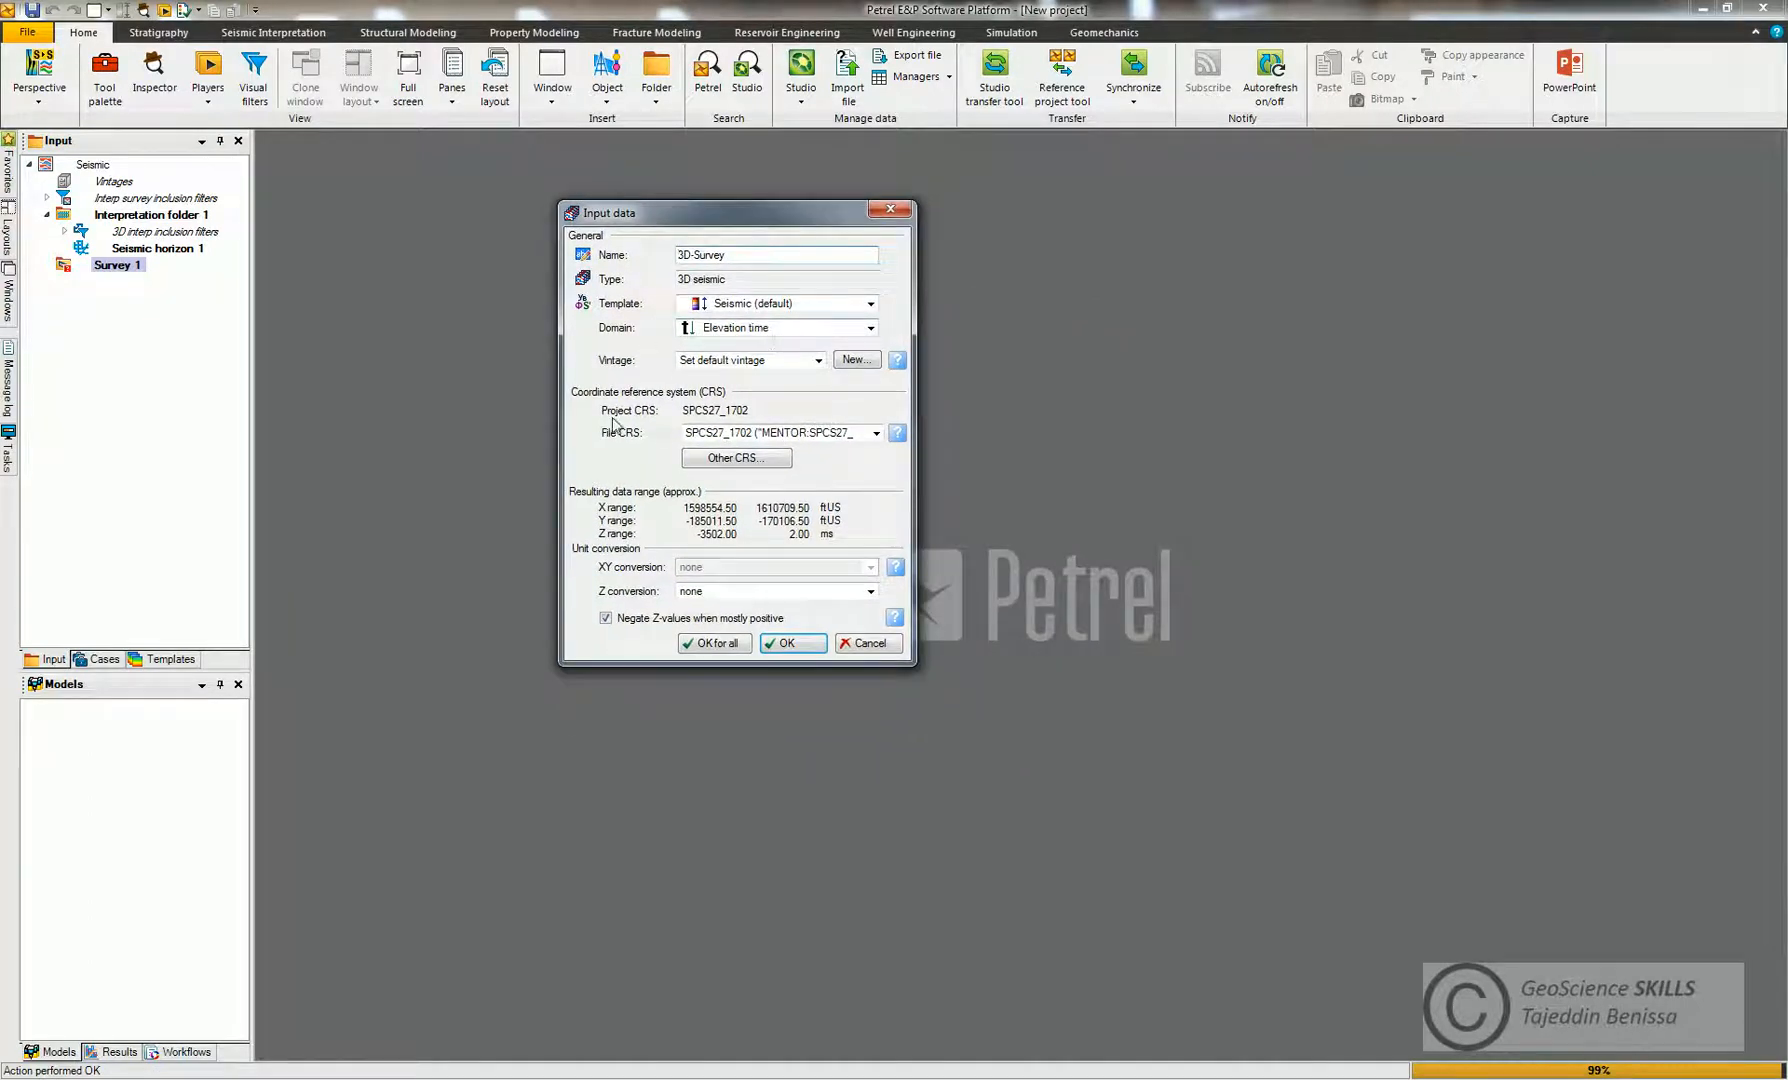
mouse_move(592, 522)
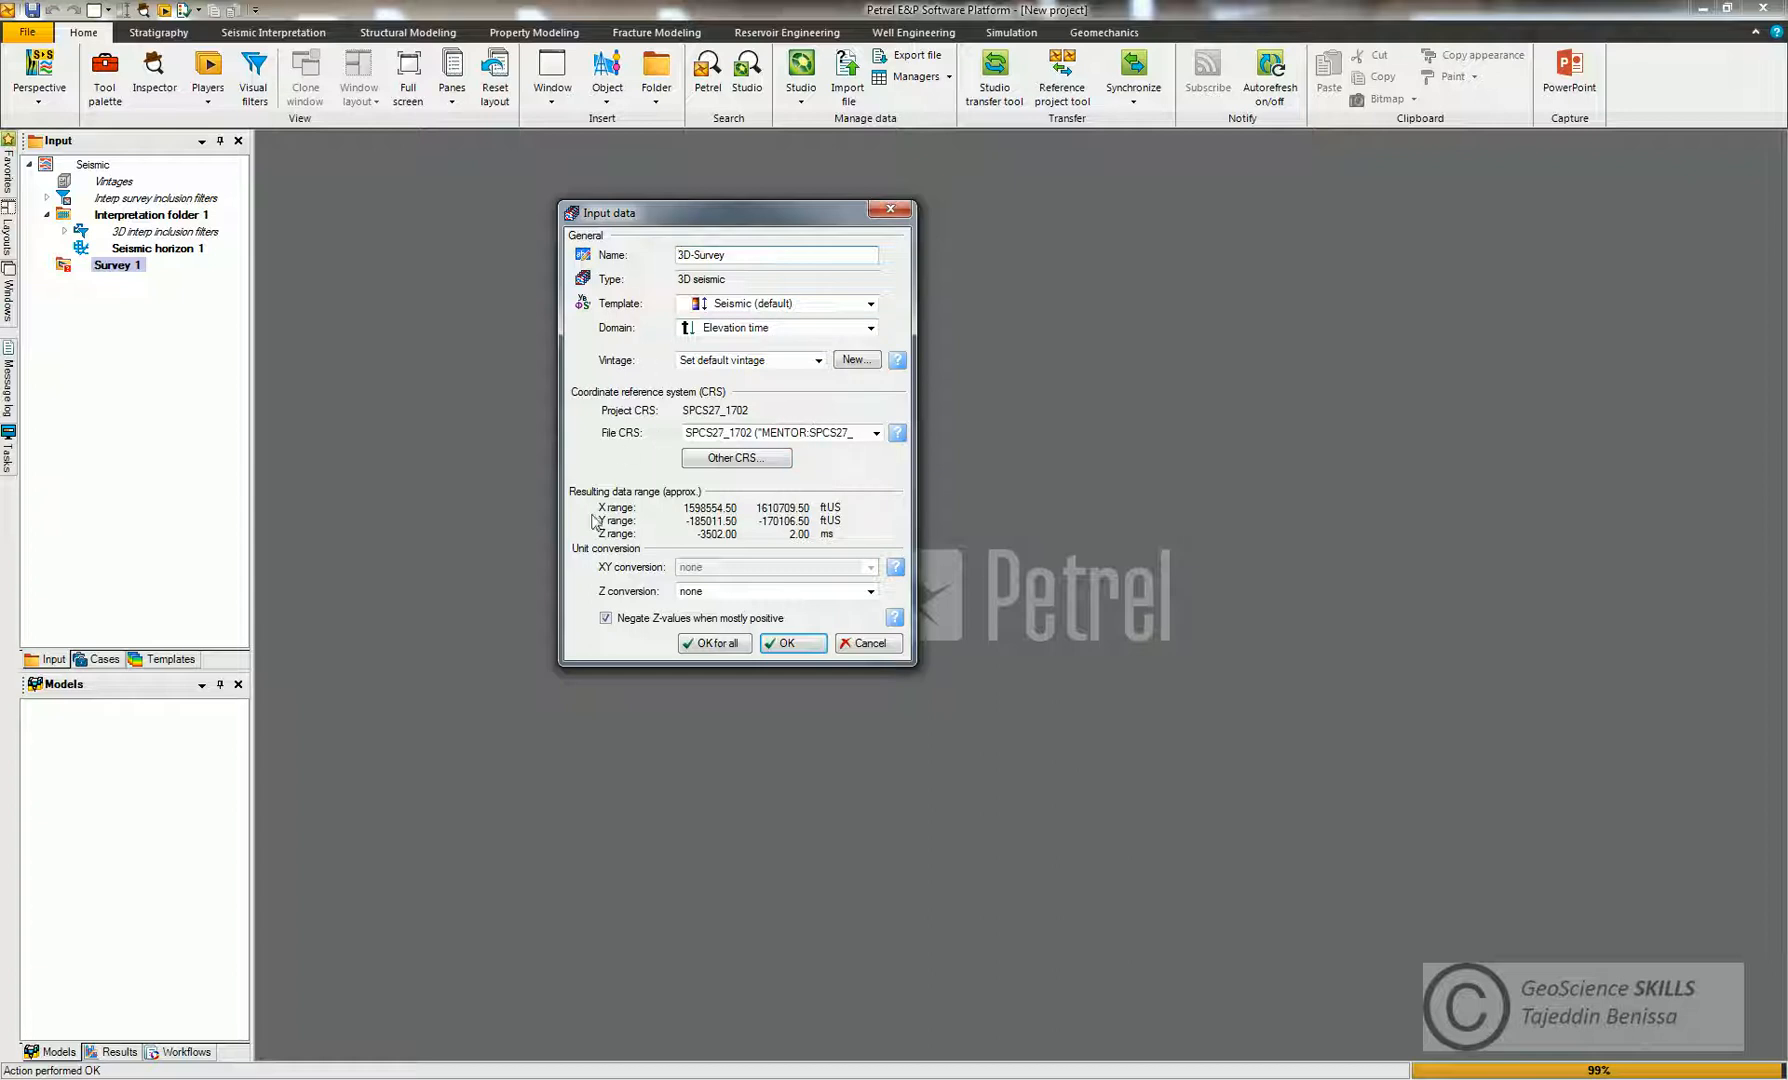
click(792, 644)
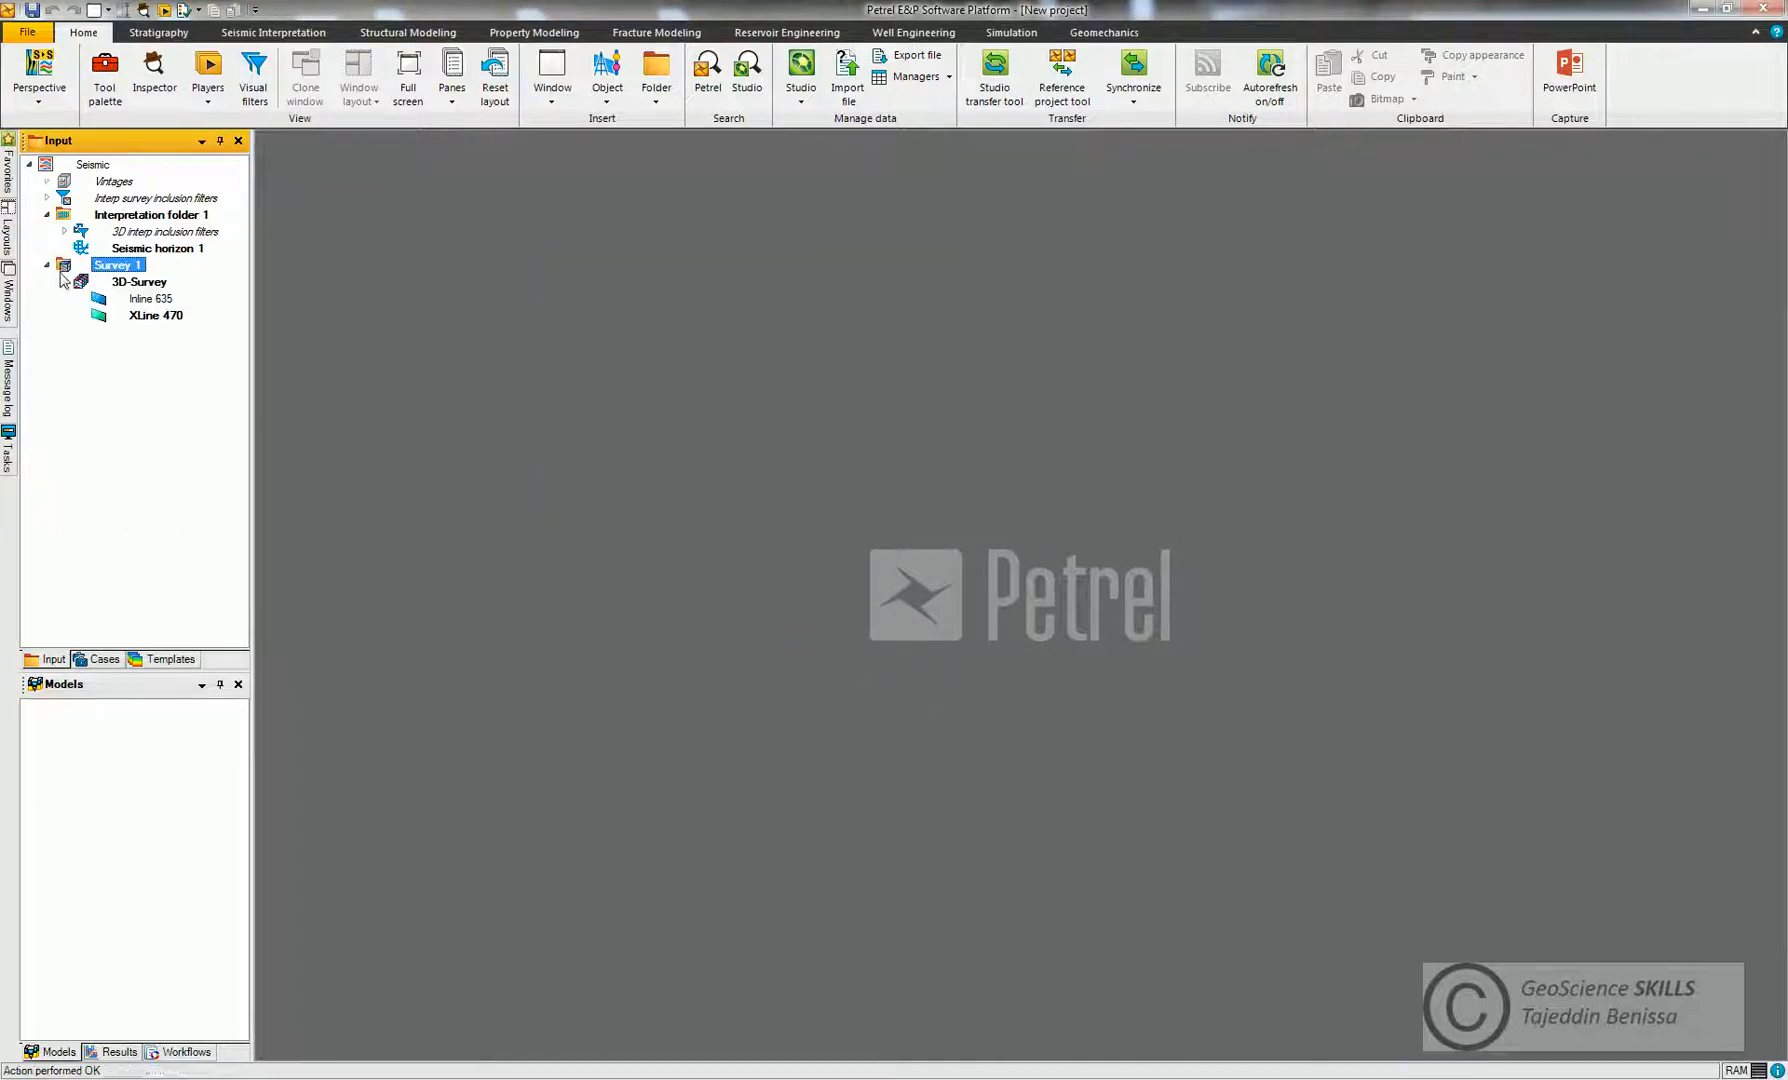
click(550, 76)
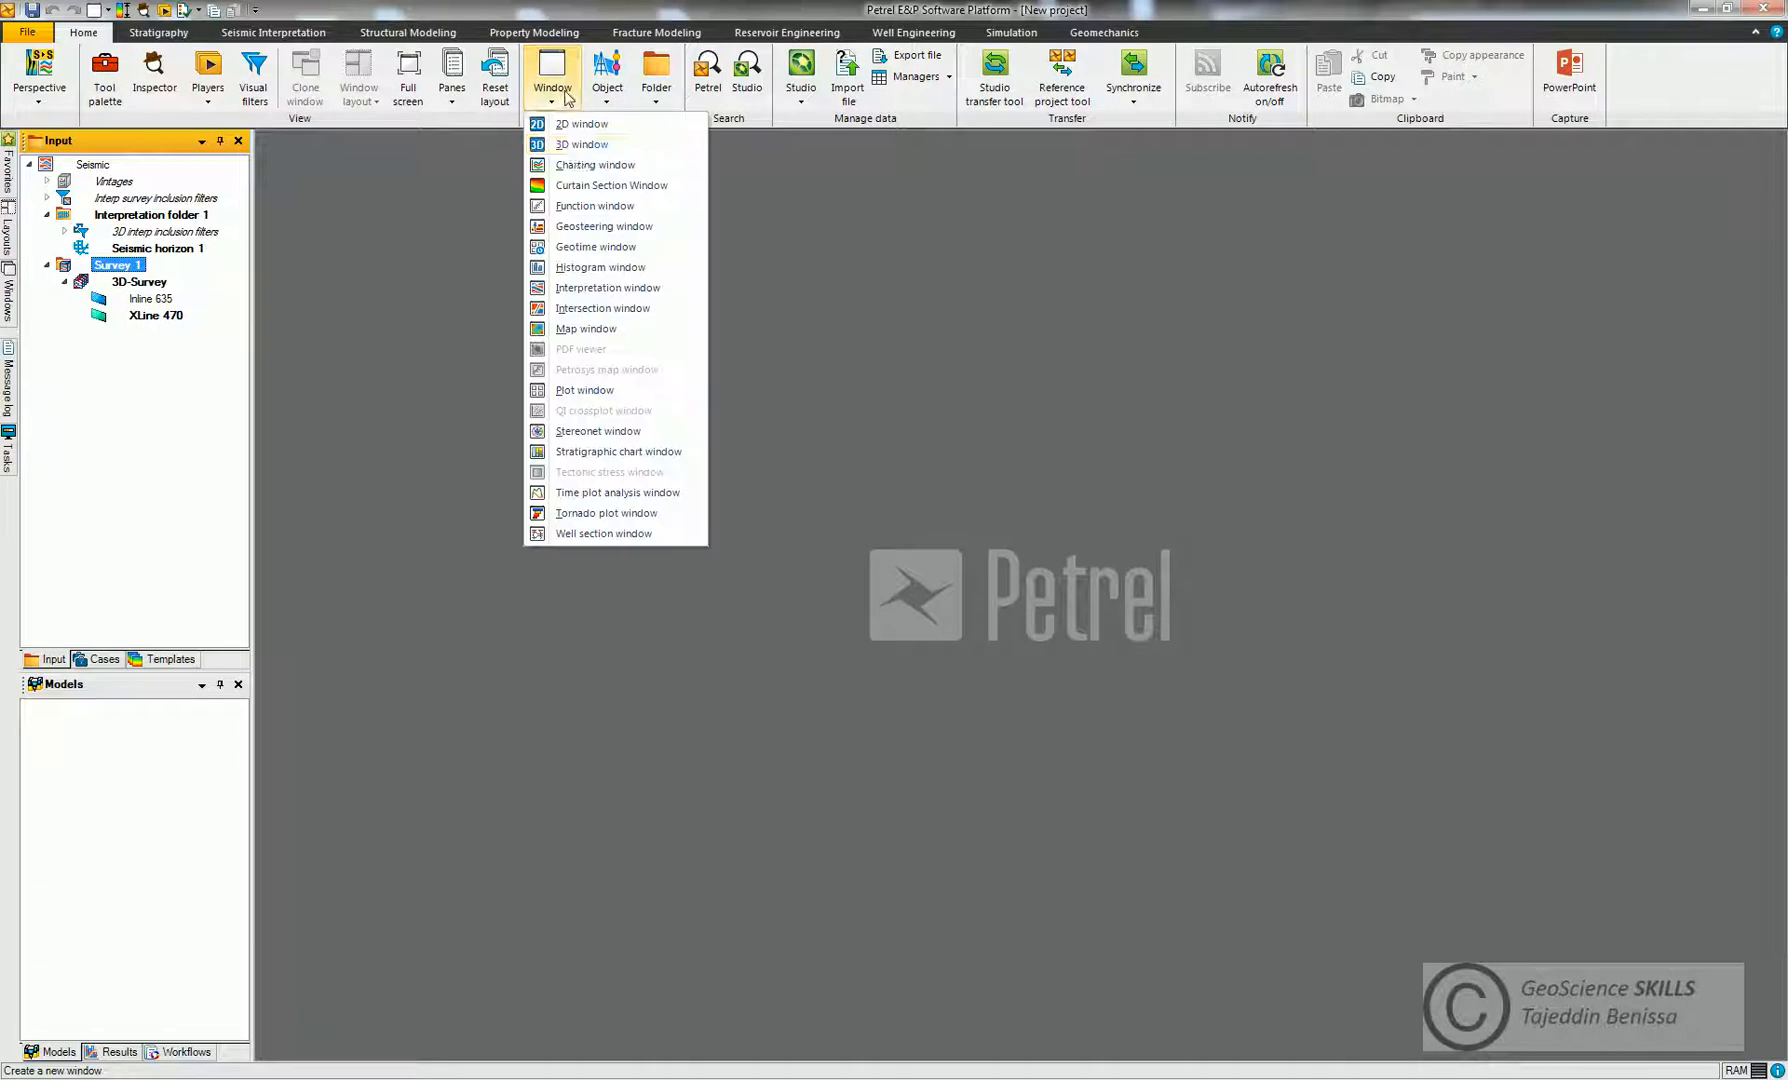